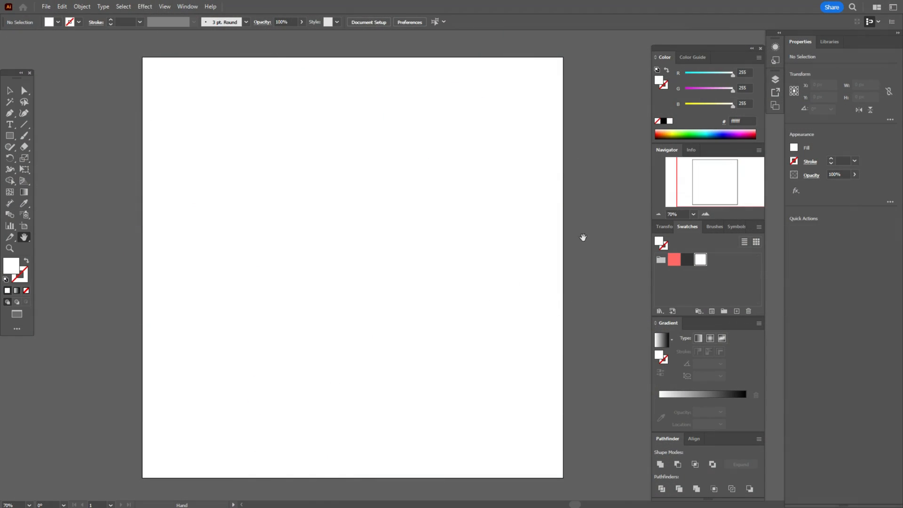
mouse_move(702, 241)
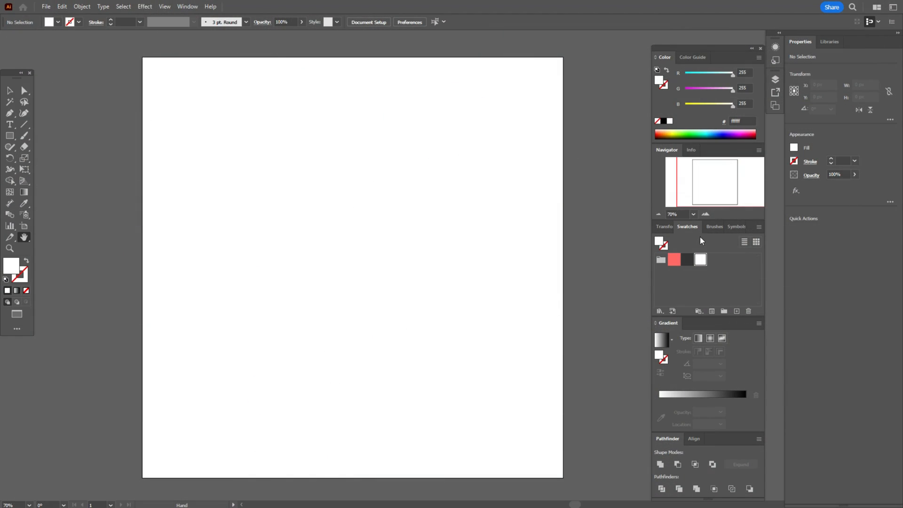
mouse_move(697, 282)
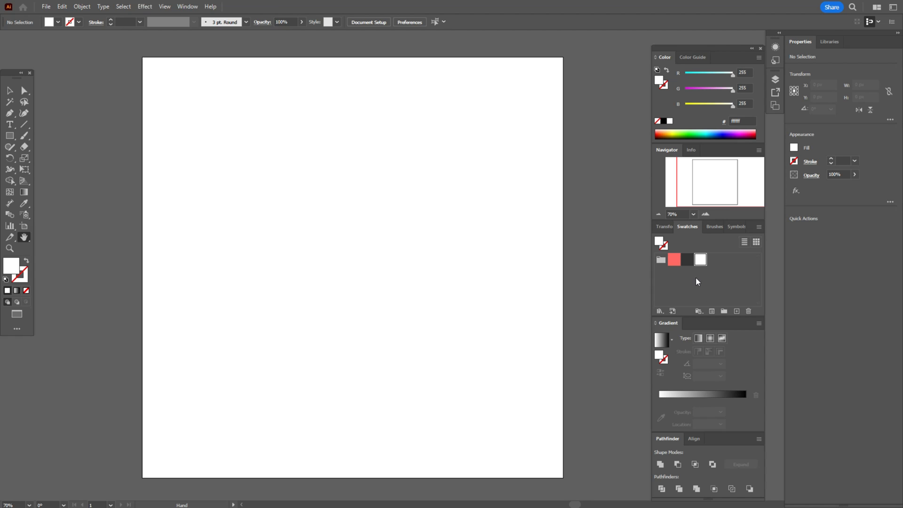
- Place the white-wedding-cake photo on the artboard and confirm it in the Layers panel
click(46, 6)
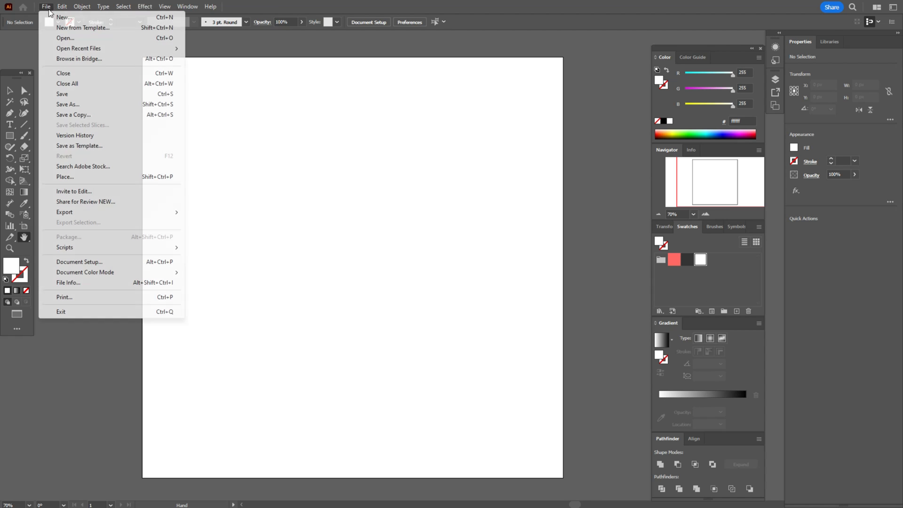
mouse_move(63, 184)
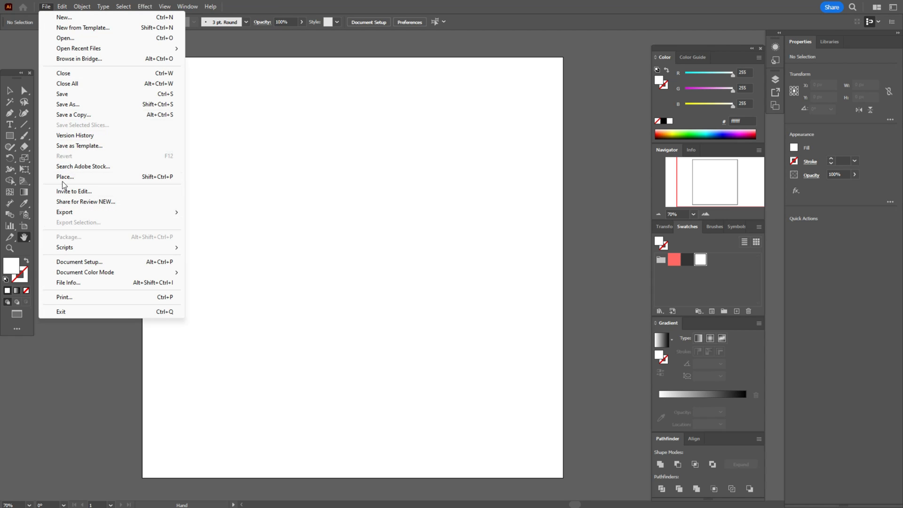
click(65, 177)
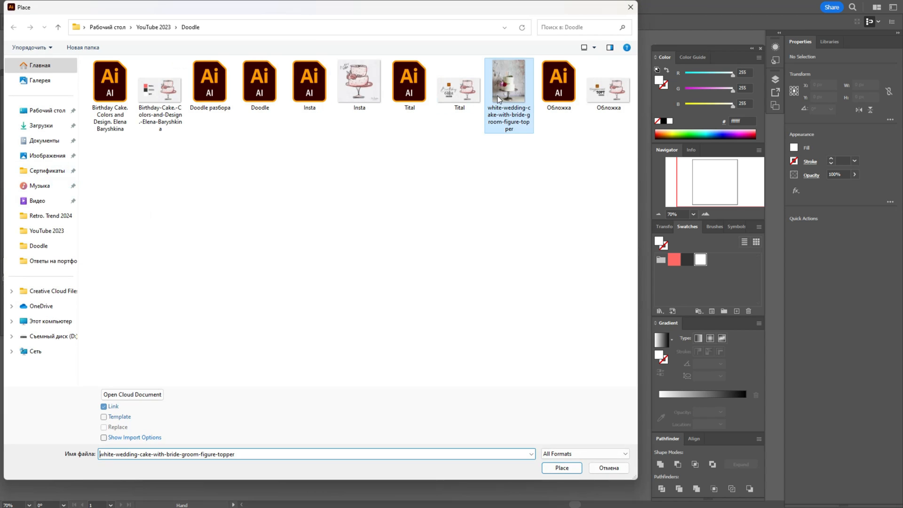
click(560, 467)
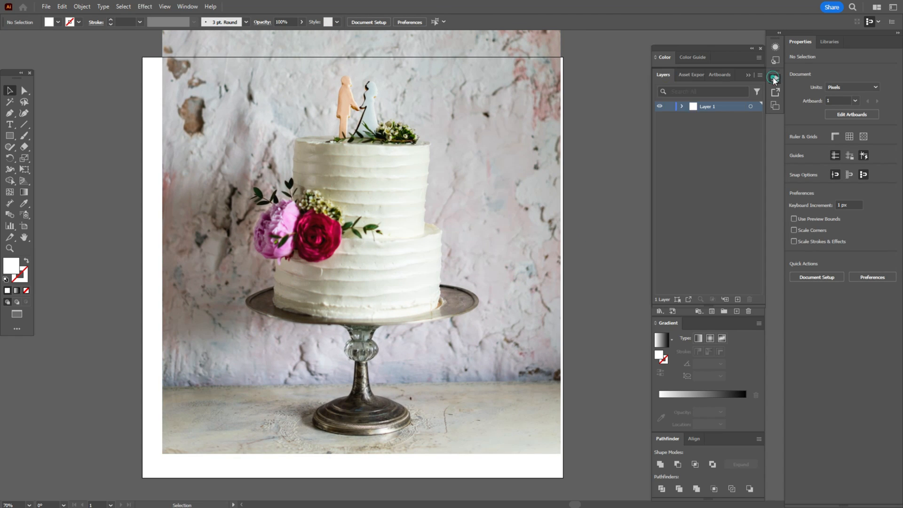
click(682, 106)
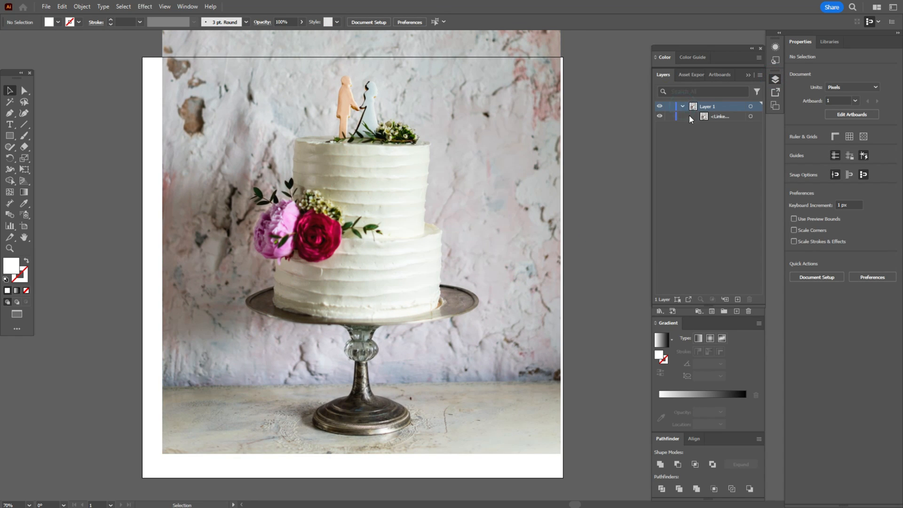
click(671, 116)
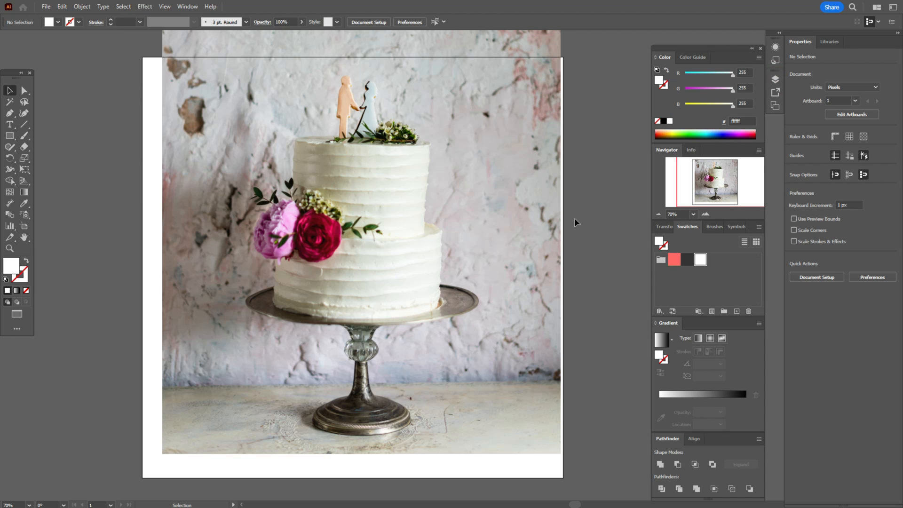
click(9, 248)
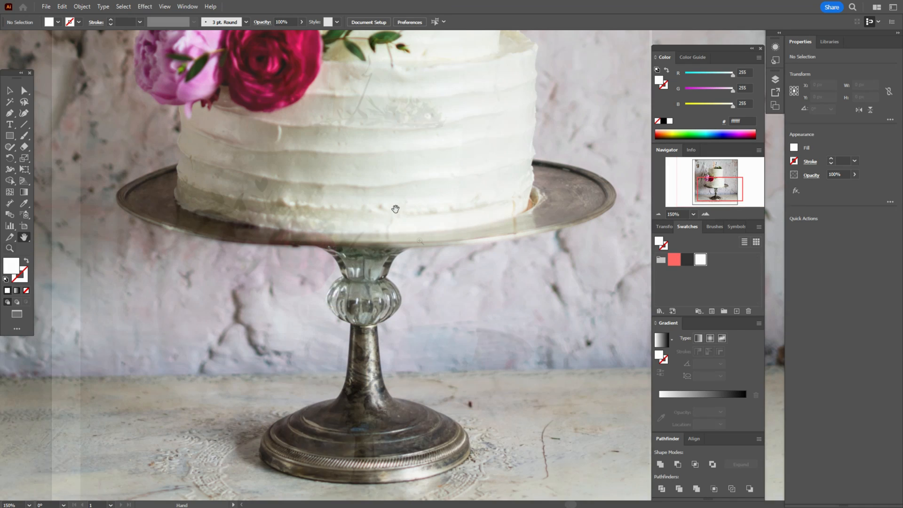
- Open the Artistic_Calligraphic and Artistic_Watercolor brush libraries, returning to the Calligraphic set
click(709, 226)
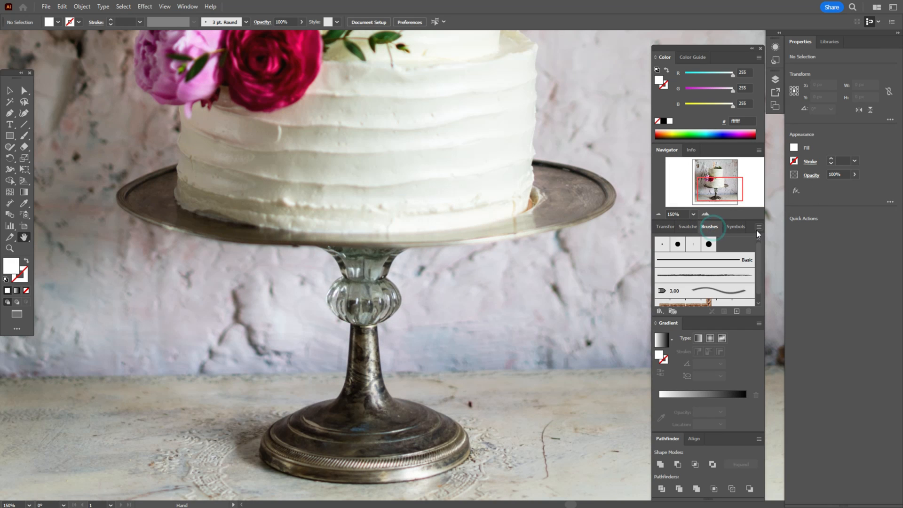
click(759, 226)
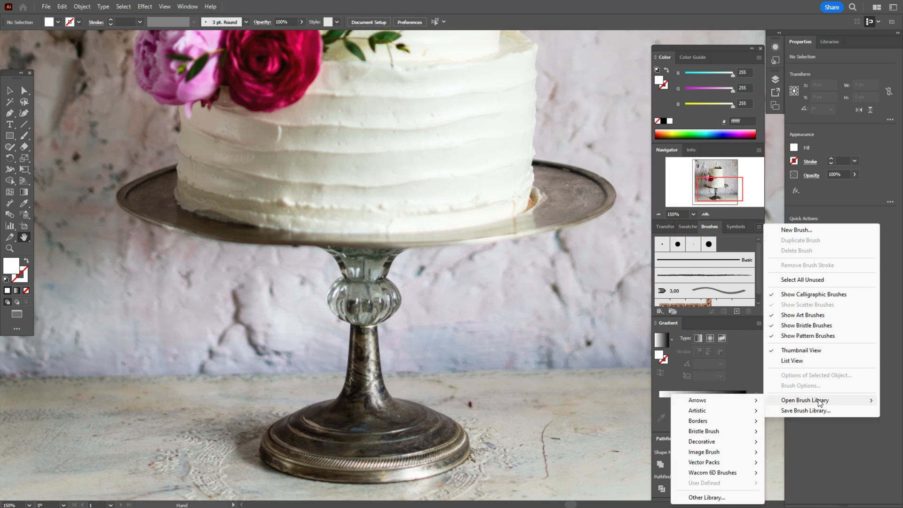
mouse_move(698, 411)
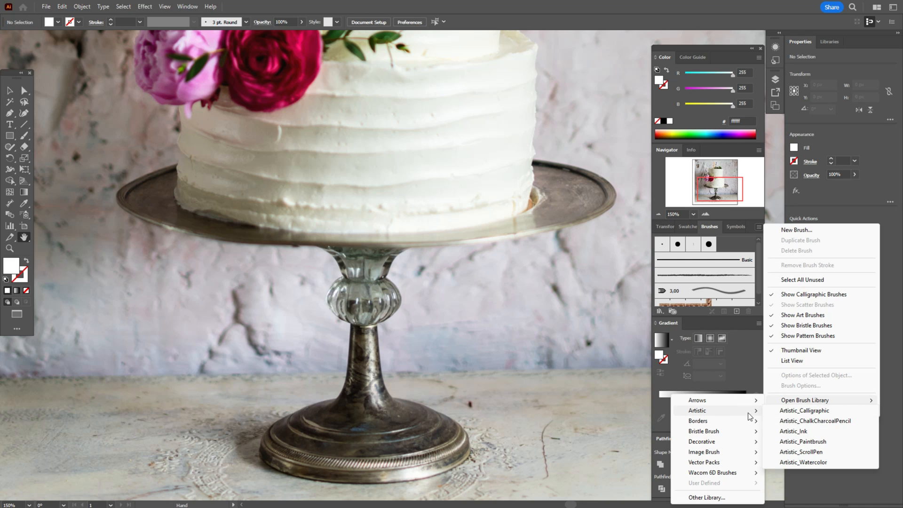
mouse_move(805, 410)
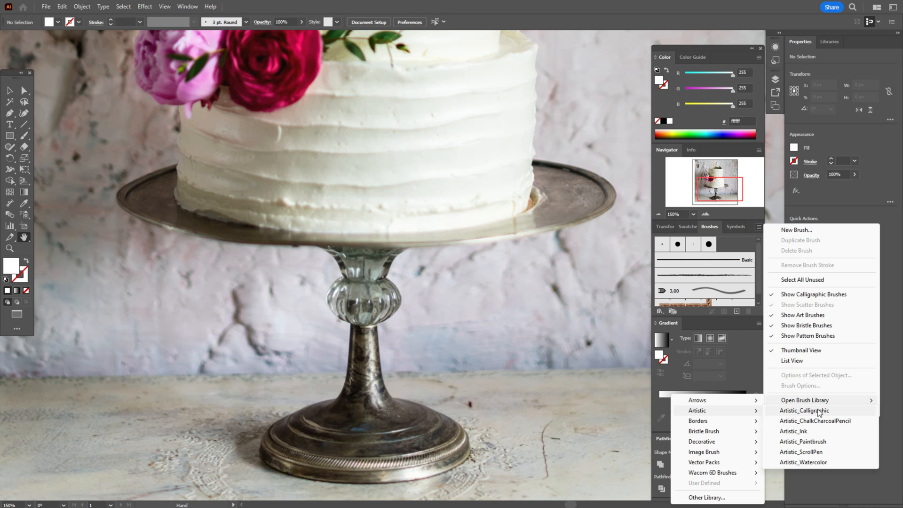
click(805, 410)
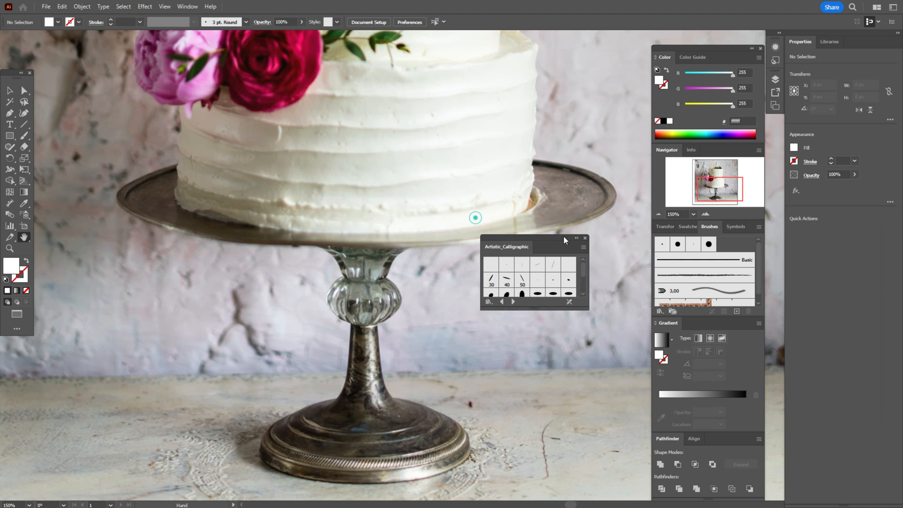
click(759, 226)
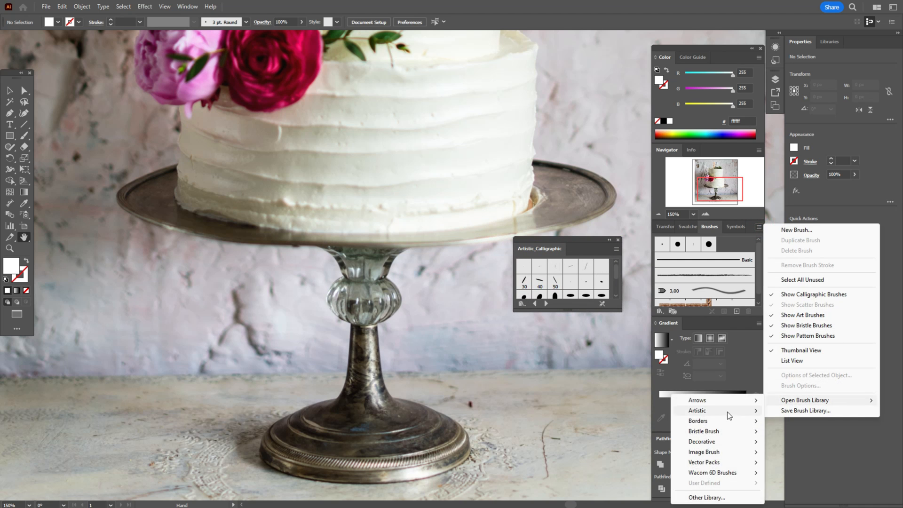
click(697, 410)
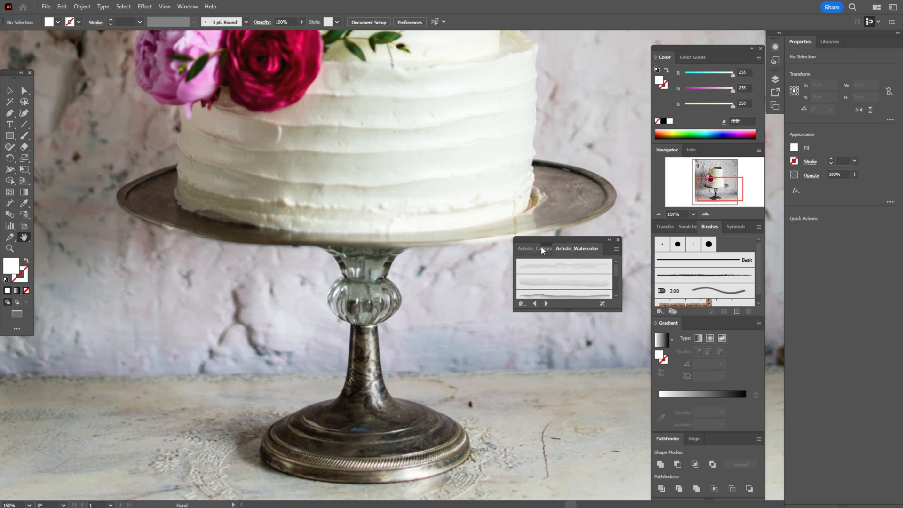
click(534, 248)
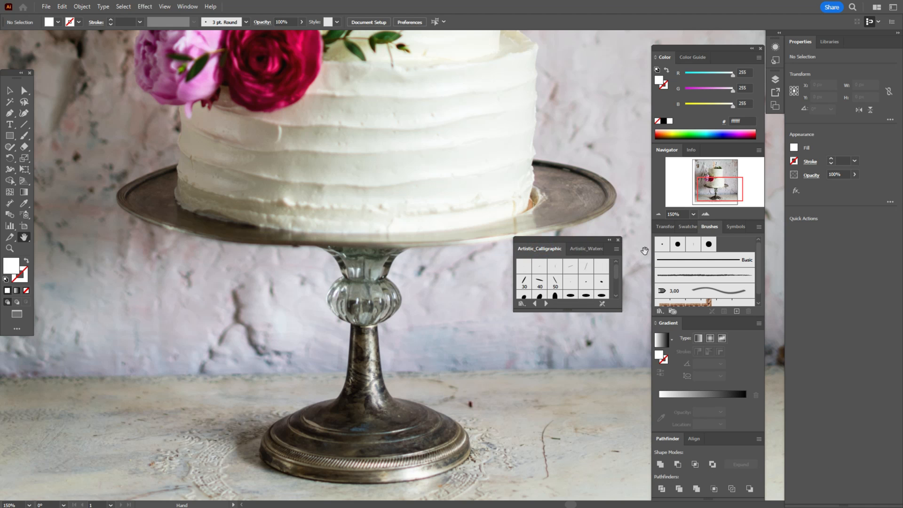
mouse_move(605, 285)
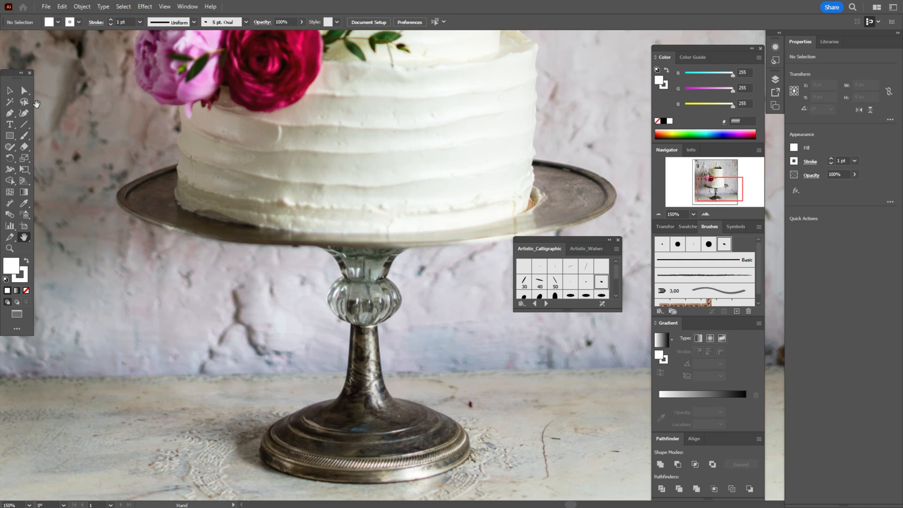
- Accept the Paintbrush tool options, then set fill to None and stroke to dark grey #333333
double_click(24, 139)
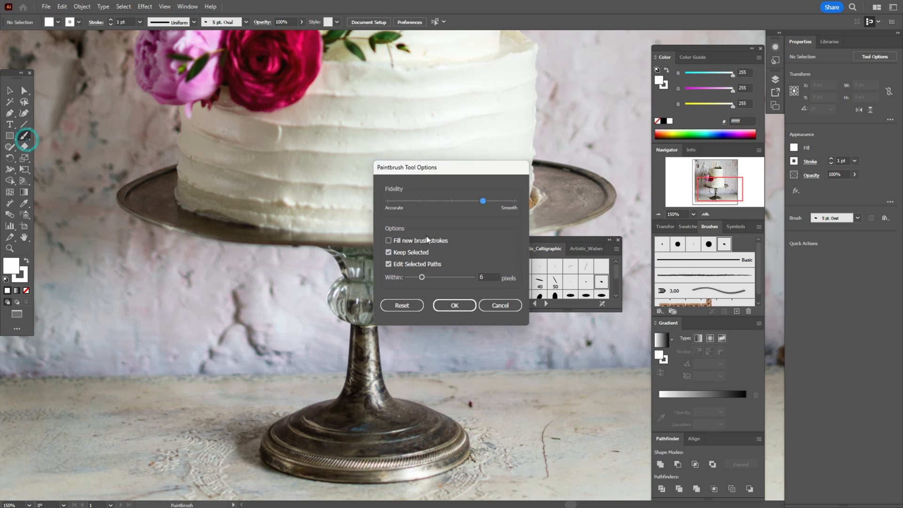
mouse_move(497, 202)
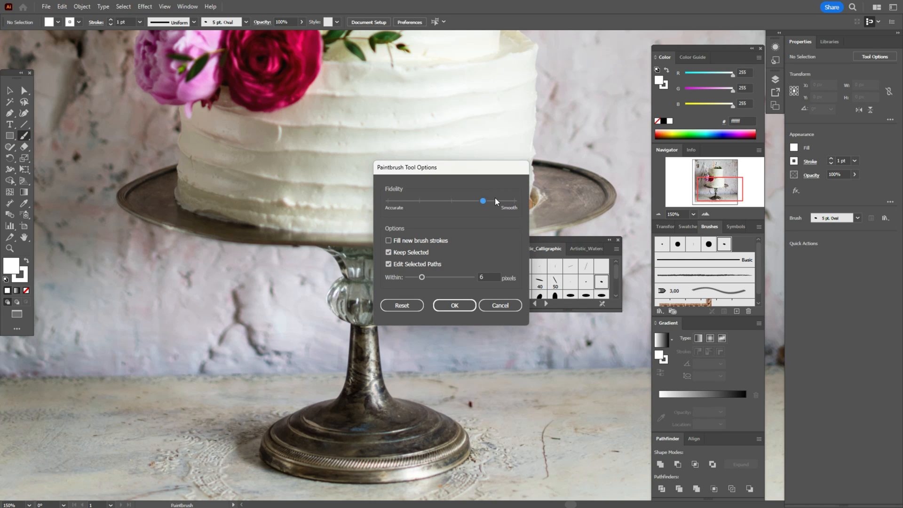
click(453, 305)
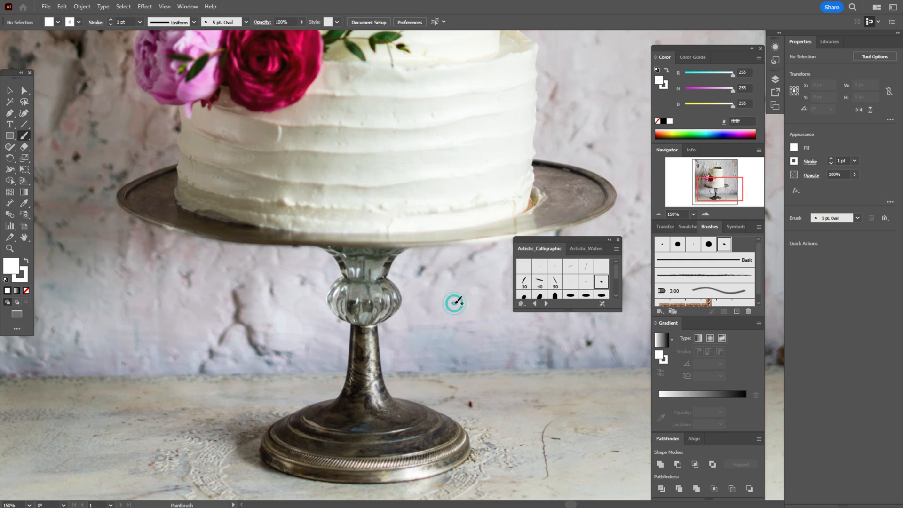
click(687, 227)
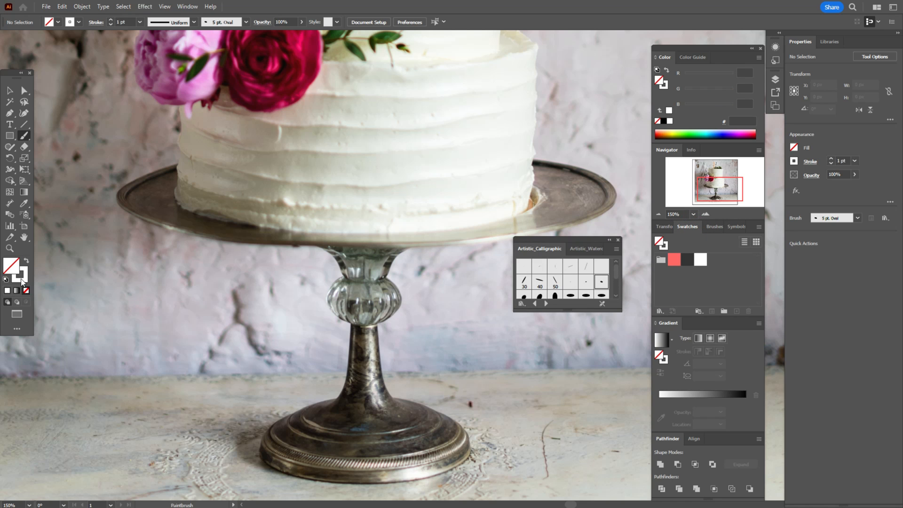
click(687, 260)
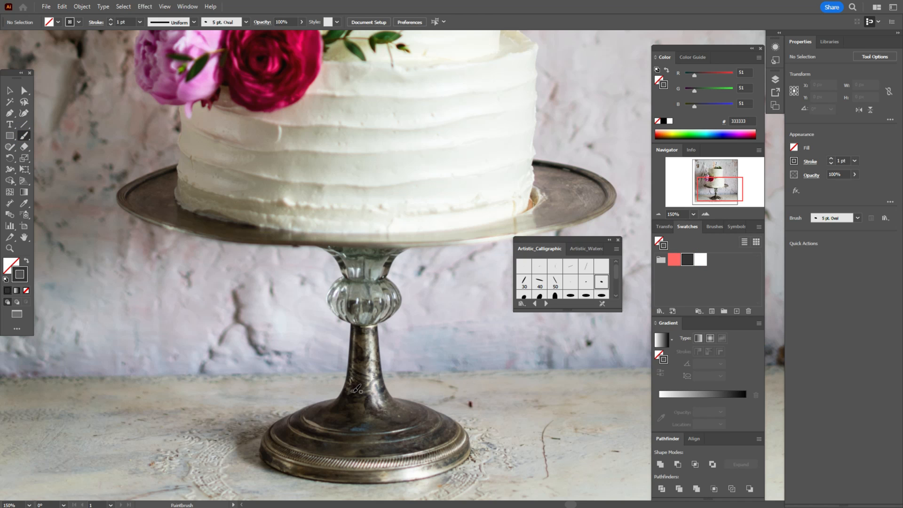
mouse_move(461, 343)
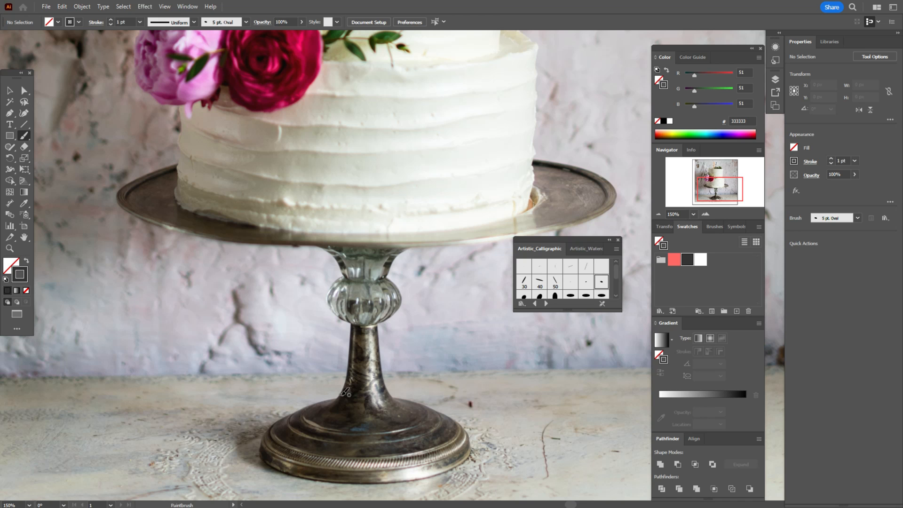
mouse_move(347, 392)
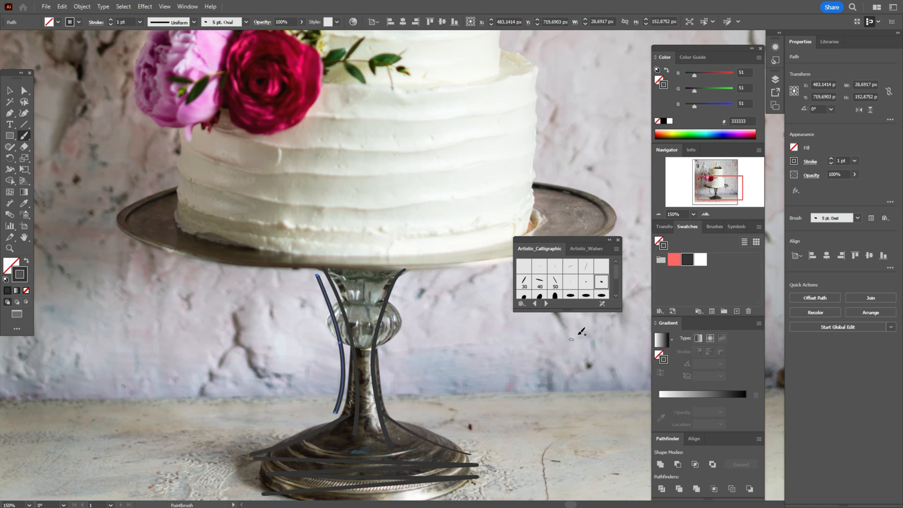
- With the Selection tool active, lock the placed cake photo in the Layers panel
click(586, 282)
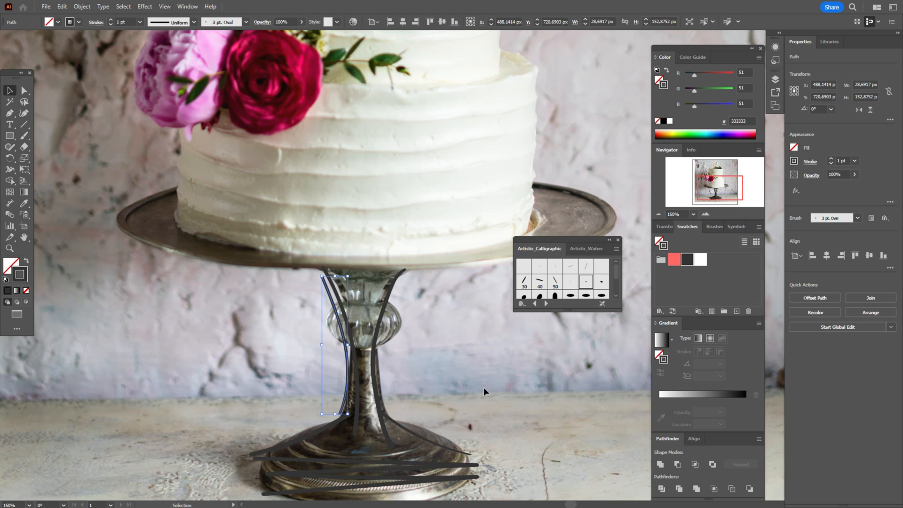
click(484, 391)
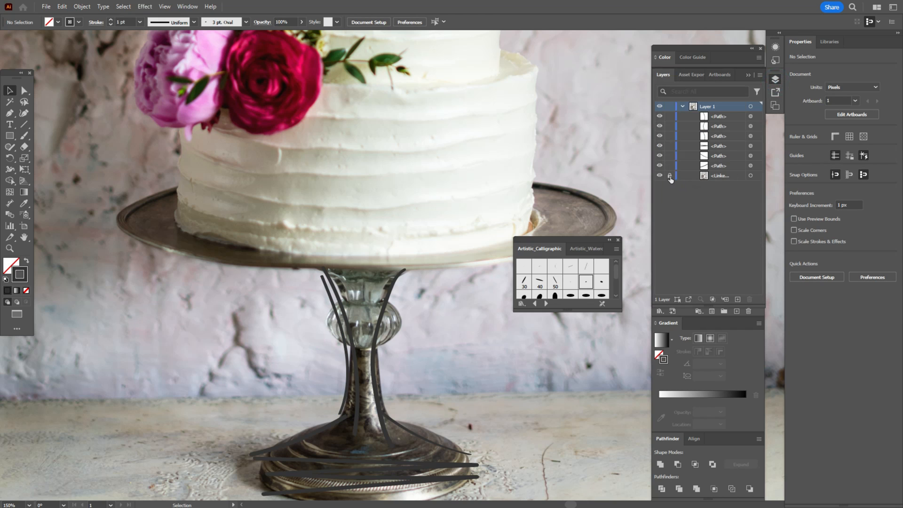
click(660, 175)
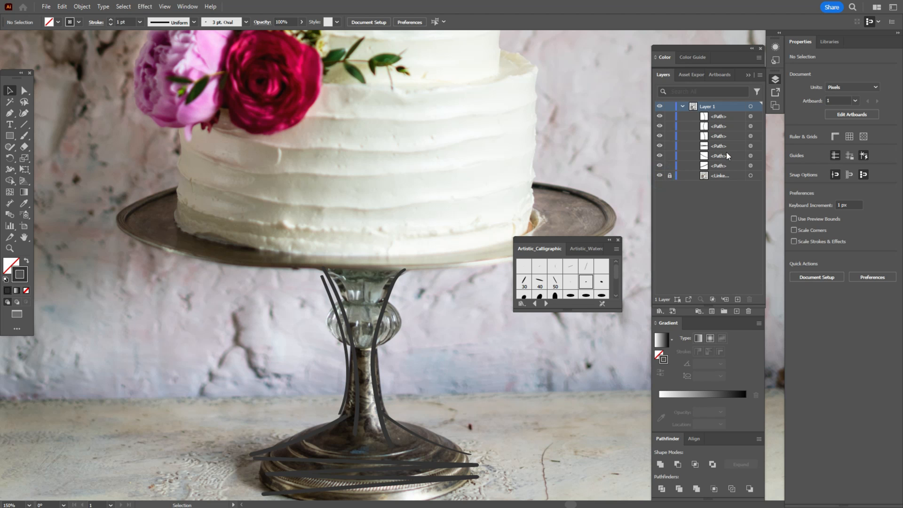
mouse_move(762, 106)
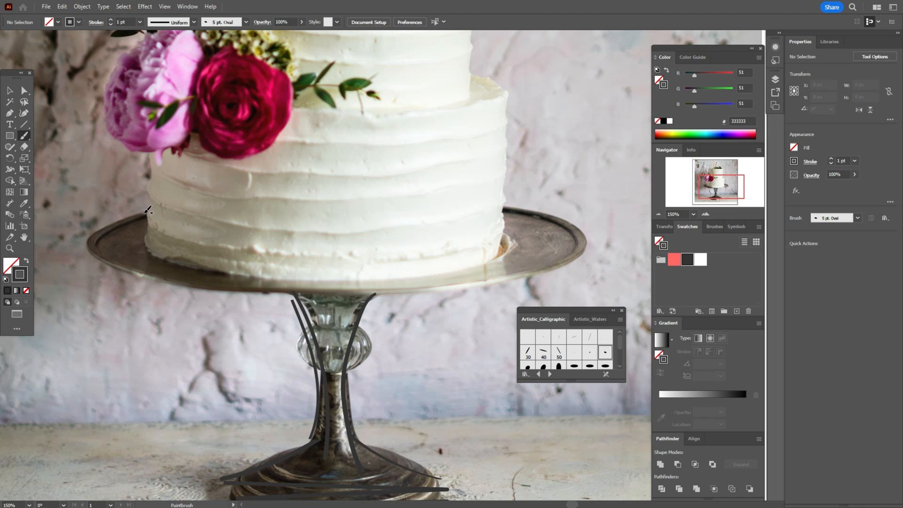
click(10, 90)
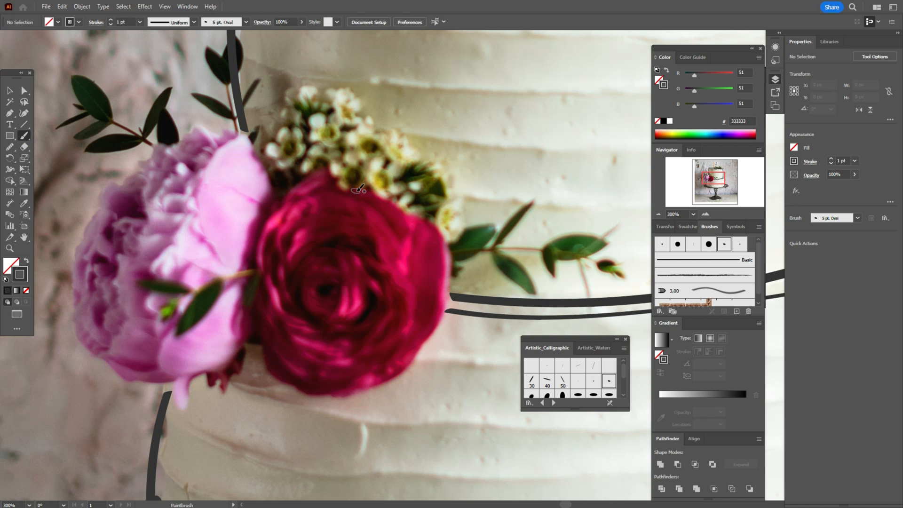
mouse_move(353, 205)
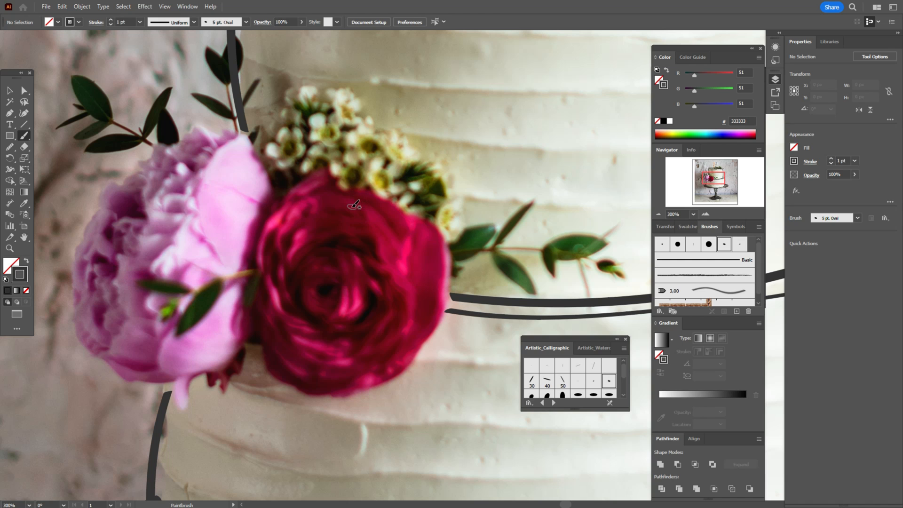
mouse_move(353, 193)
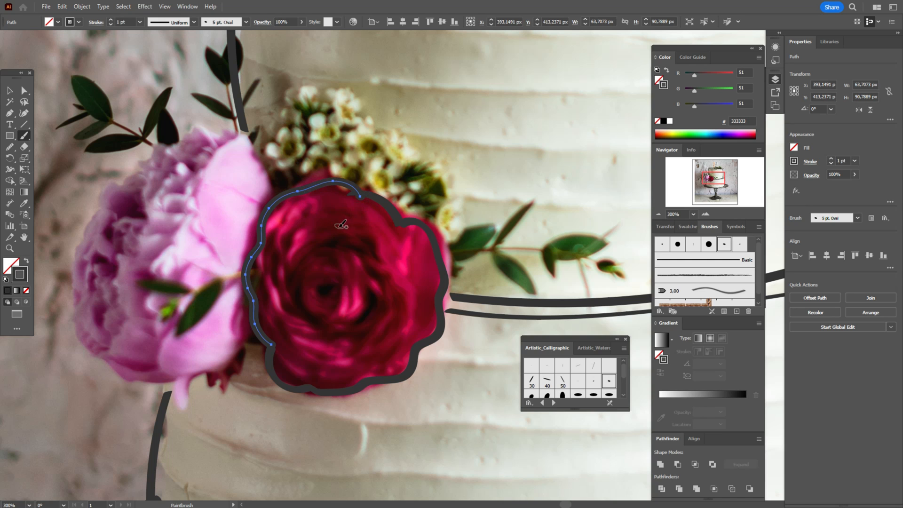
mouse_move(326, 286)
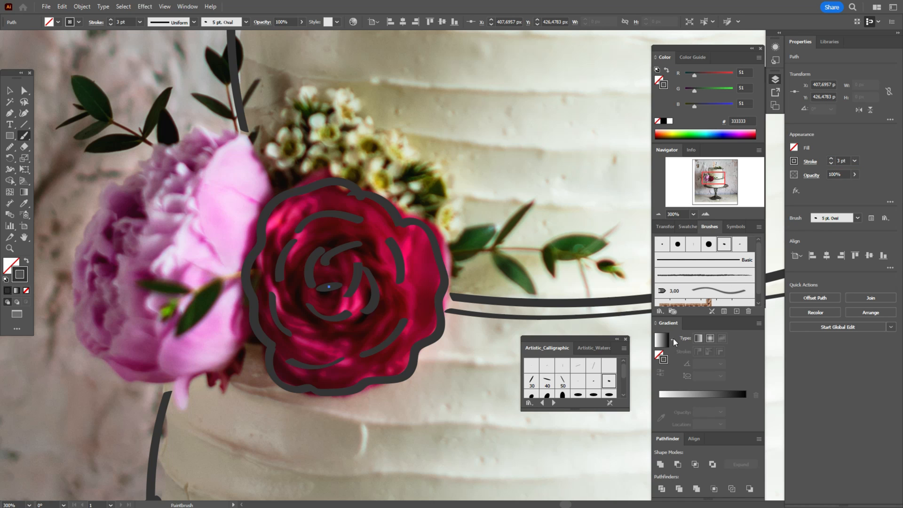
mouse_move(497, 282)
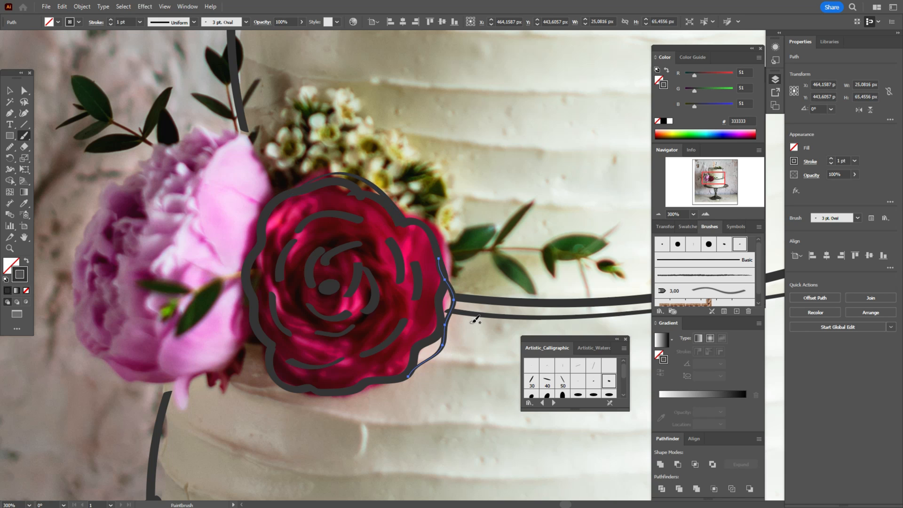
- Return to the Paintbrush and paint another oval-brush stroke across the rose
click(69, 90)
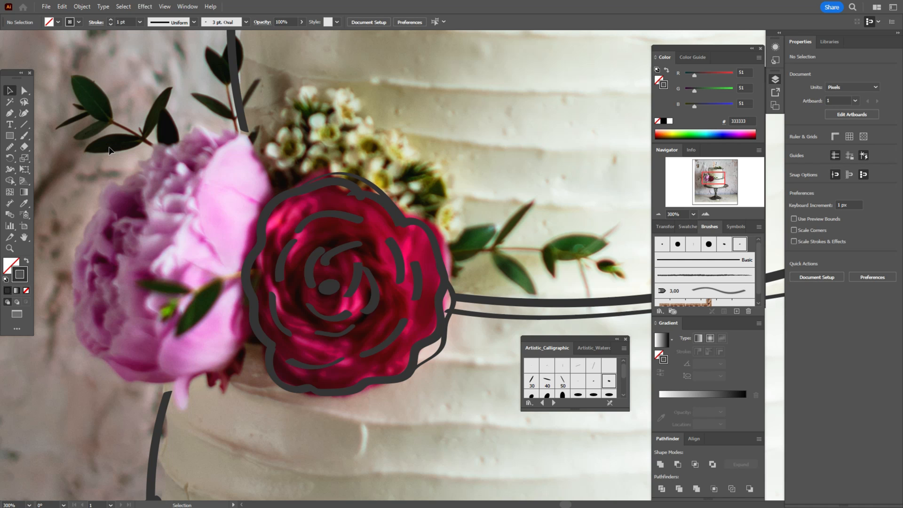
click(24, 136)
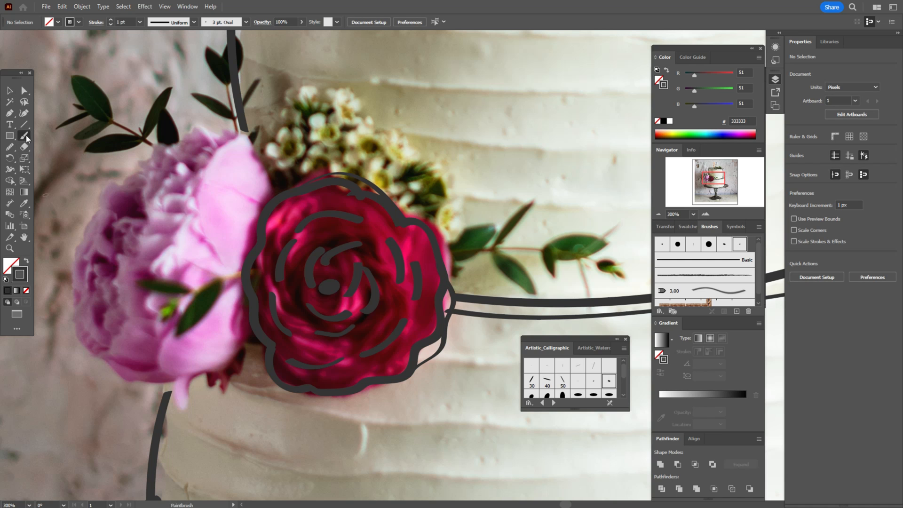
drag(189, 128, 275, 199)
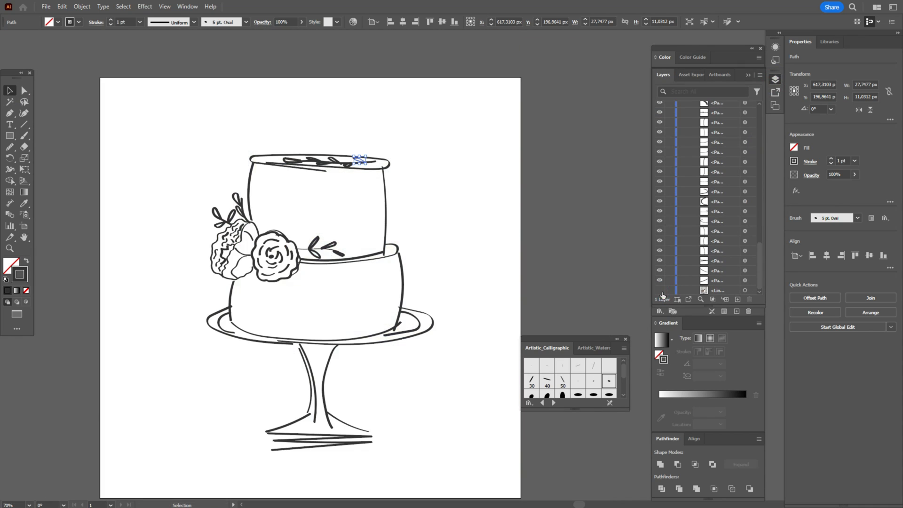
mouse_move(670, 293)
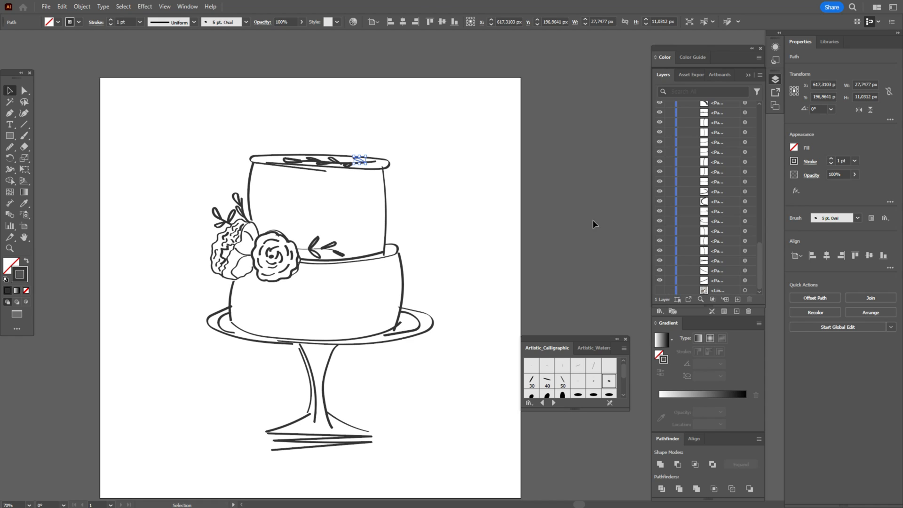
- Deselect the small stroke on the top tier
click(493, 228)
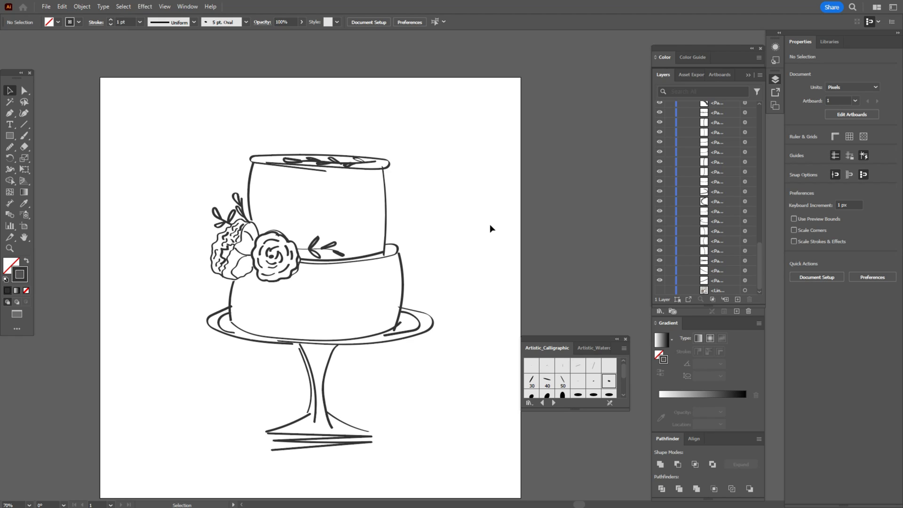
mouse_move(817, 213)
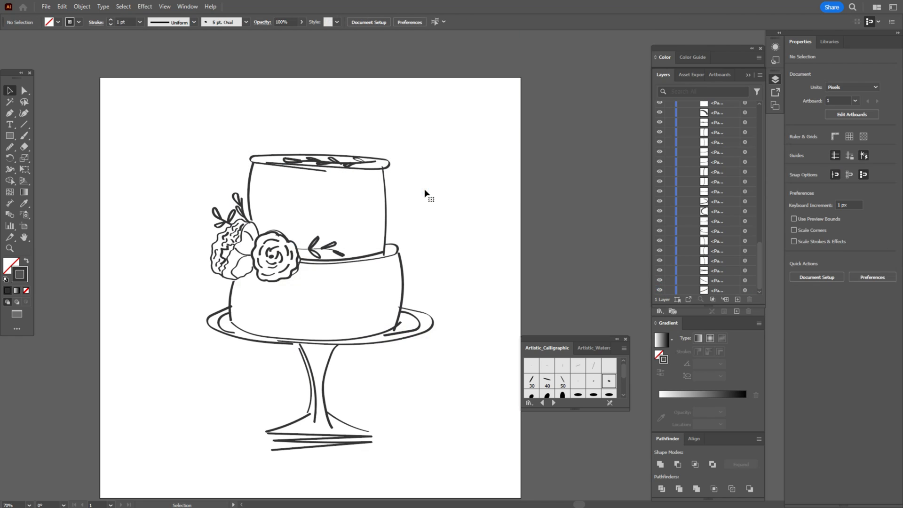
mouse_move(307, 254)
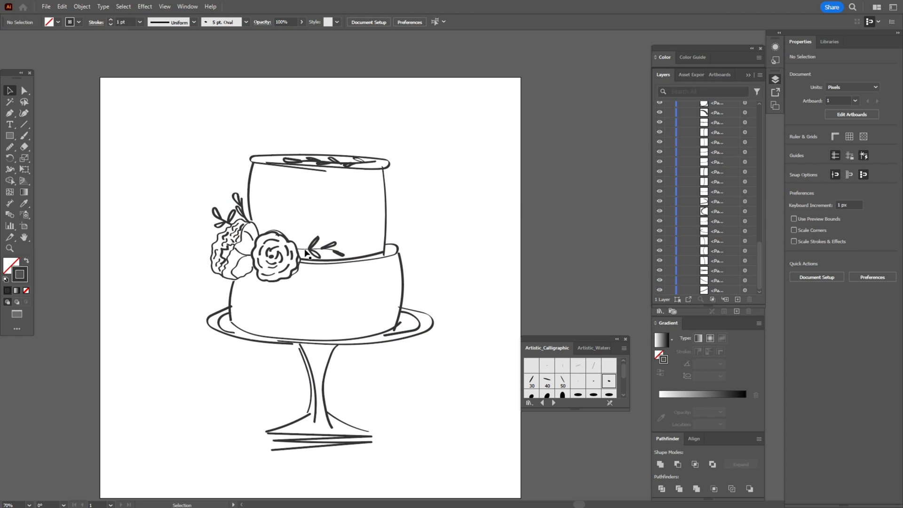
click(318, 250)
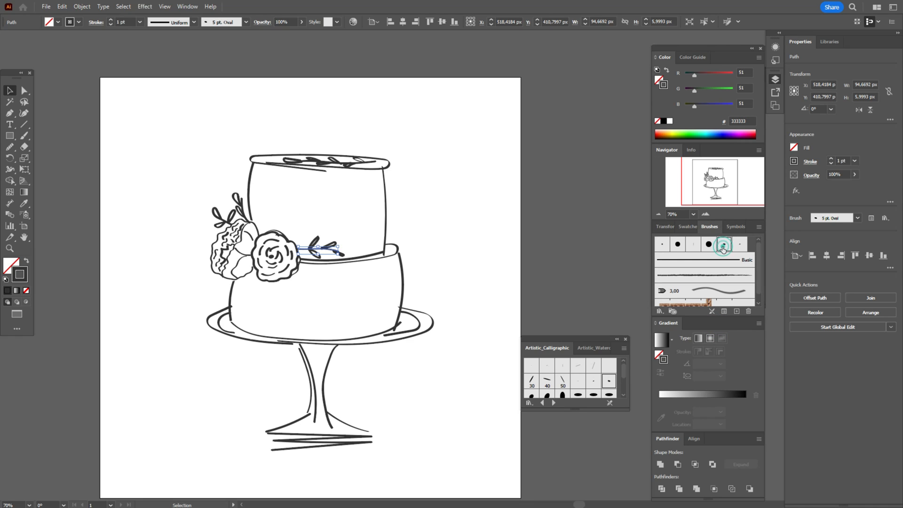
click(594, 252)
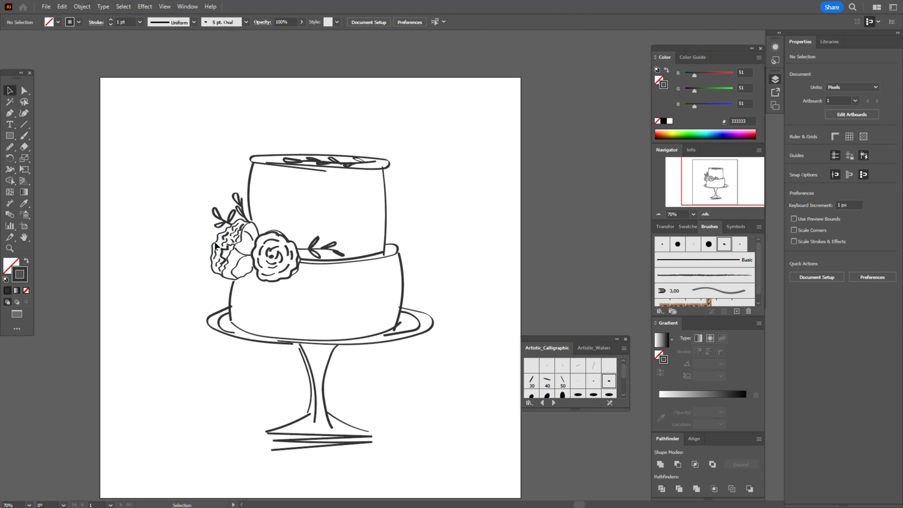
click(234, 248)
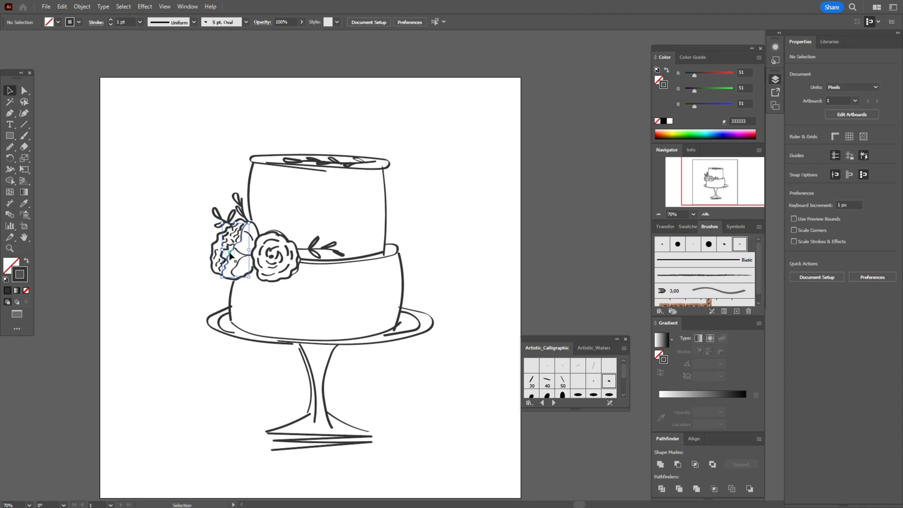
click(587, 202)
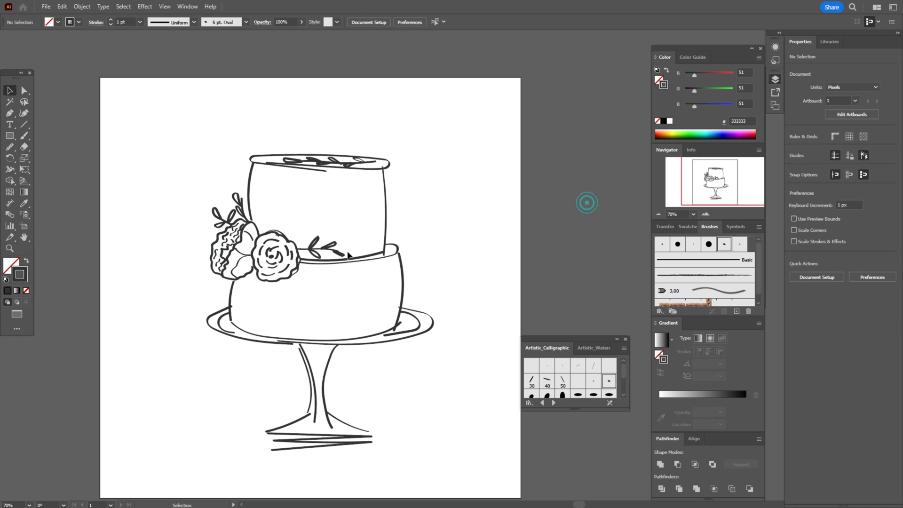
click(241, 254)
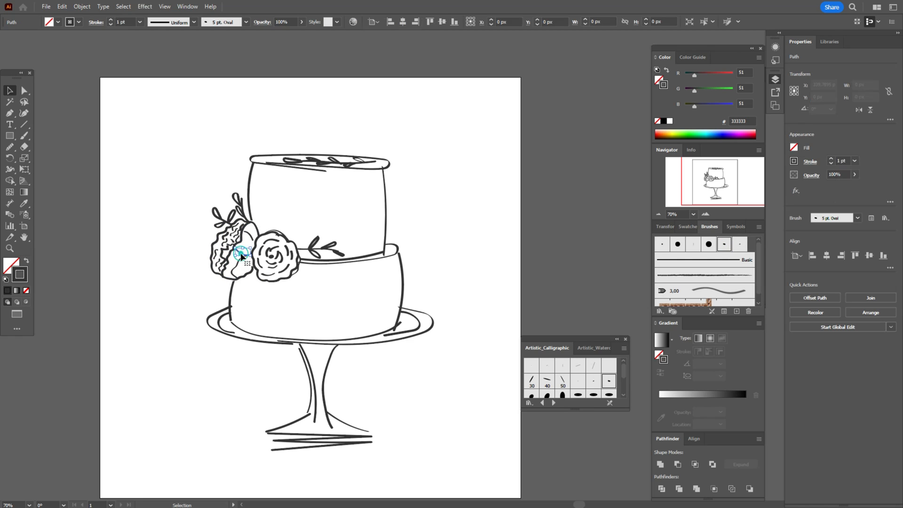
click(238, 259)
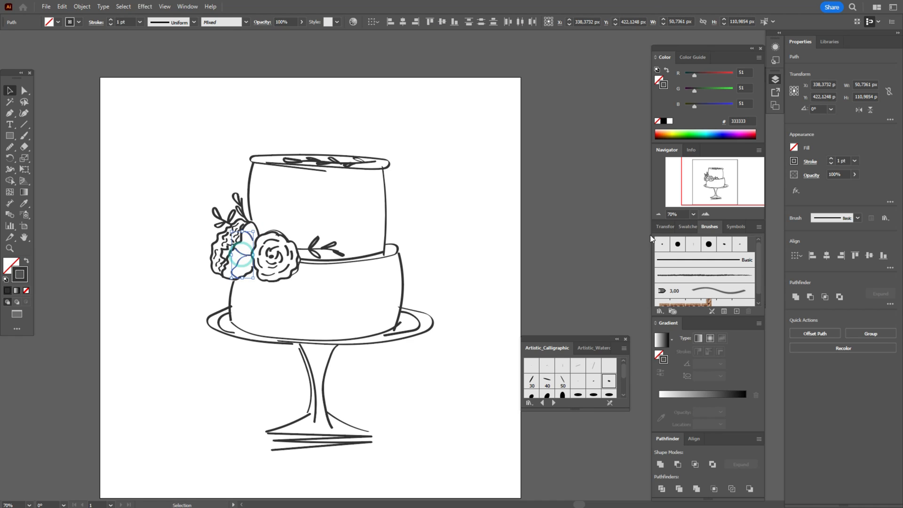
click(561, 236)
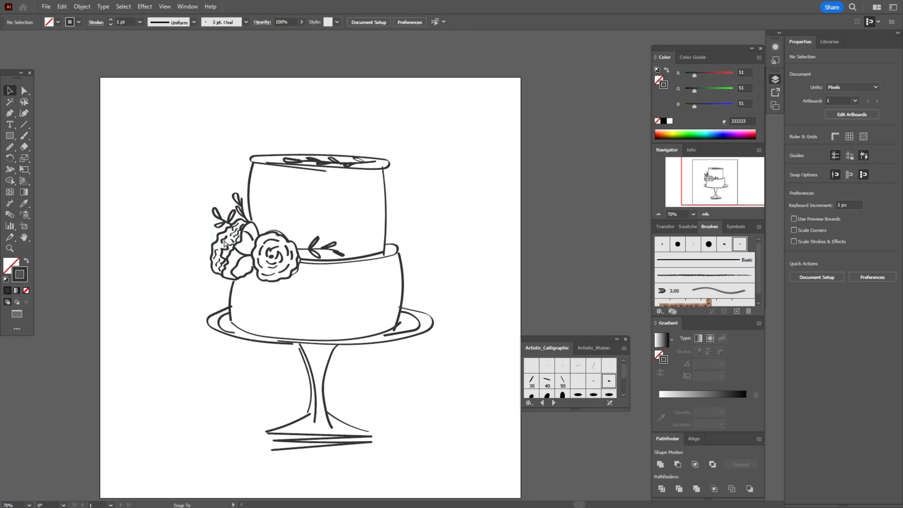
click(241, 225)
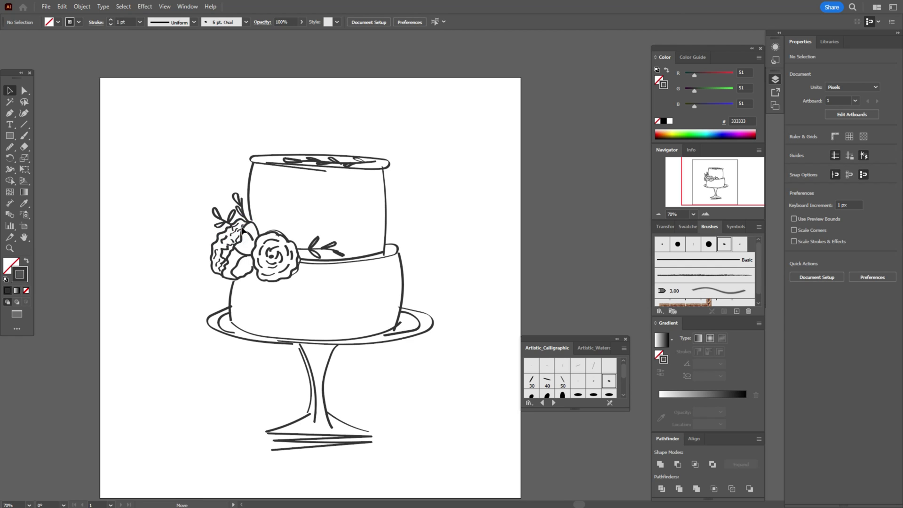
click(230, 234)
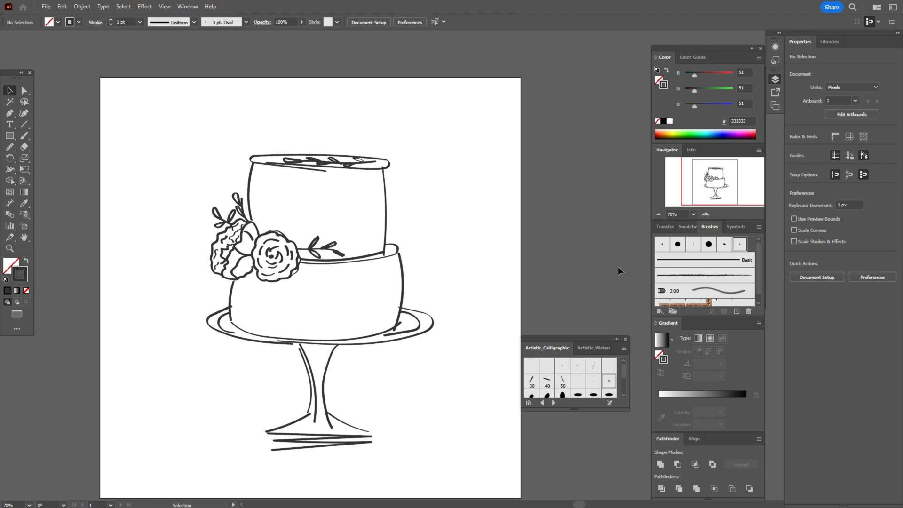
mouse_move(623, 271)
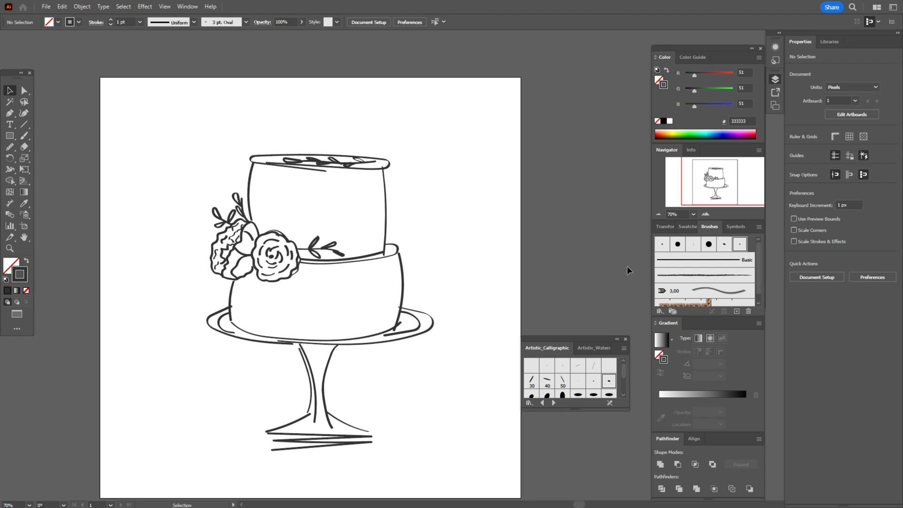
mouse_move(28, 87)
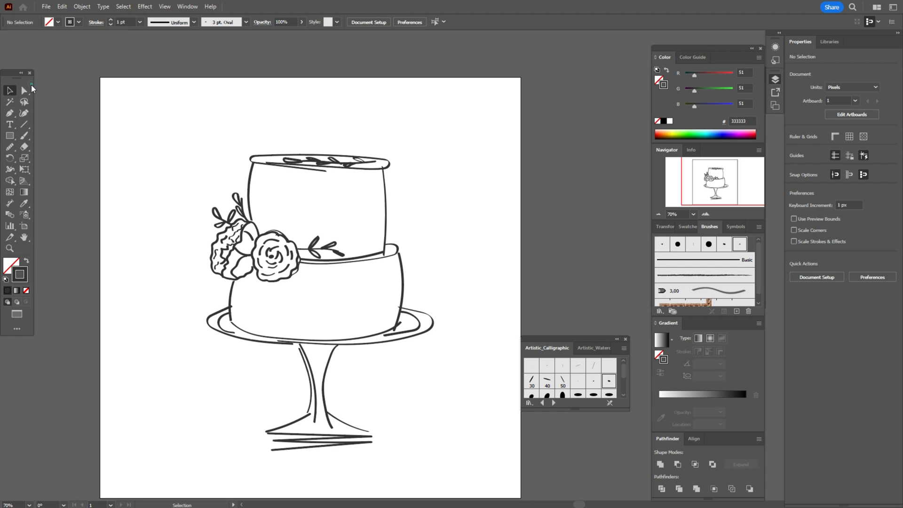
- Inspect and adjust anchor points on the cake stand leg with Direct Selection
click(316, 420)
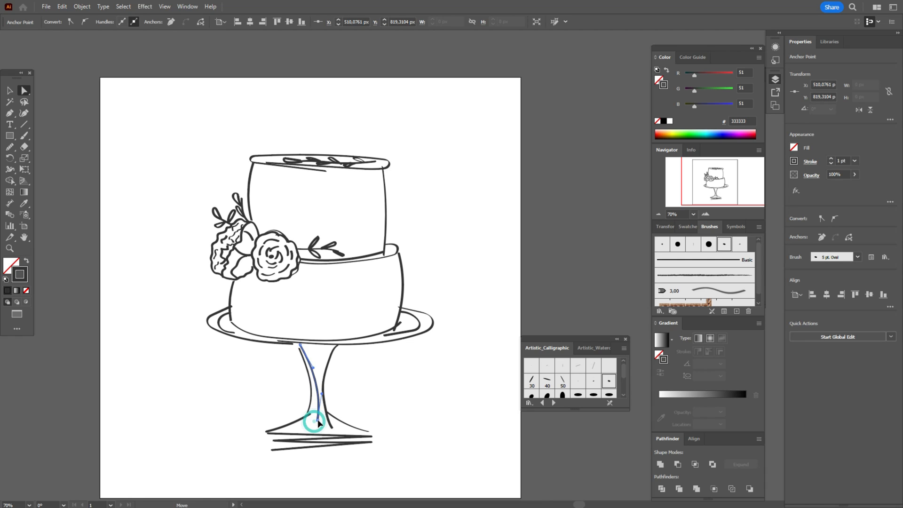
click(311, 409)
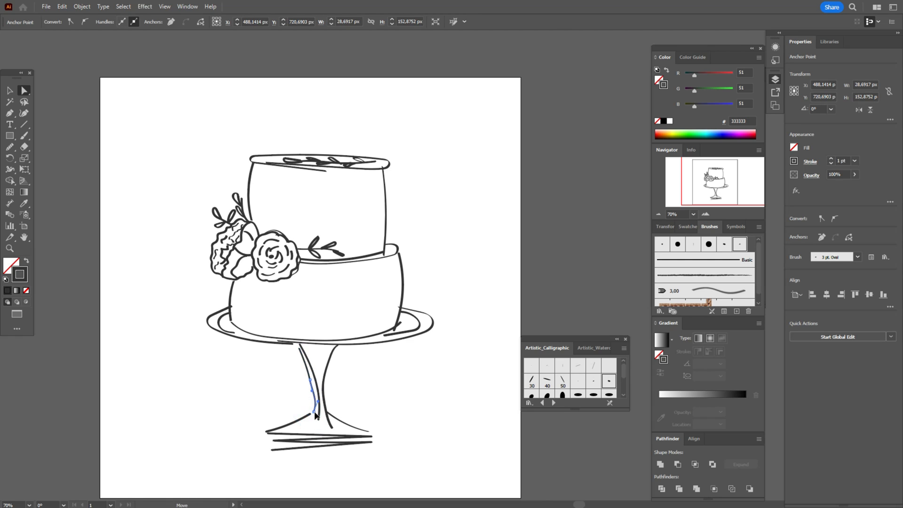
click(307, 380)
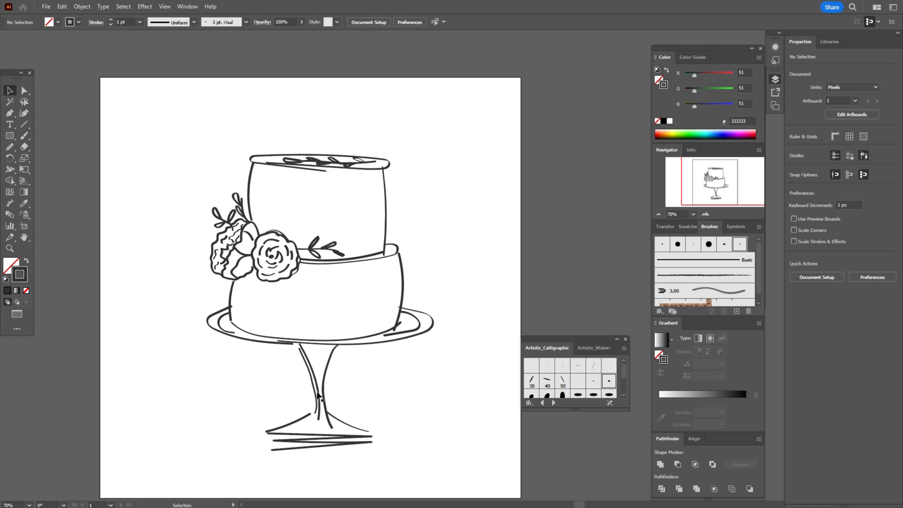
click(311, 380)
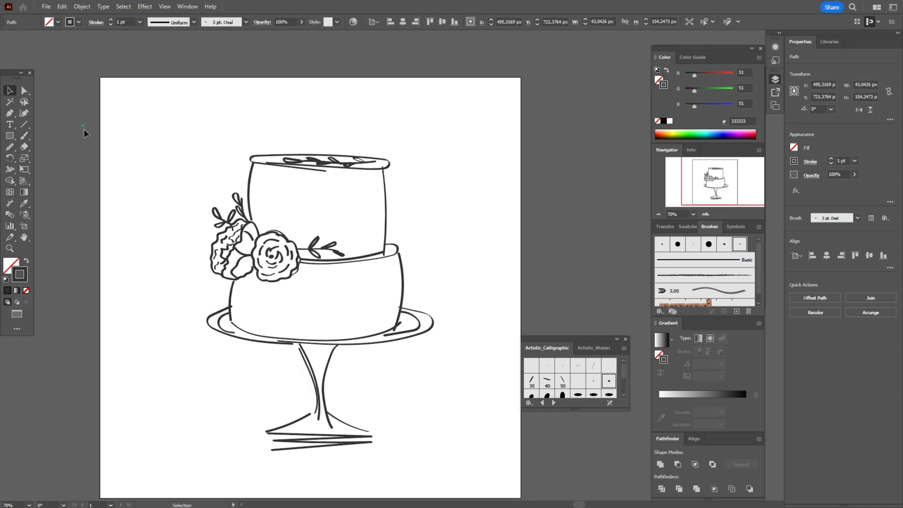
click(544, 305)
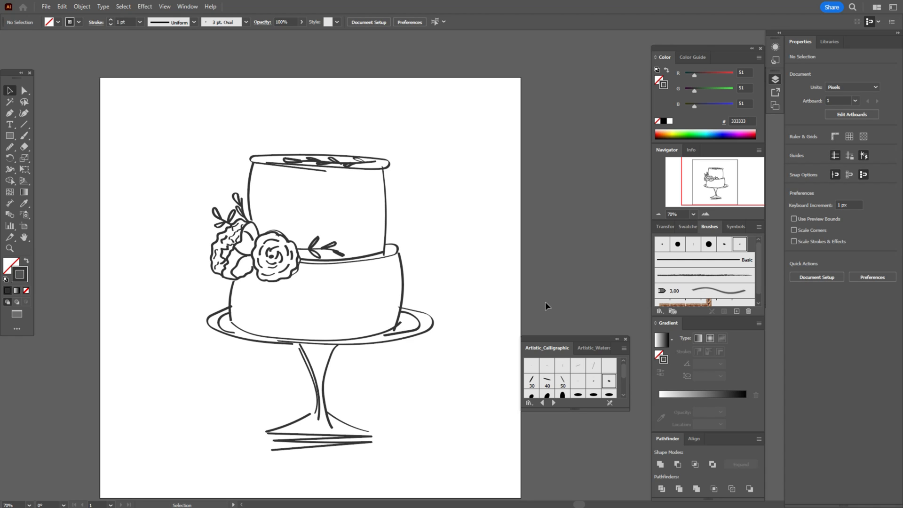
click(23, 101)
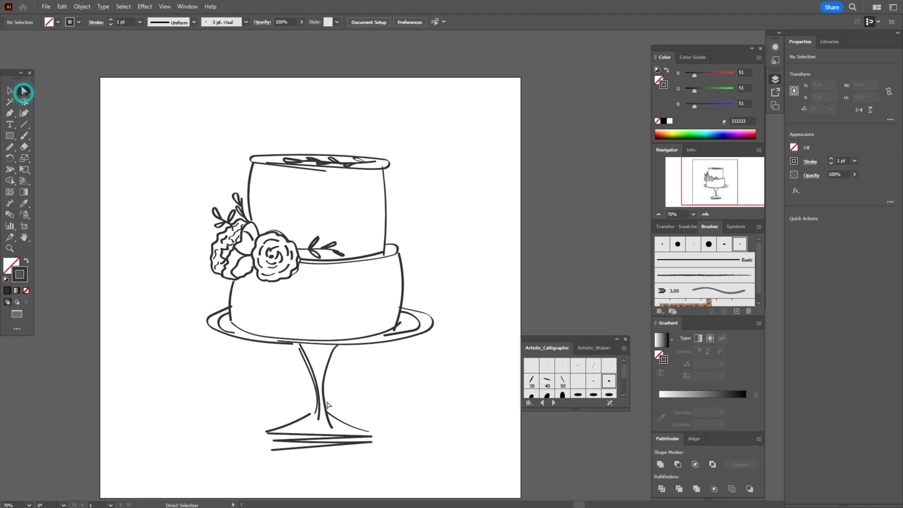
- Adjust the stand base anchor and the plate's left-edge stroke, then deselect
click(328, 406)
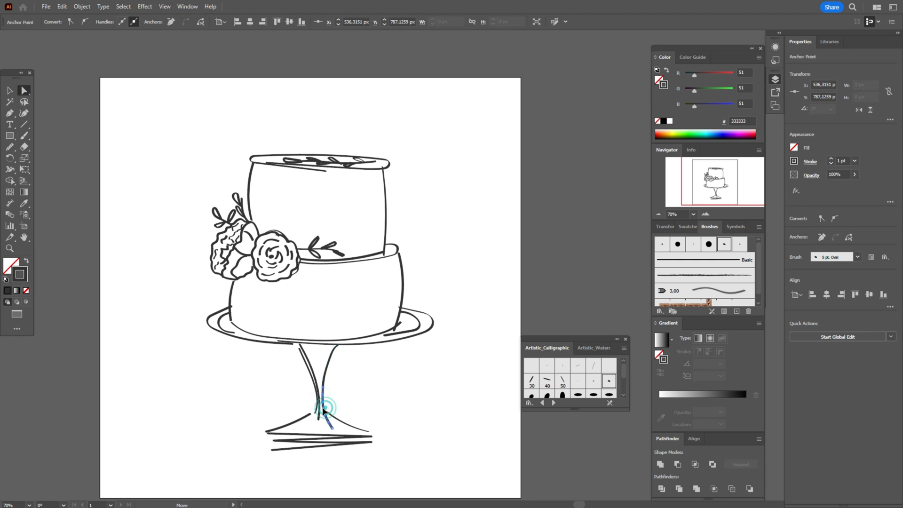
click(357, 397)
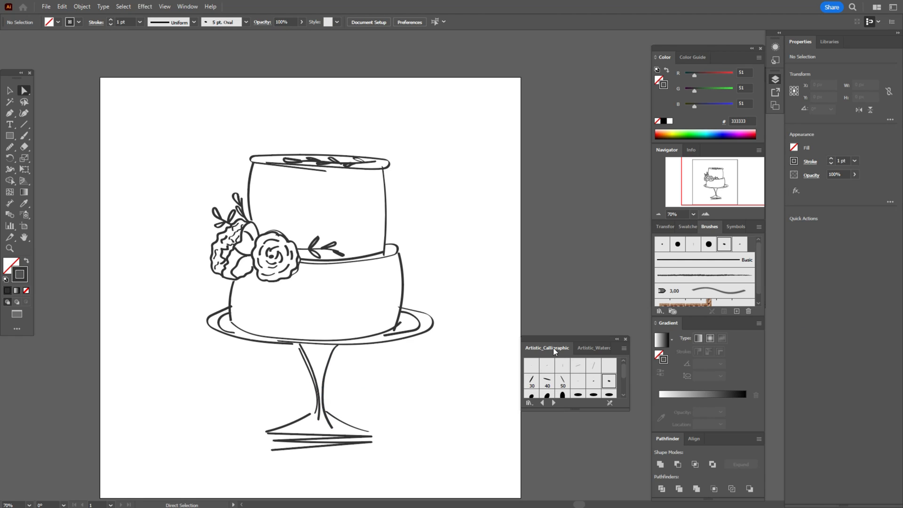
mouse_move(451, 324)
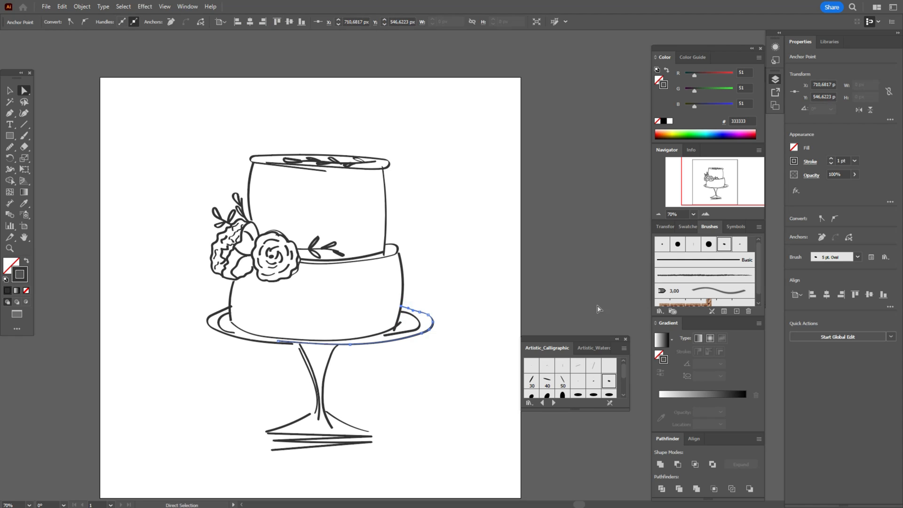
click(564, 299)
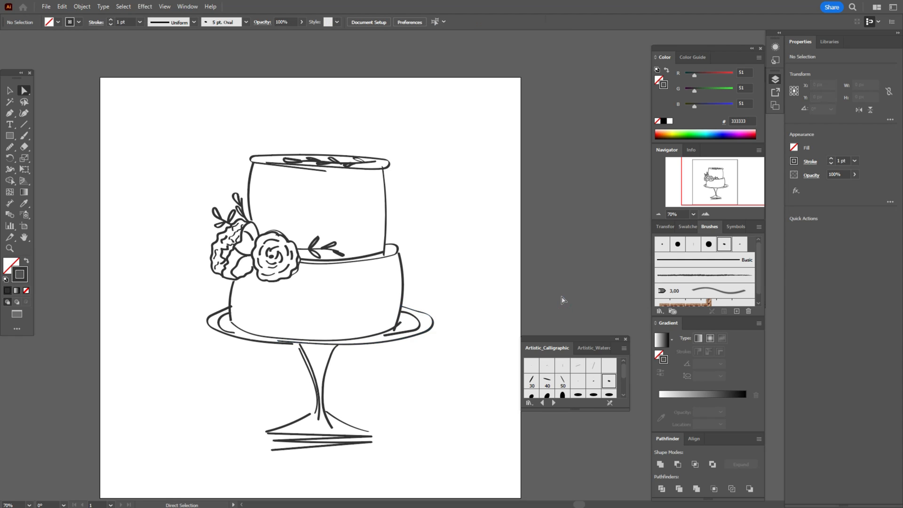
click(231, 305)
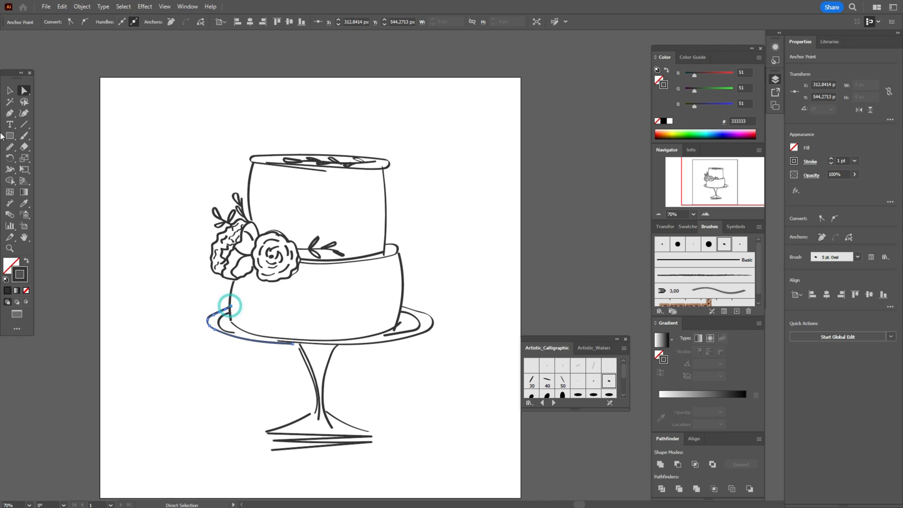
click(10, 91)
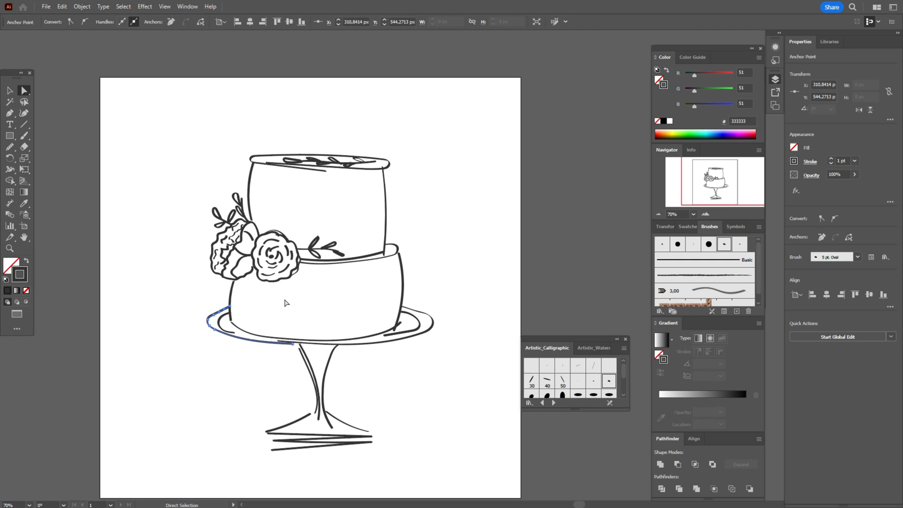
click(557, 281)
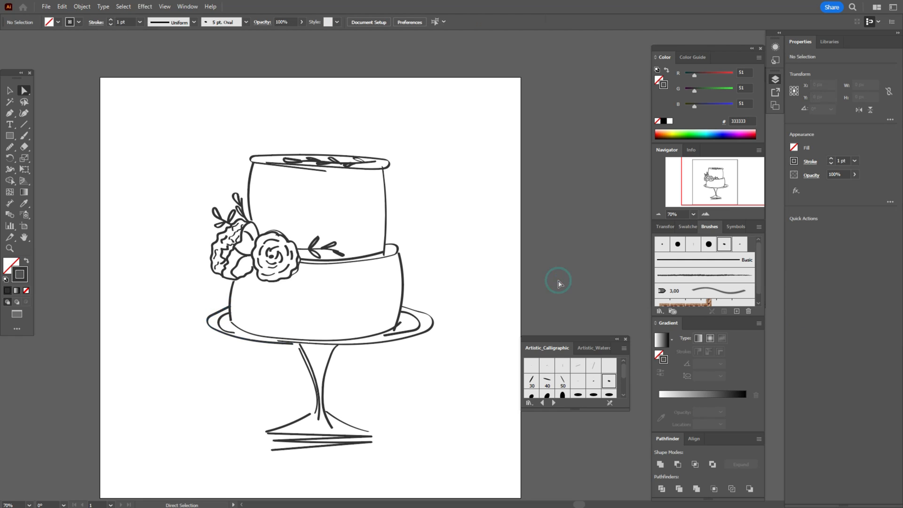
mouse_move(687, 235)
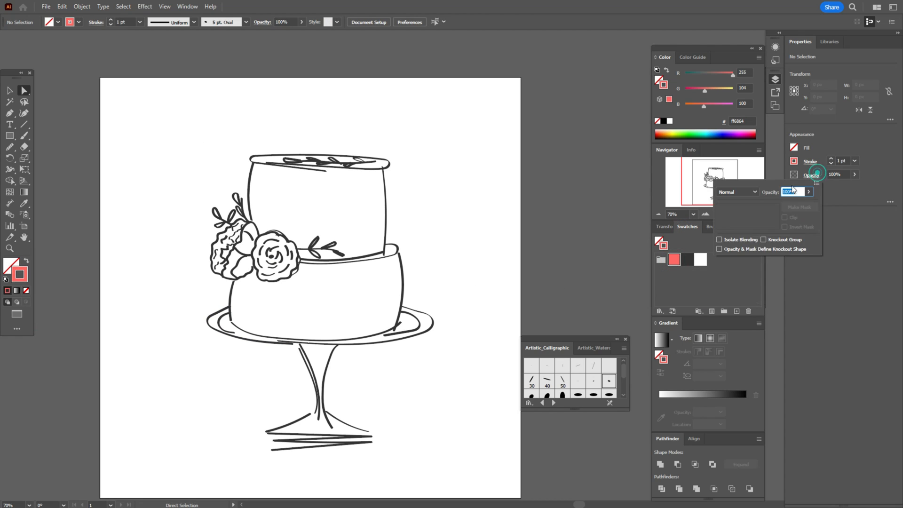
- Set Multiply blending and choose a soft brush from the Artistic_Watercolor library
click(737, 192)
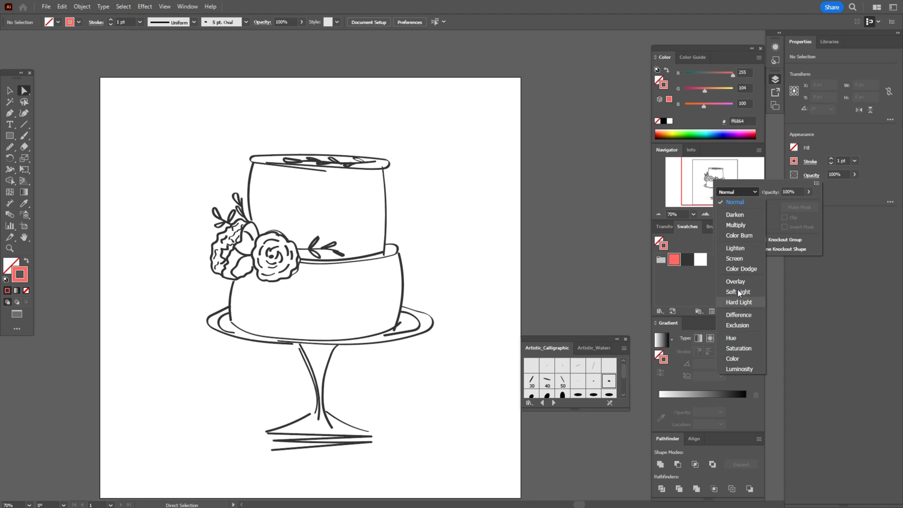
click(735, 225)
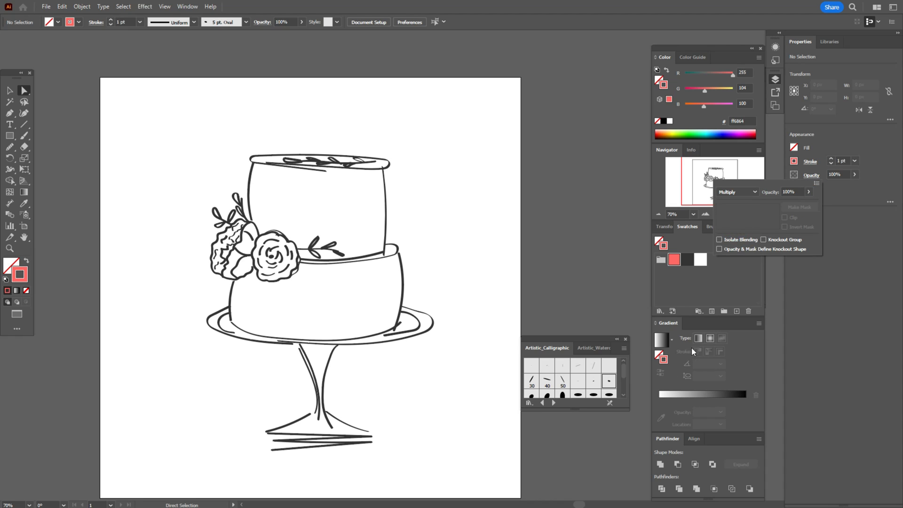
click(583, 347)
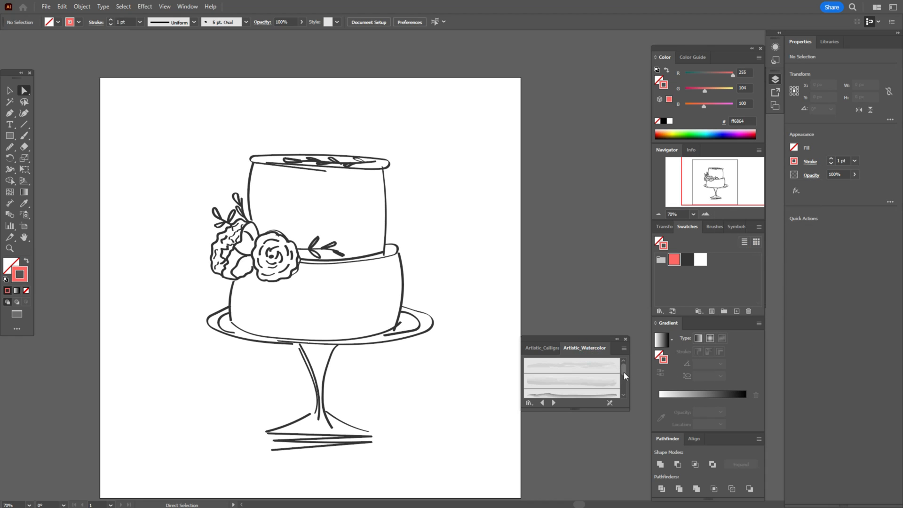
click(572, 383)
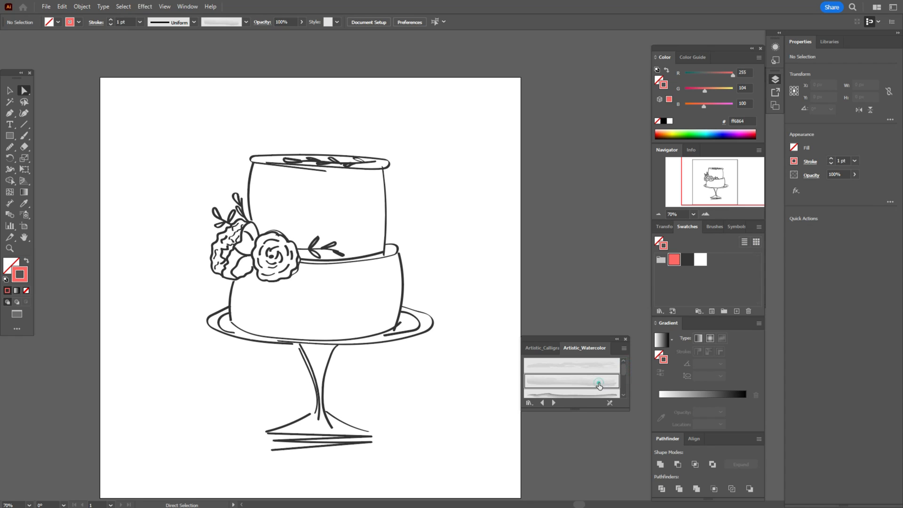
click(10, 135)
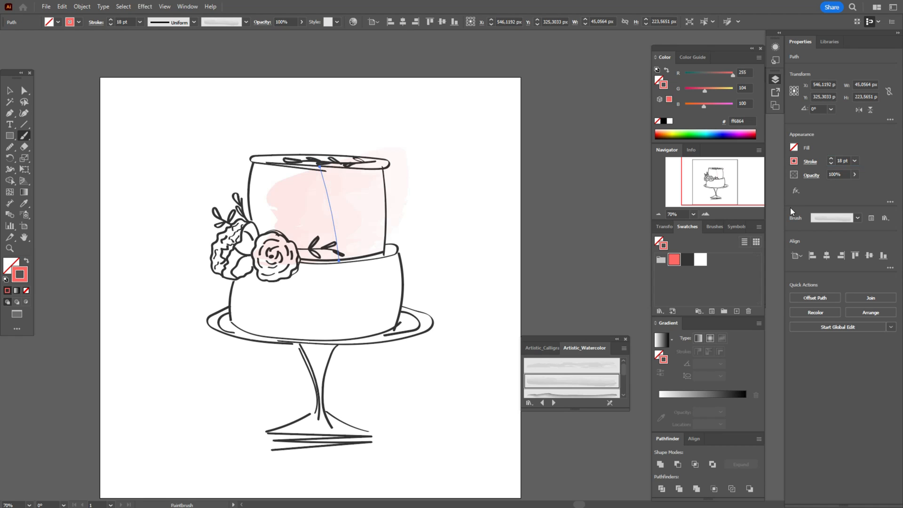
- Rotate and stretch the pink watercolour stroke so it covers the top tier
click(9, 91)
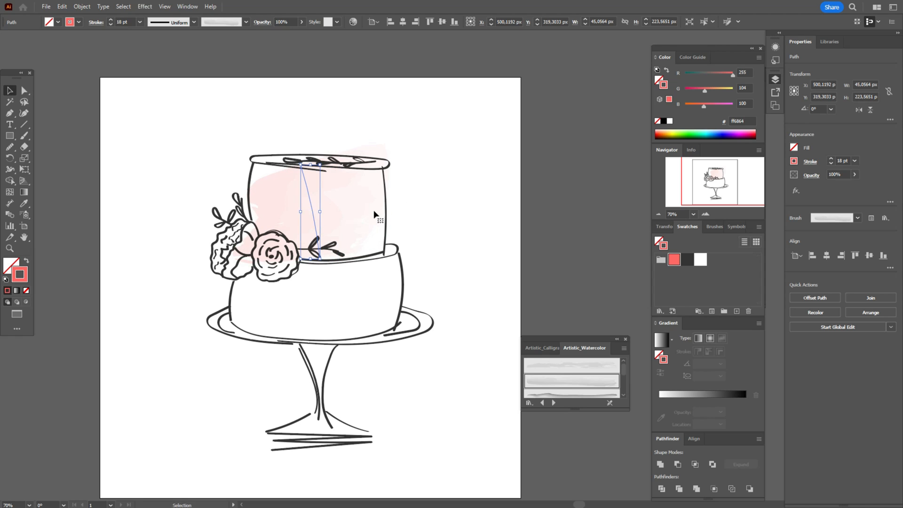
click(21, 91)
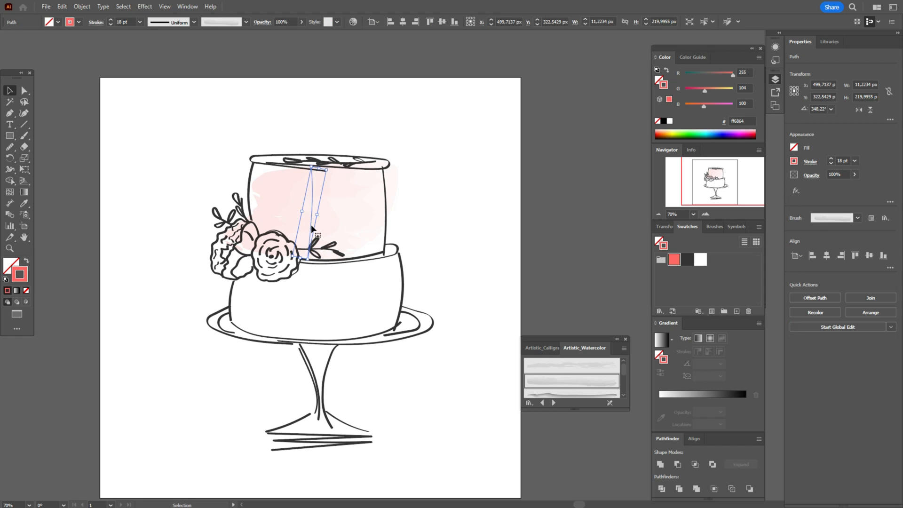
click(23, 91)
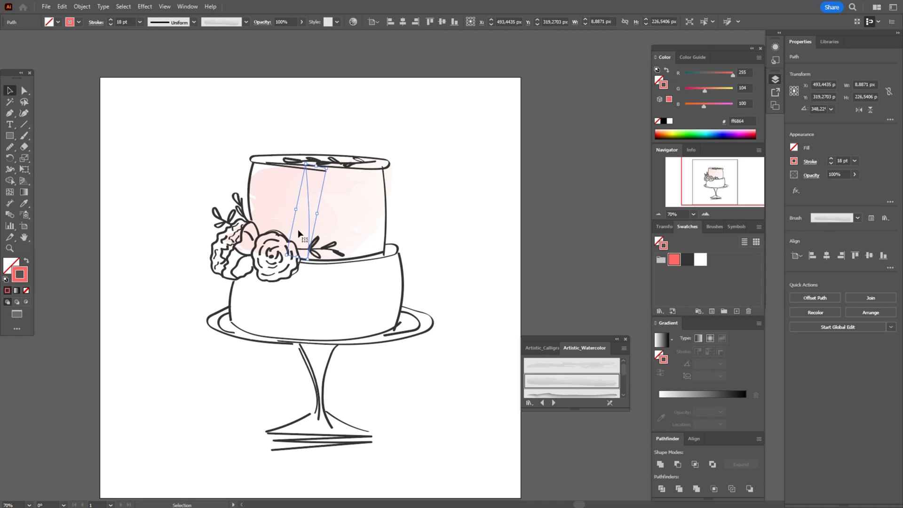
click(25, 91)
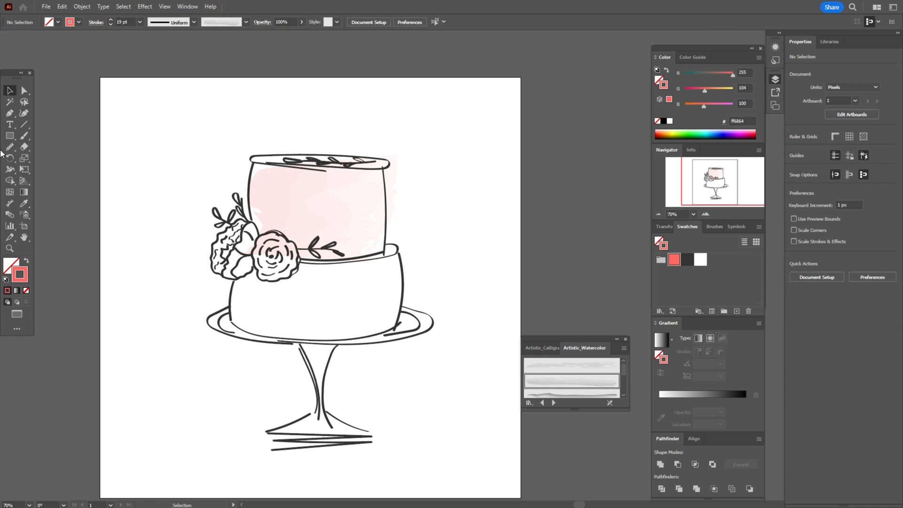
click(24, 136)
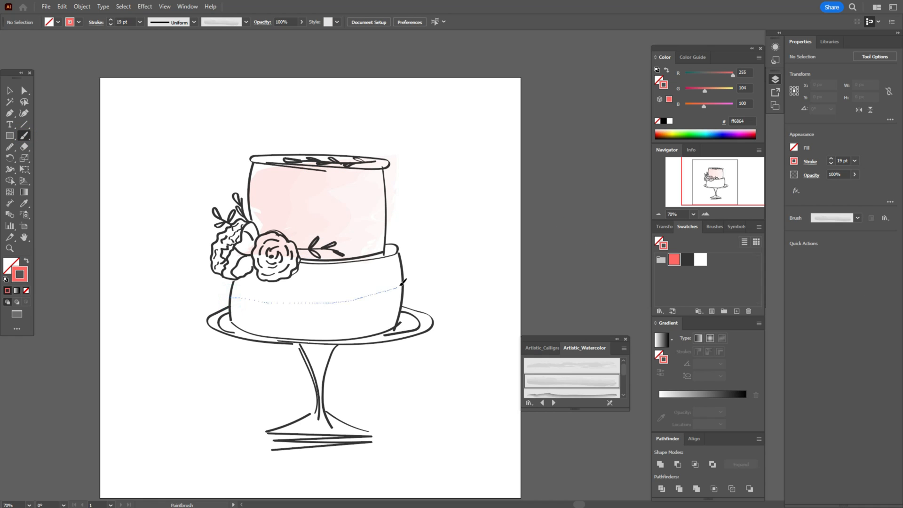
- Paint a pink watercolour wash across the bottom tier and reposition it
click(316, 299)
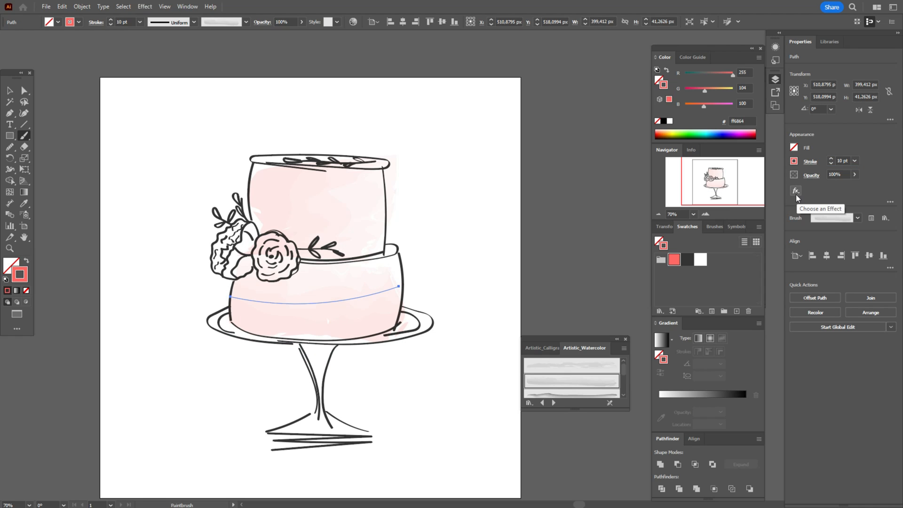
mouse_move(501, 264)
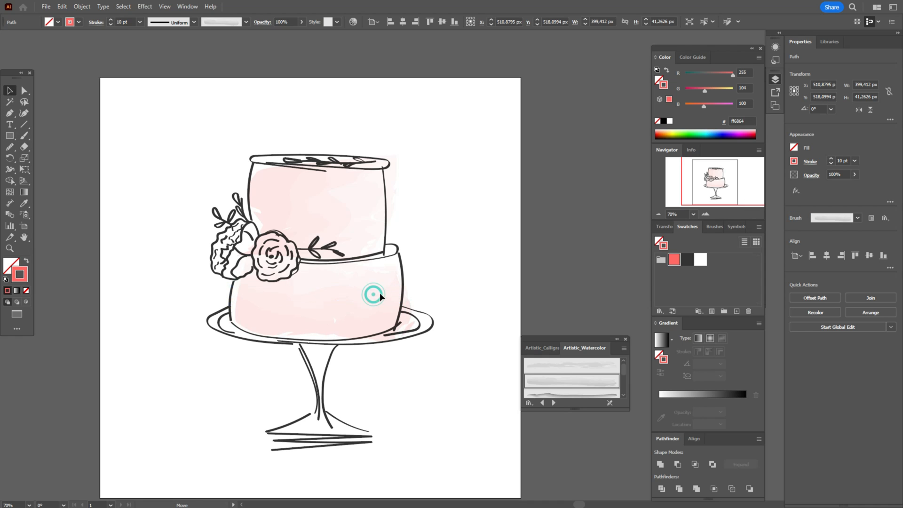
click(555, 242)
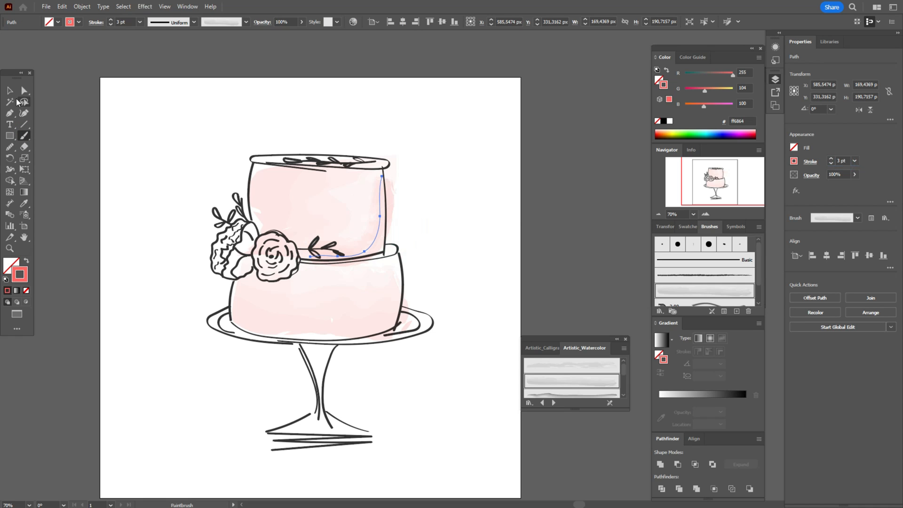
- Reshape the top and bottom tier shading strokes by adjusting their anchor points with Direct Selection
click(9, 91)
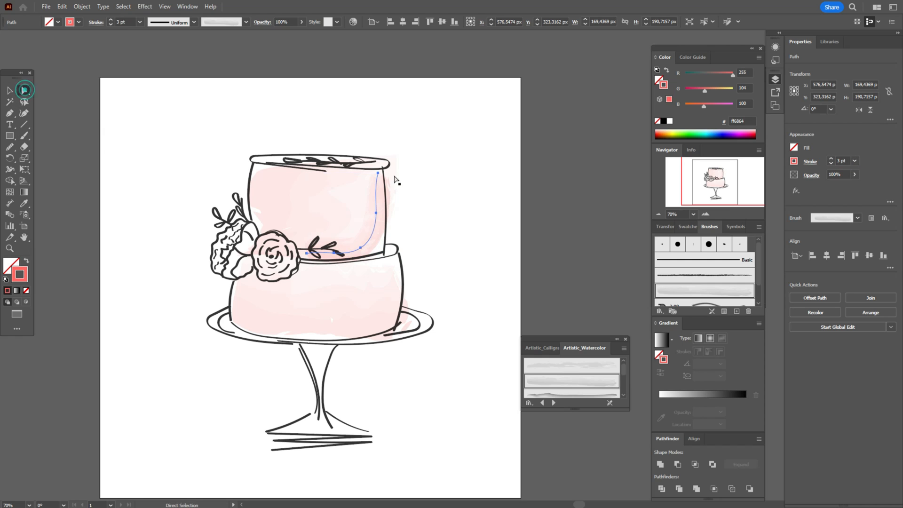
click(378, 173)
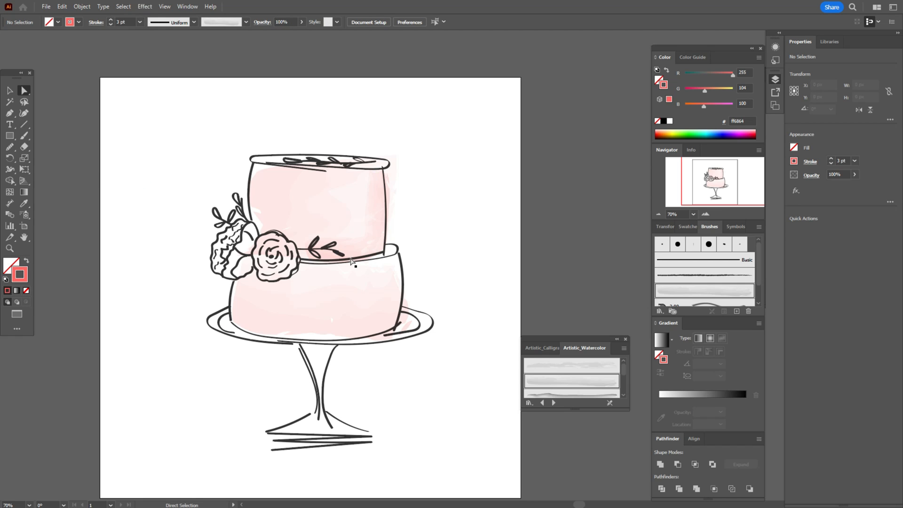
click(354, 260)
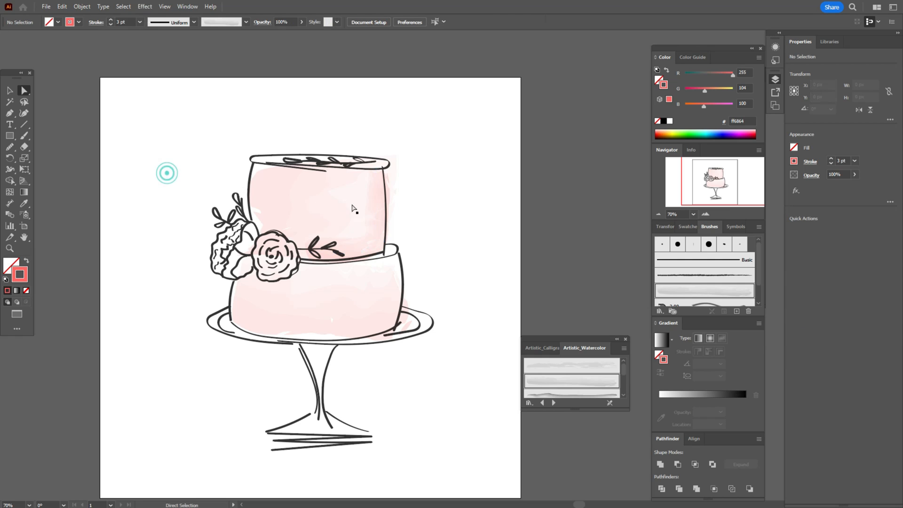
click(375, 216)
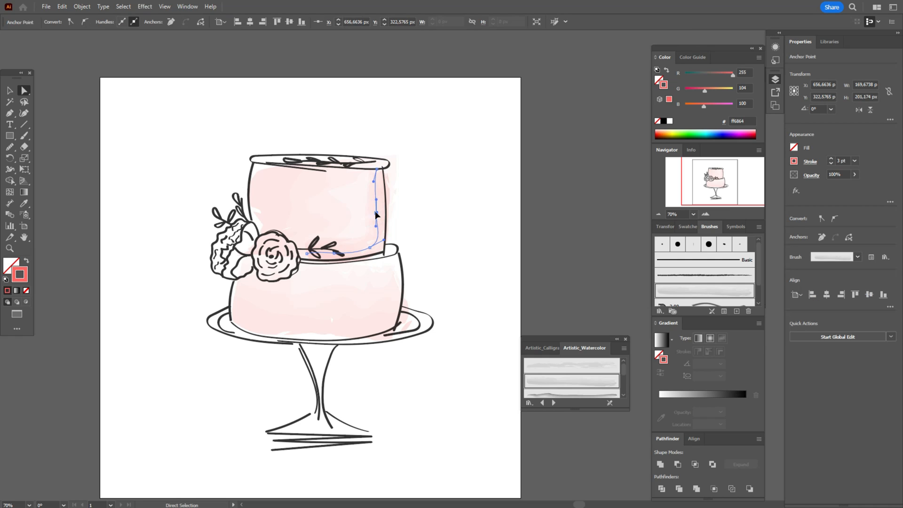
click(135, 165)
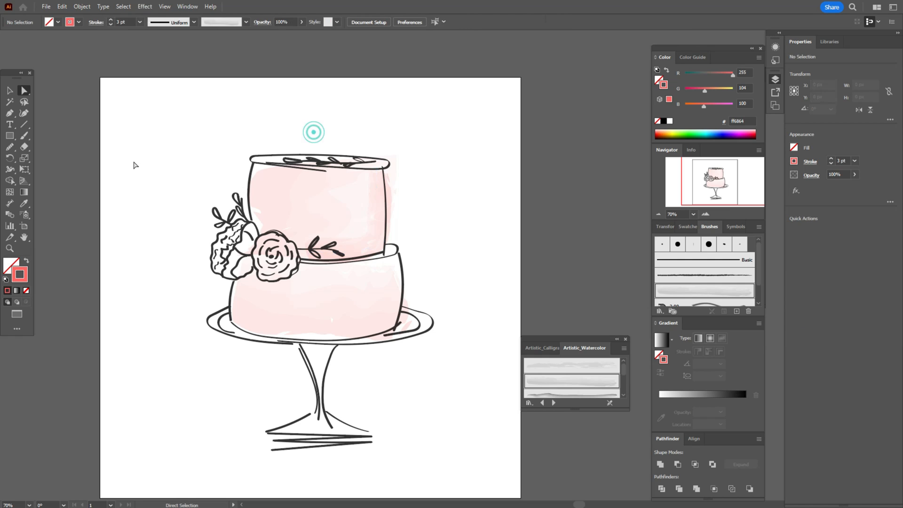
click(25, 146)
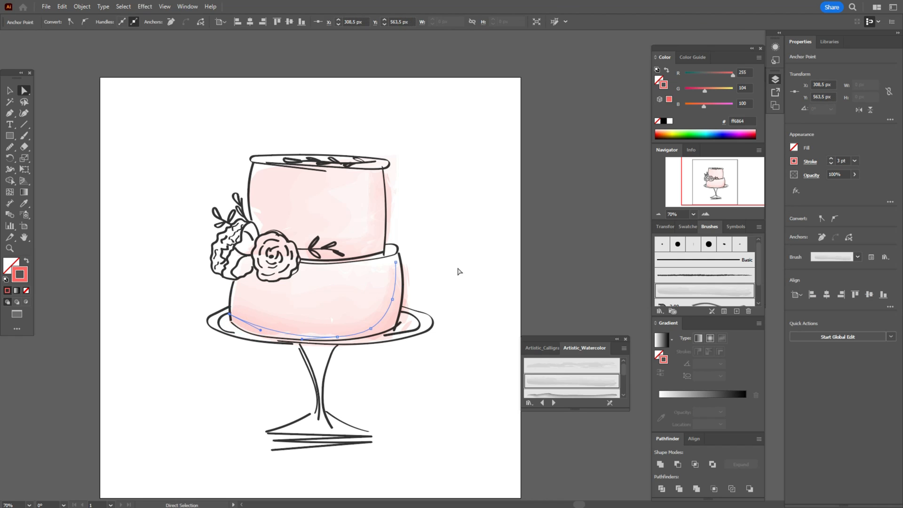
click(457, 272)
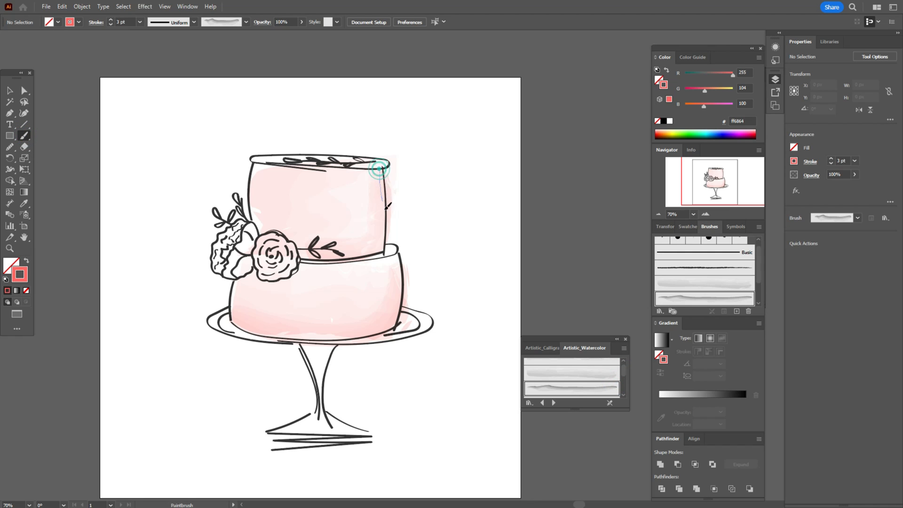
- Paint extra deeper pink watercolor strokes along the top and bottom tier edges
click(379, 169)
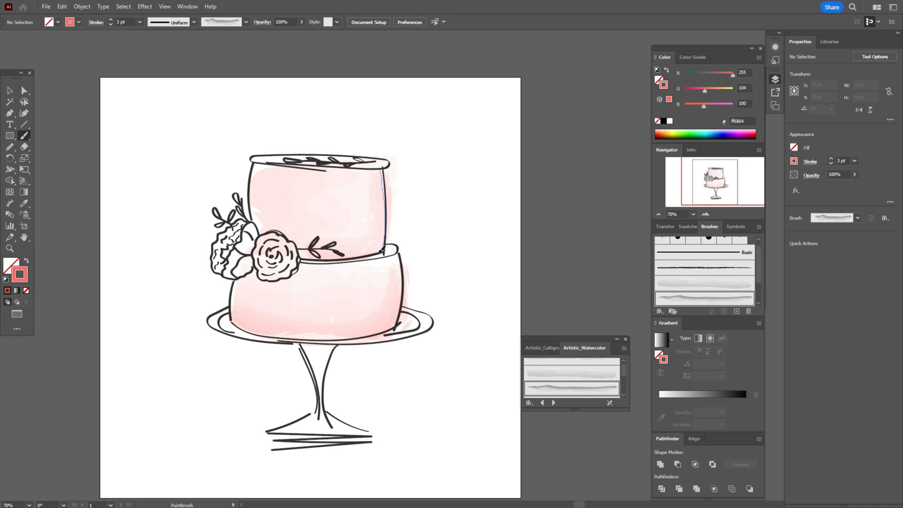
click(377, 208)
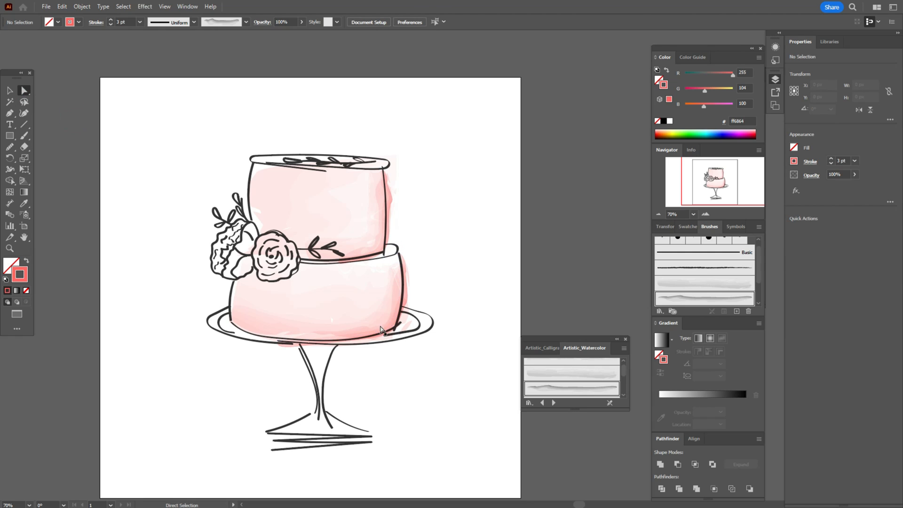
click(383, 331)
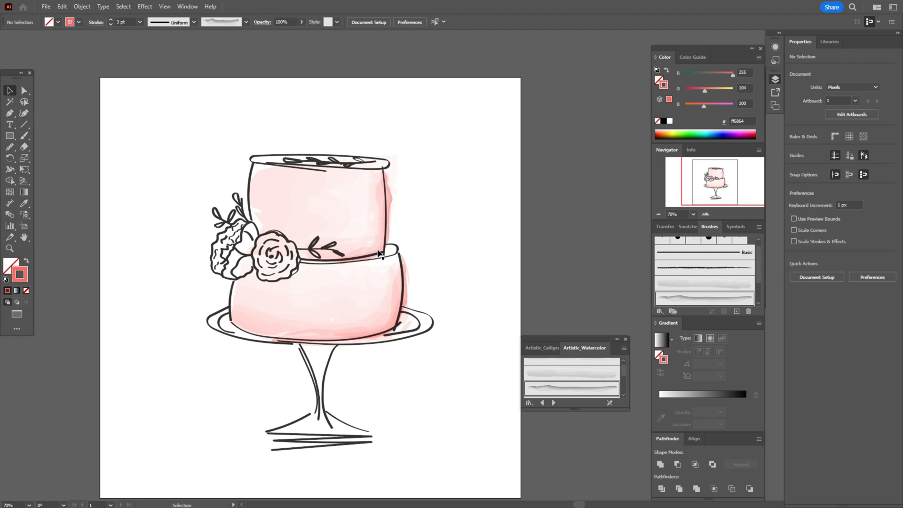
mouse_move(533, 215)
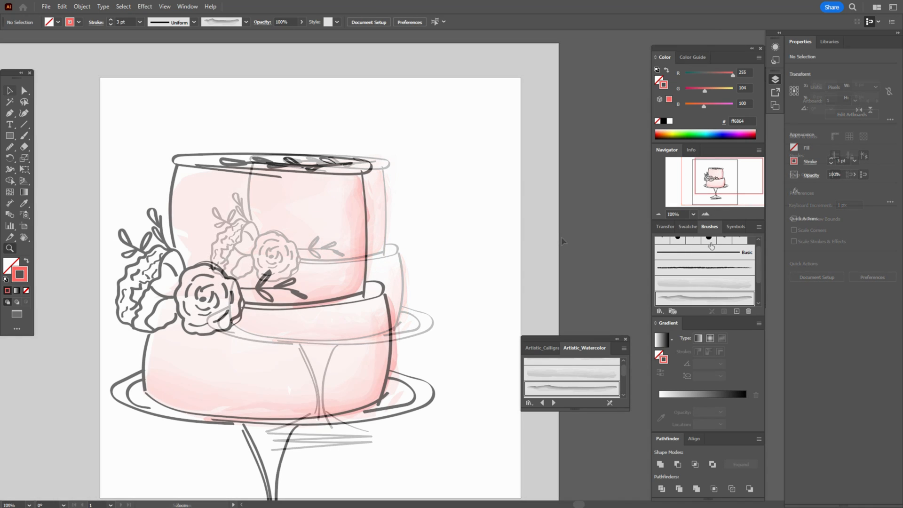
- Thin the cake's top rim outline to 1 pt and add small brush strokes on the top
click(24, 136)
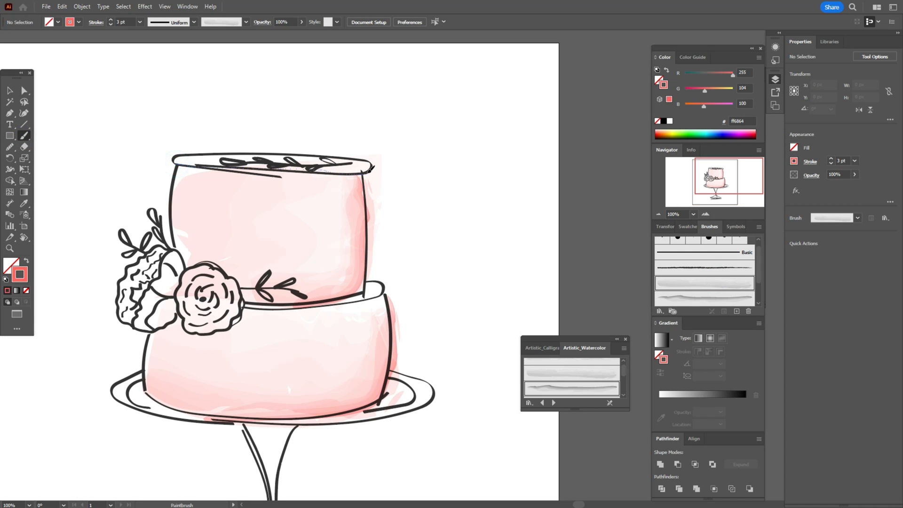
click(274, 167)
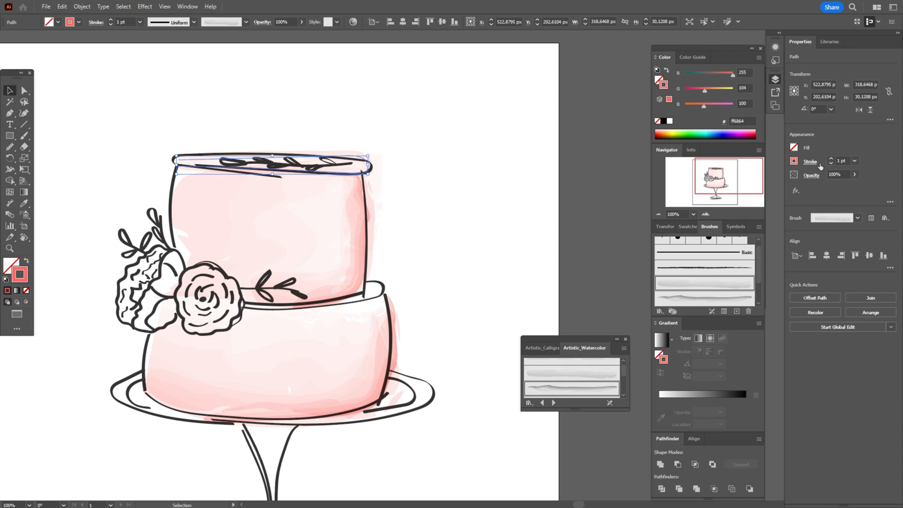
click(616, 263)
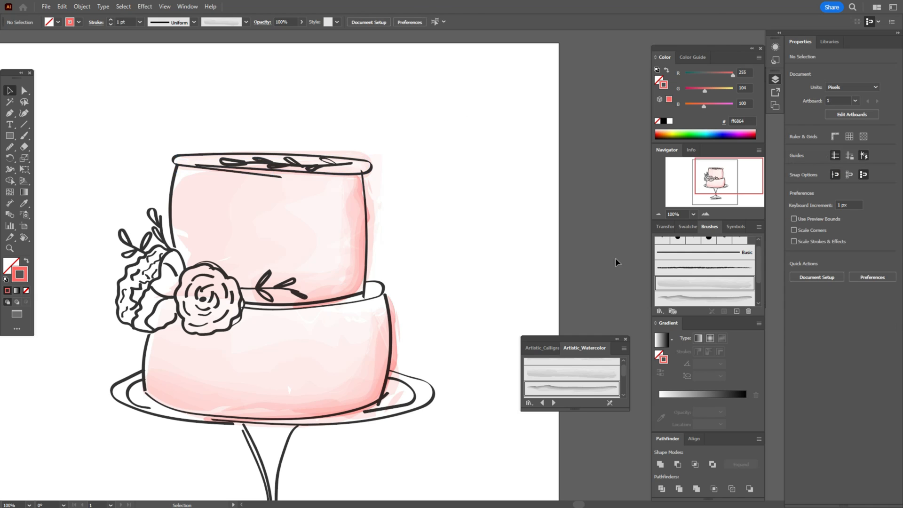
mouse_move(630, 264)
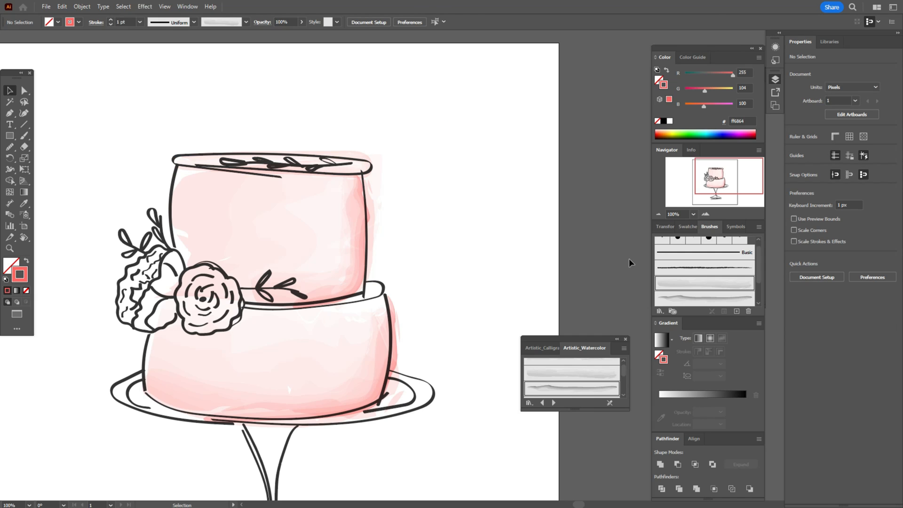
click(24, 135)
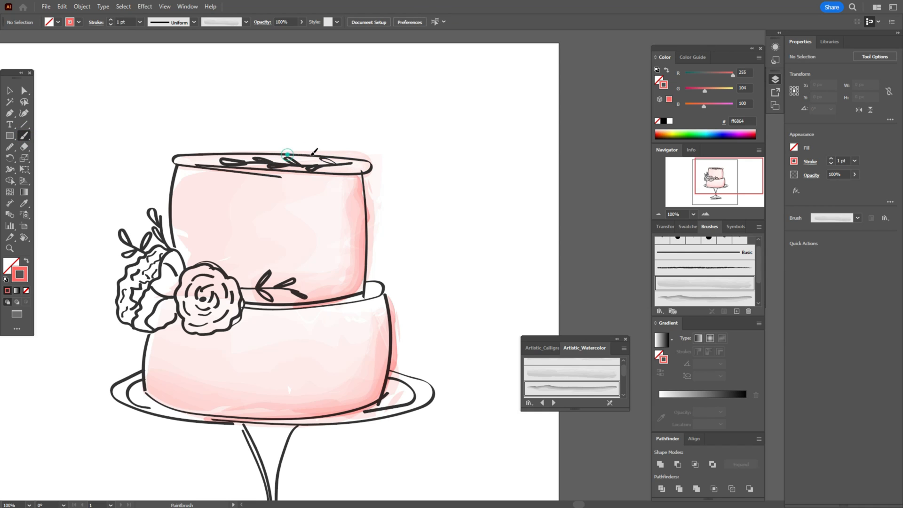
click(299, 156)
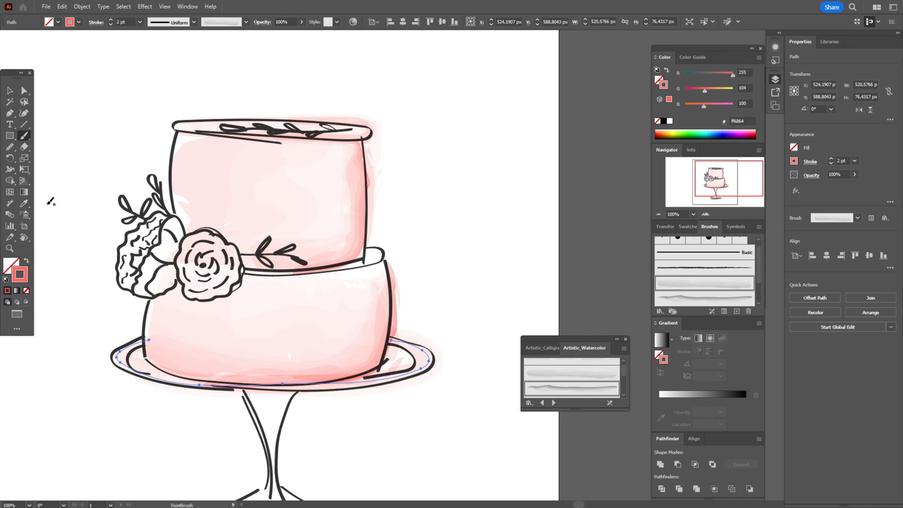
- Give the plate ellipse a 2 pt stroke and paint sketchy strokes along its right rim
click(57, 102)
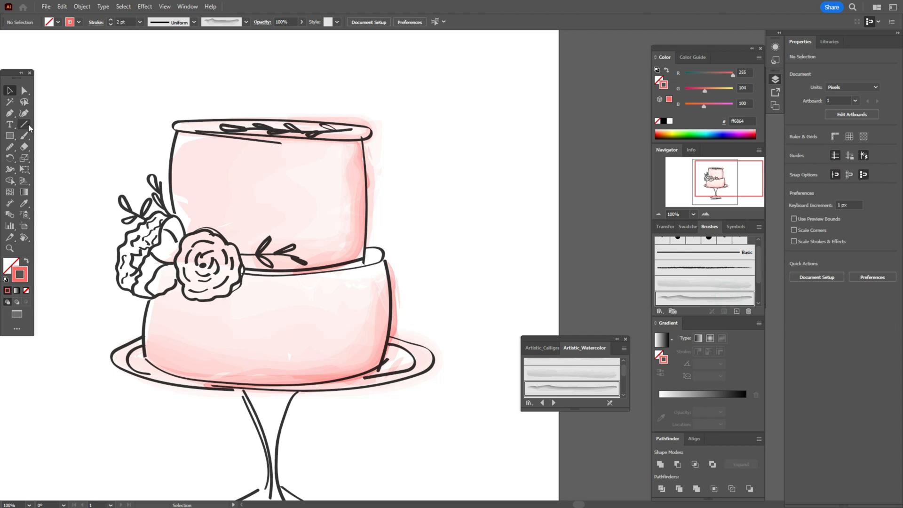
click(24, 136)
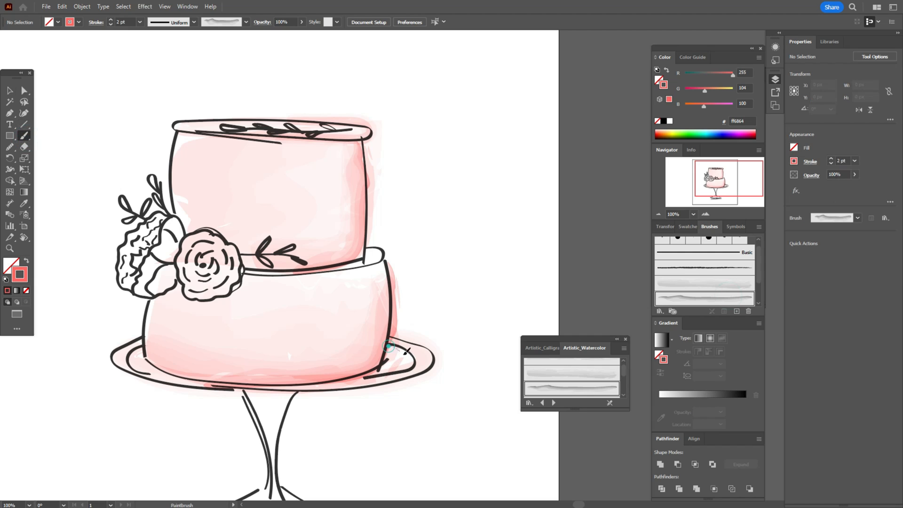
click(392, 359)
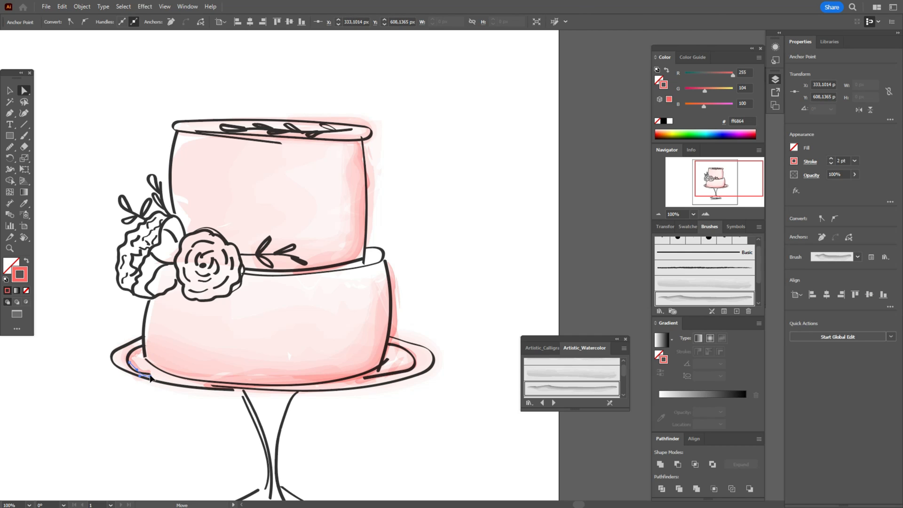
click(488, 283)
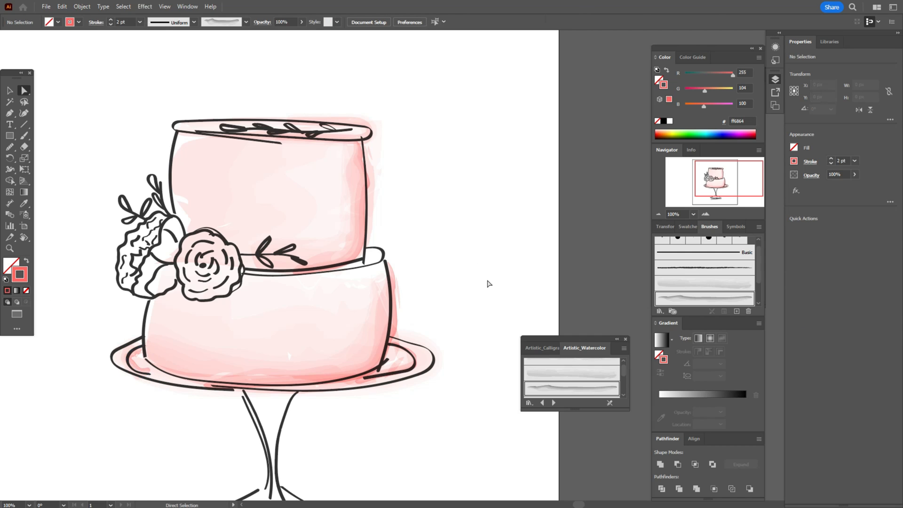
scroll(down, 3)
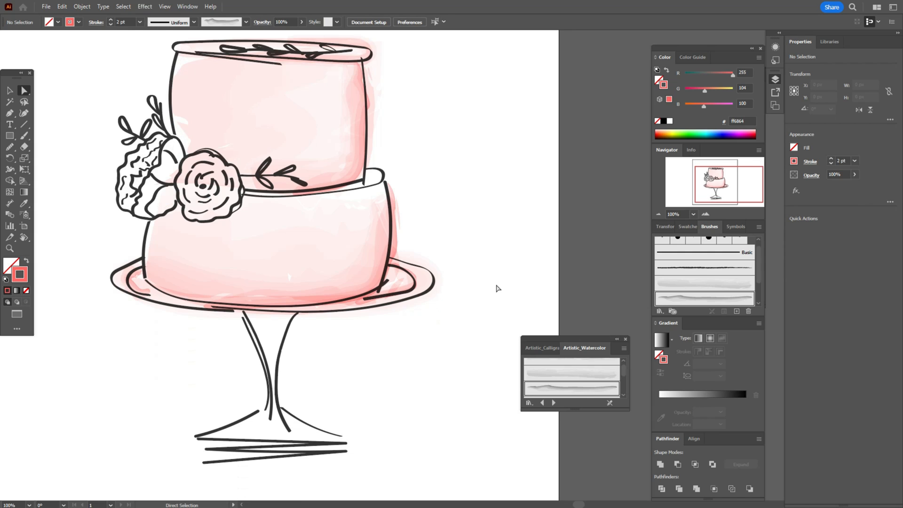
mouse_move(24, 136)
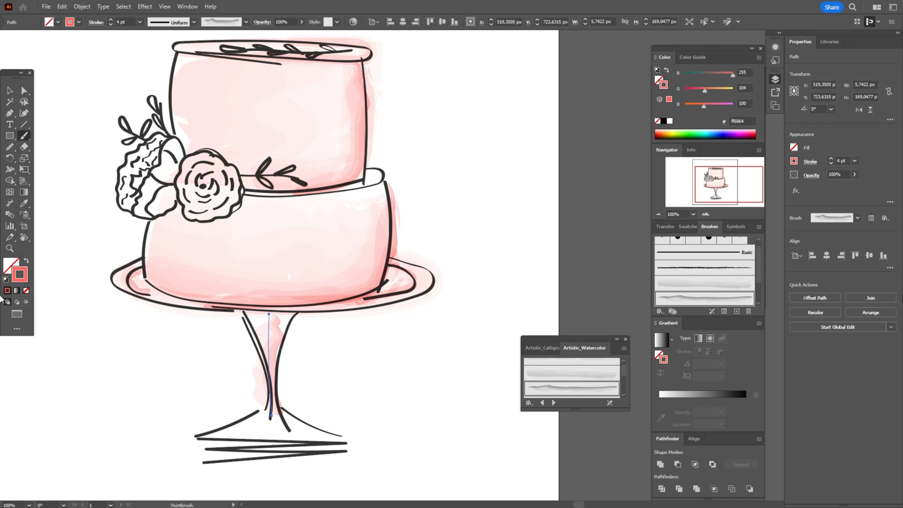
- Reposition the pink watercolor wash on the cake stand's stem, then deselect it
click(10, 91)
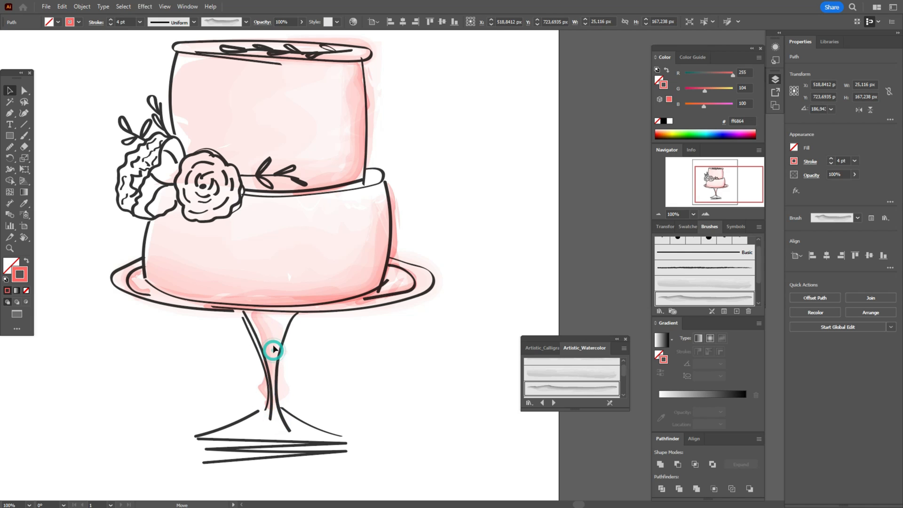
click(274, 350)
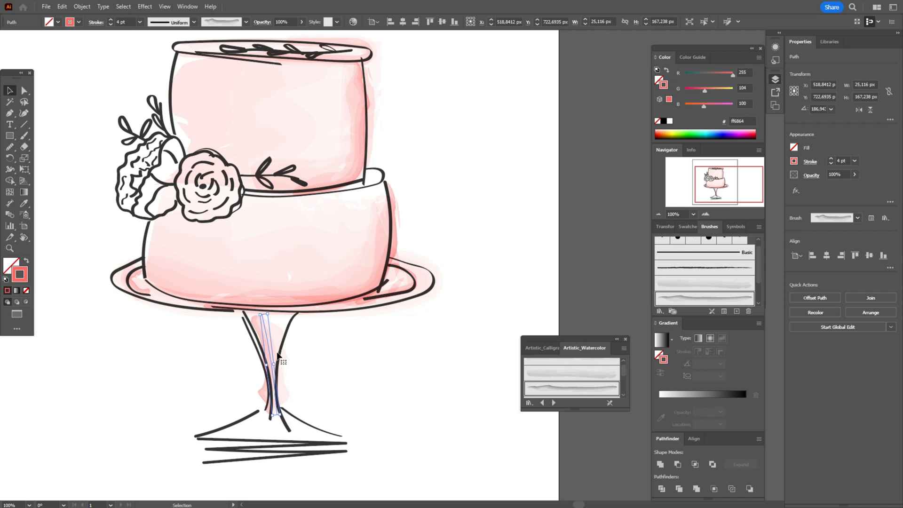
click(395, 380)
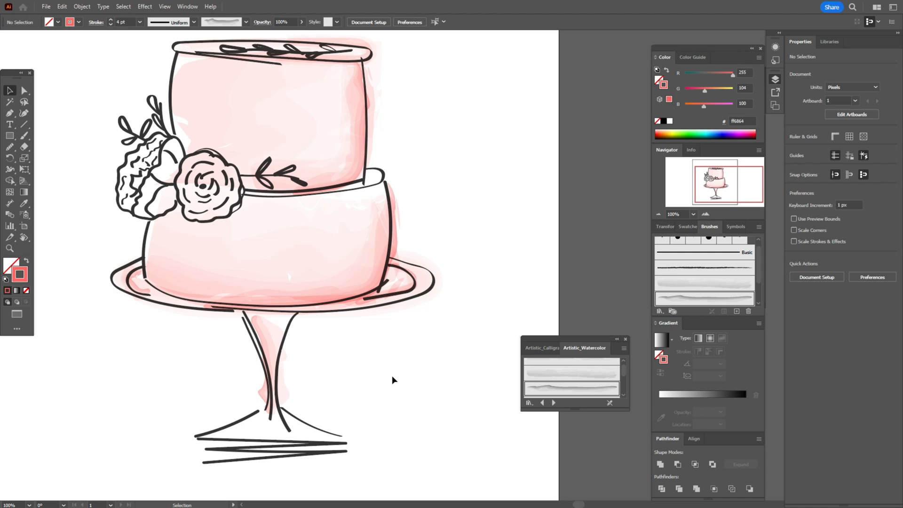
click(704, 283)
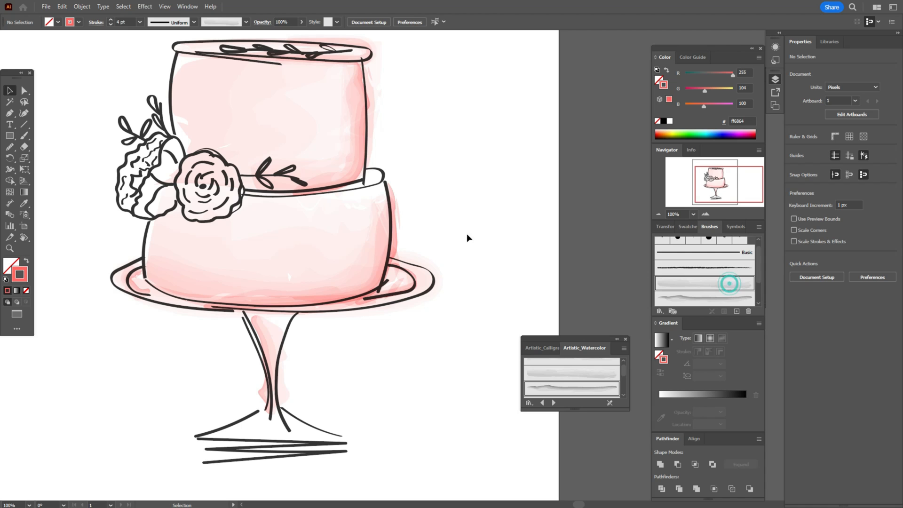
- Paint a pink watercolor wash across the stand's foot and set its stroke to 2 pt
click(24, 135)
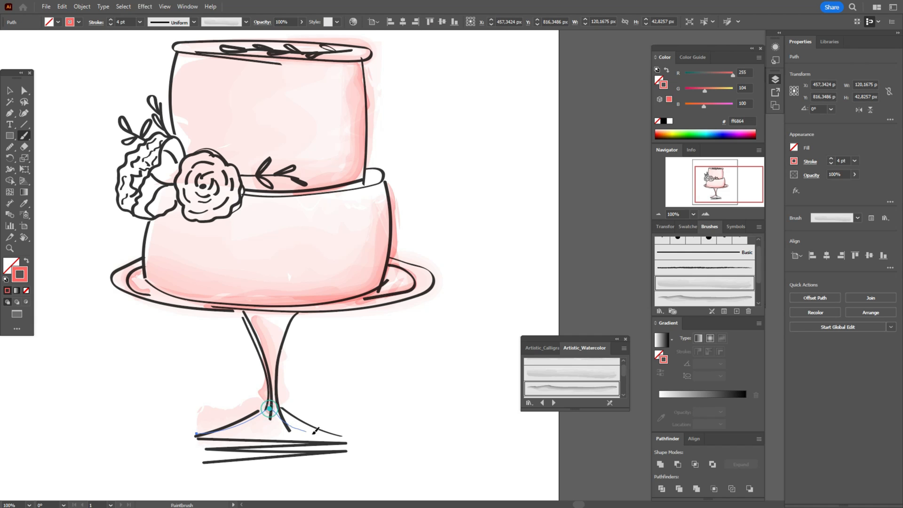
click(10, 90)
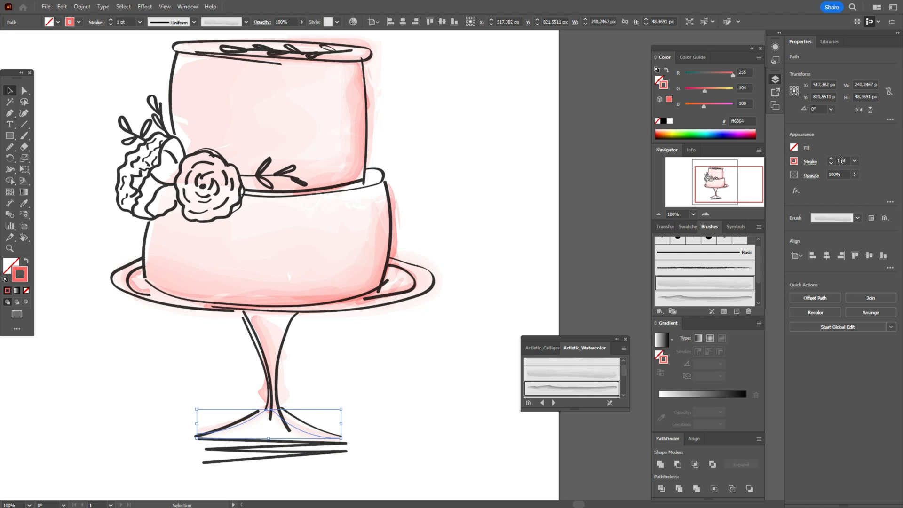
click(832, 159)
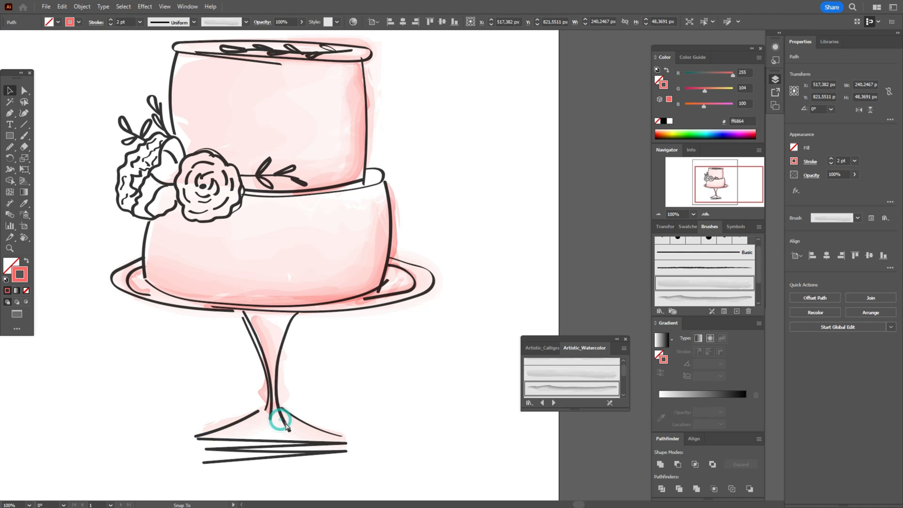
- Draw extra sketchy lines along the stand base and clear the selection
click(281, 420)
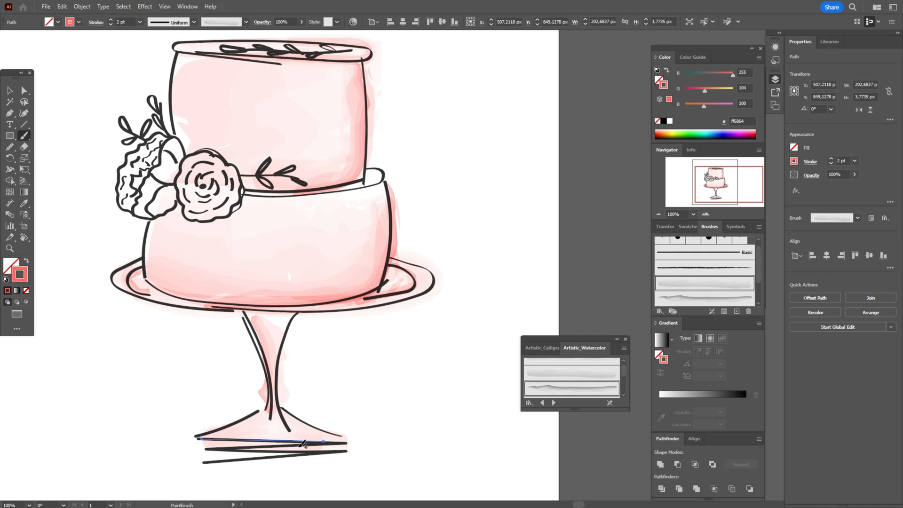
click(10, 91)
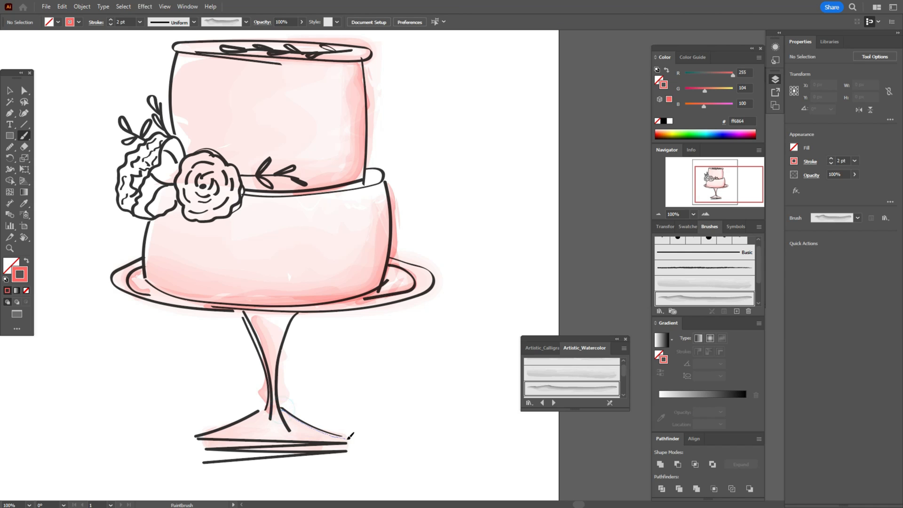
click(313, 427)
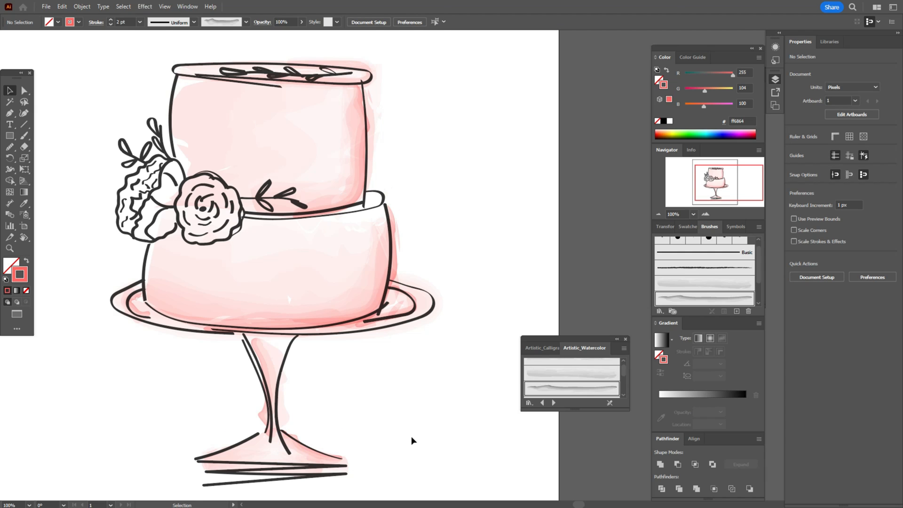
- Apply the Watercolor - Wet brush to the stem wash and paint another stem stroke
click(267, 386)
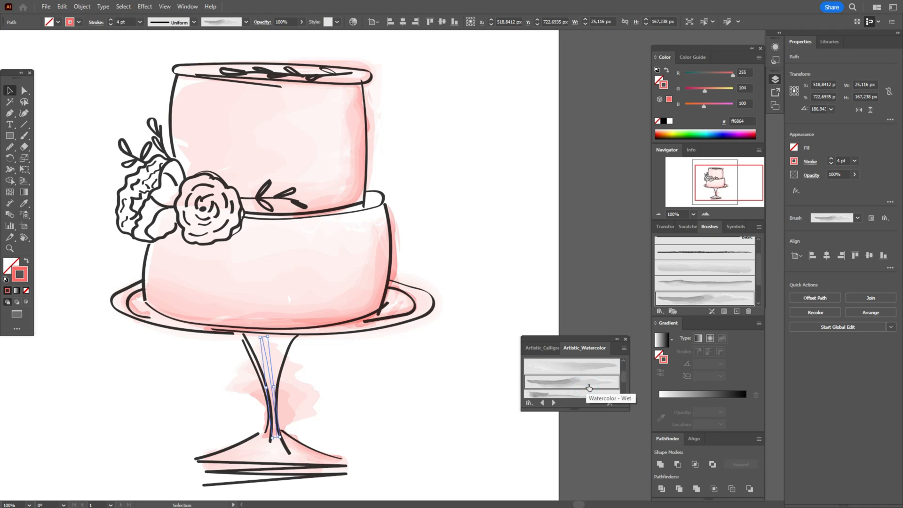
click(838, 161)
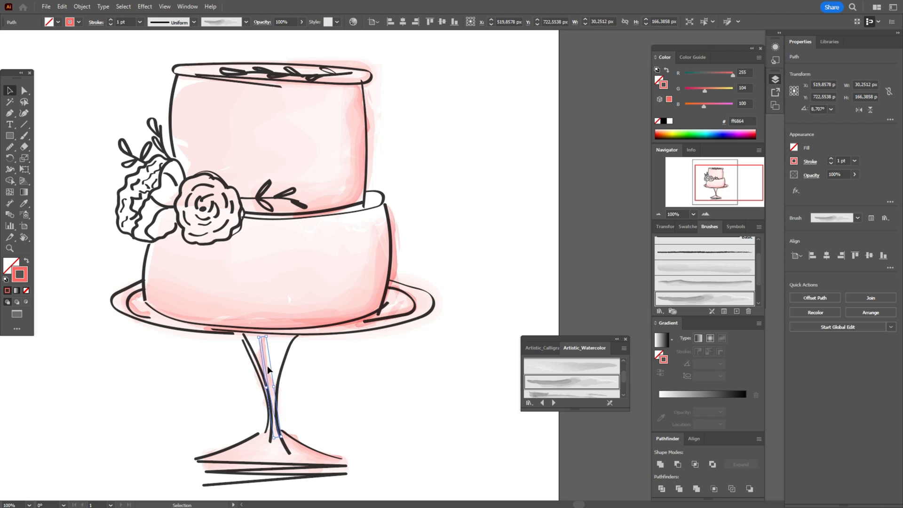
click(391, 388)
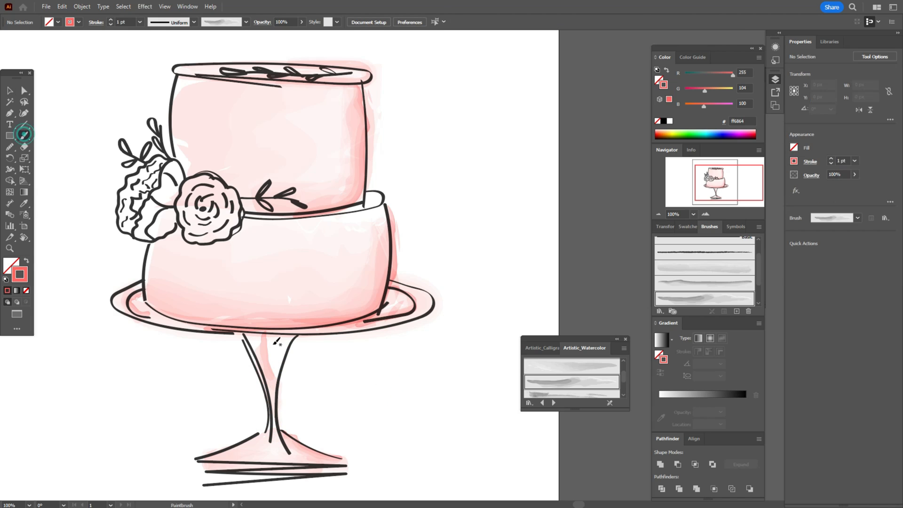
click(275, 357)
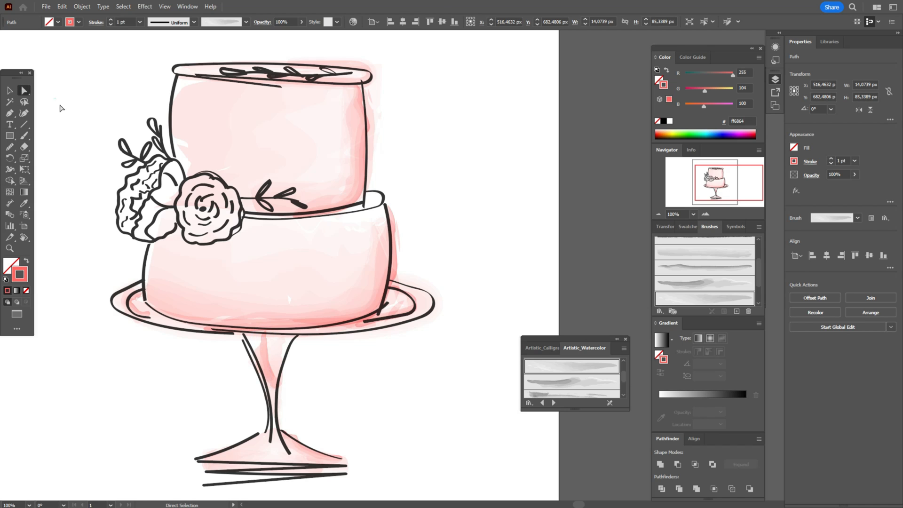
- Adjust the stem's outline strokes and handles with the Anchor Point tool
click(326, 331)
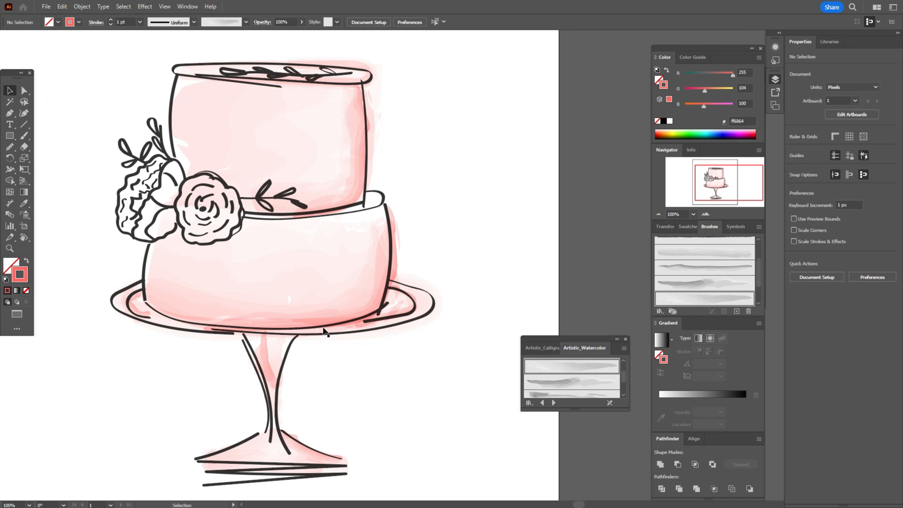
click(268, 363)
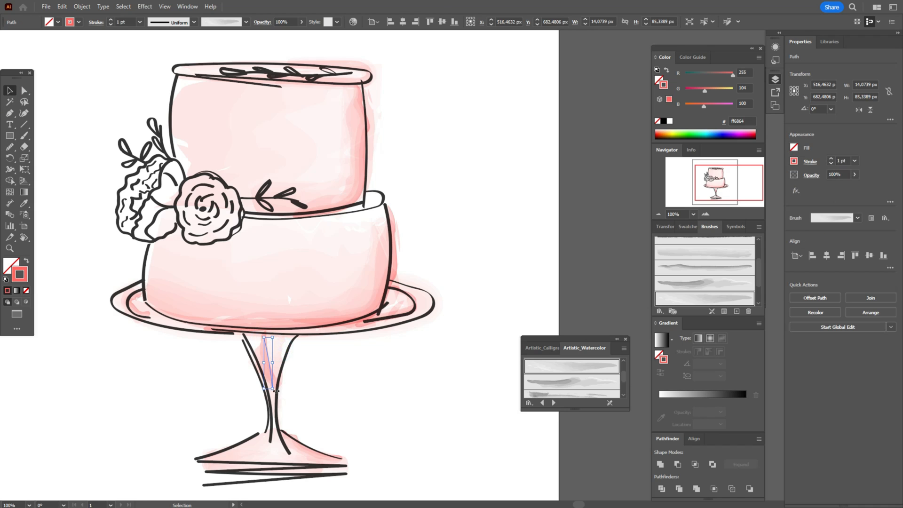
click(308, 383)
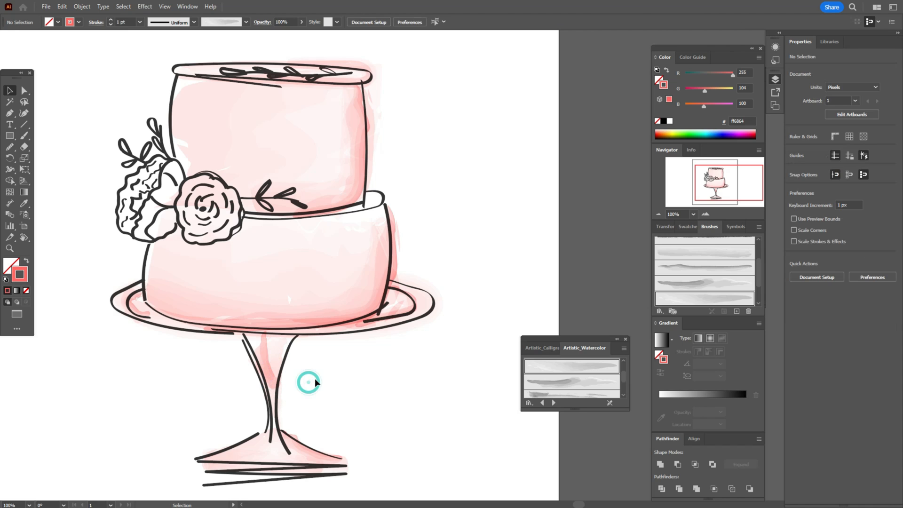
click(269, 360)
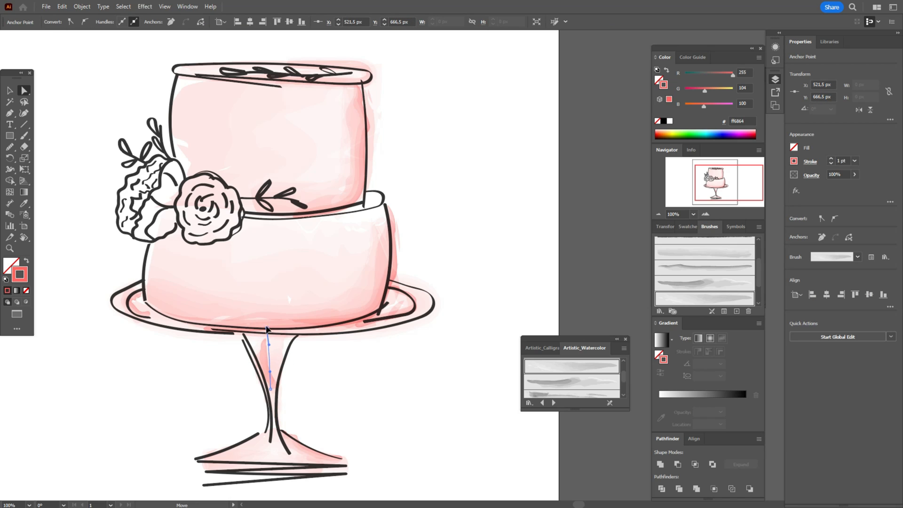
click(413, 389)
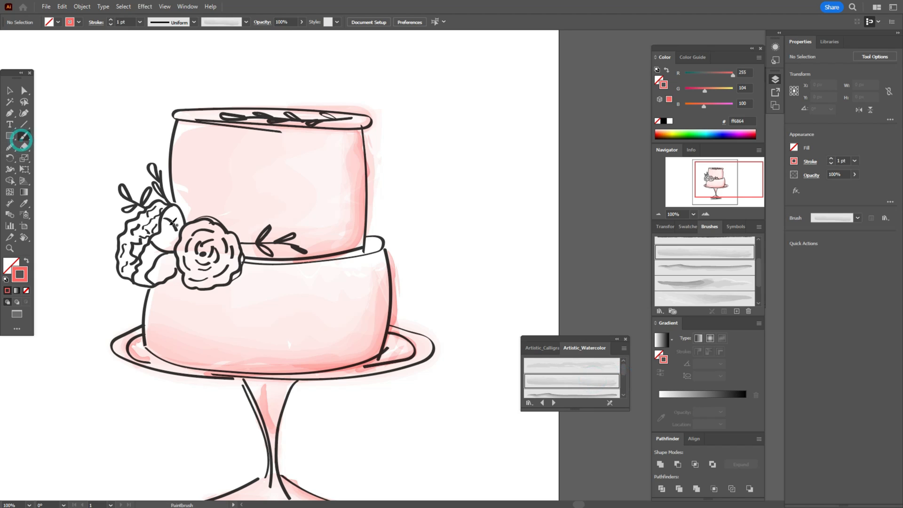
- Set a 2 pt stroke and pick a different Artistic_Watercolor brush for the Paintbrush
click(167, 225)
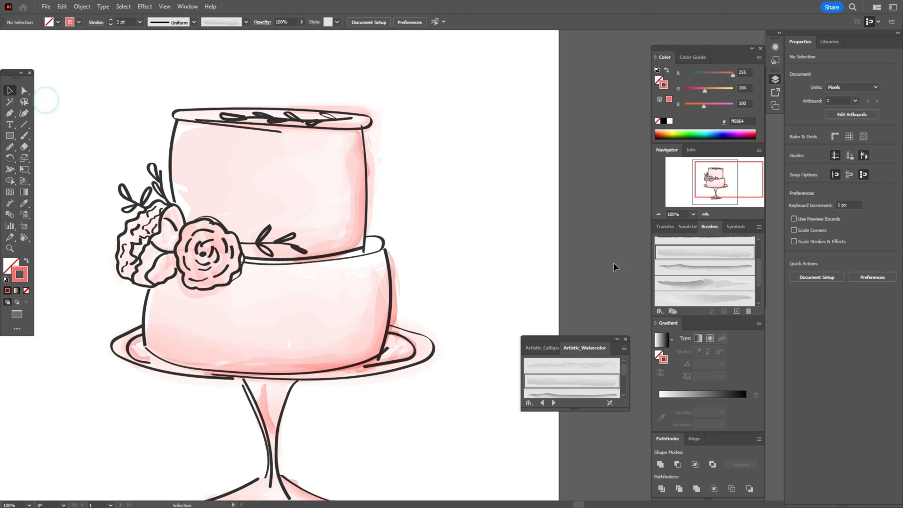
click(625, 371)
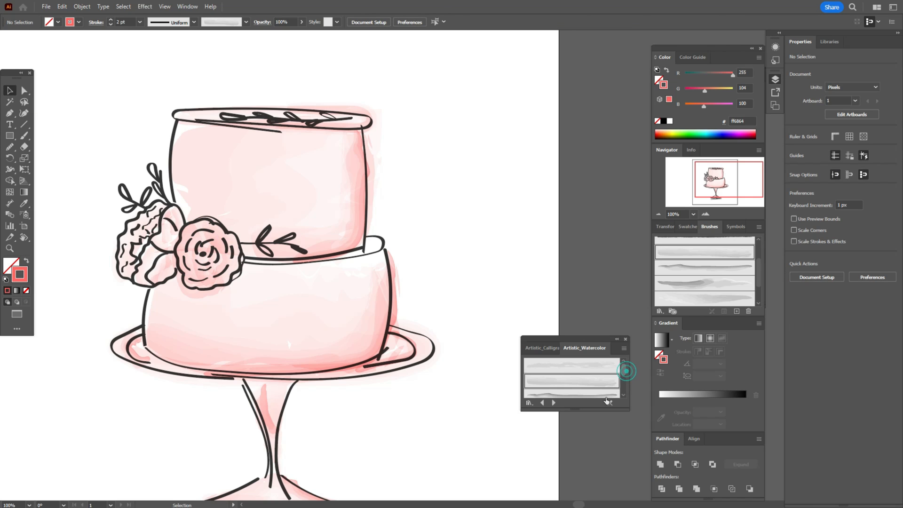
click(24, 135)
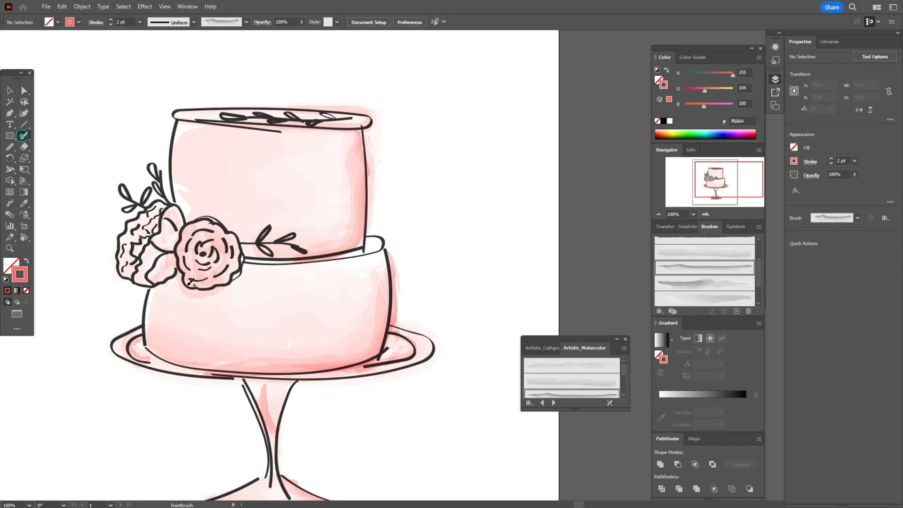
click(23, 135)
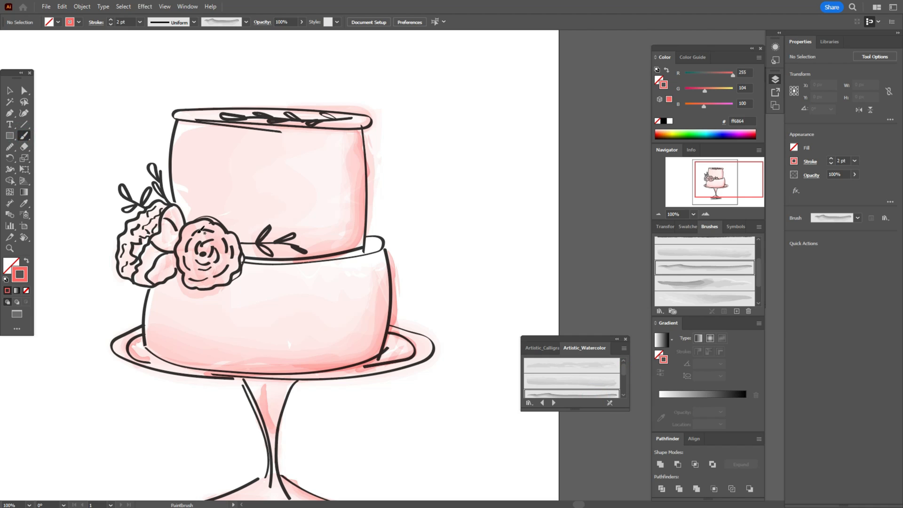
click(199, 245)
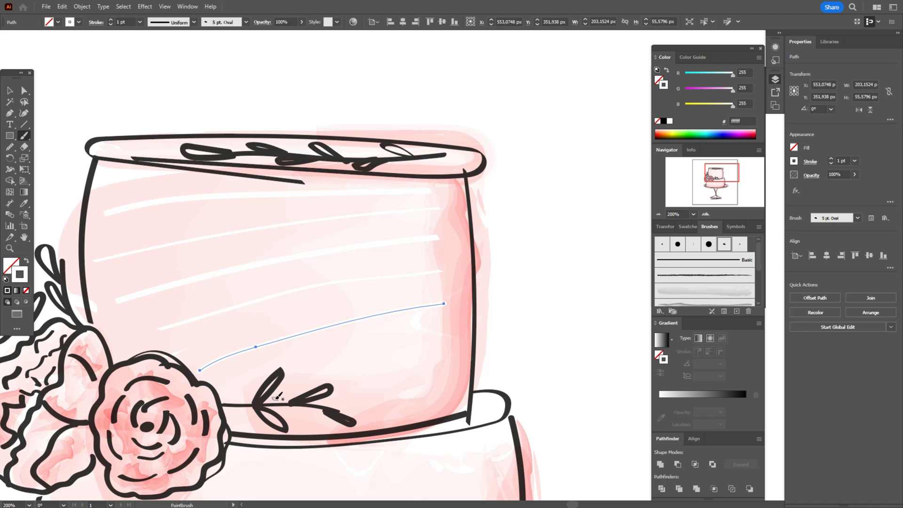
mouse_move(295, 385)
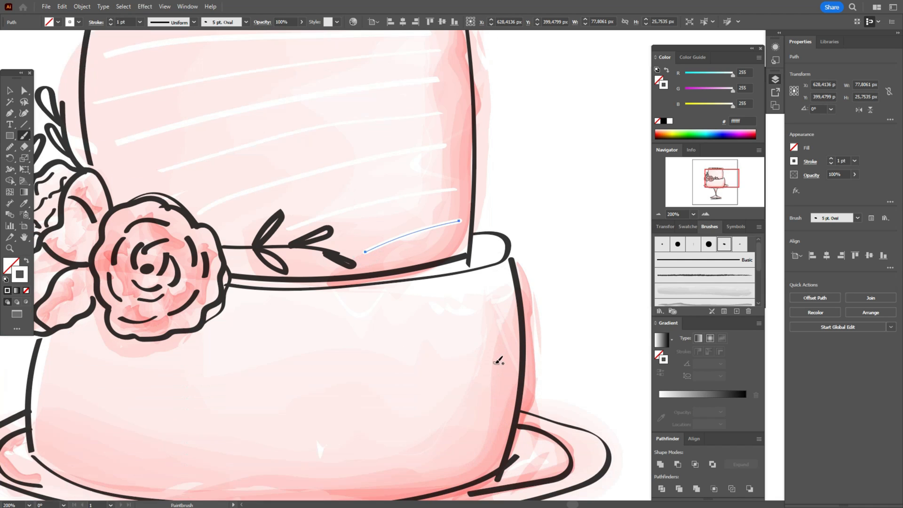
- Draw white 5 pt Oval highlight streaks across the lower tier, then deselect
scroll(down, 3)
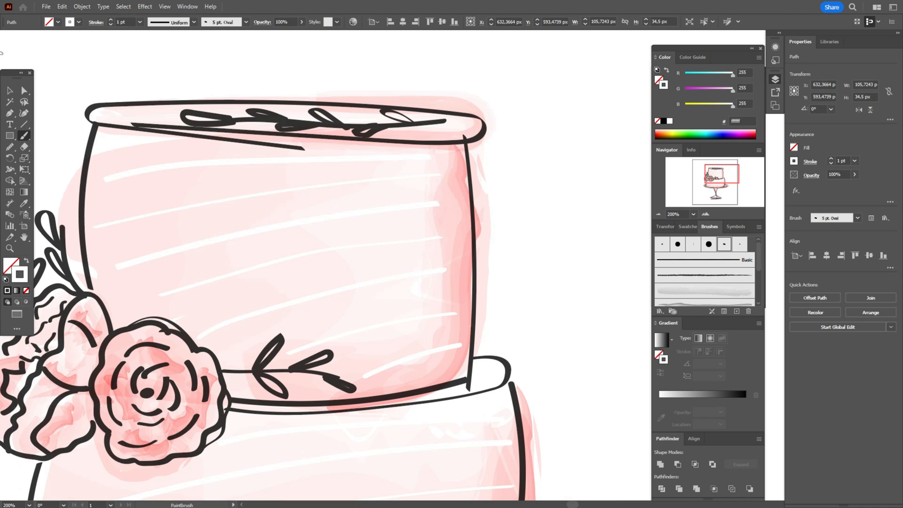
click(523, 190)
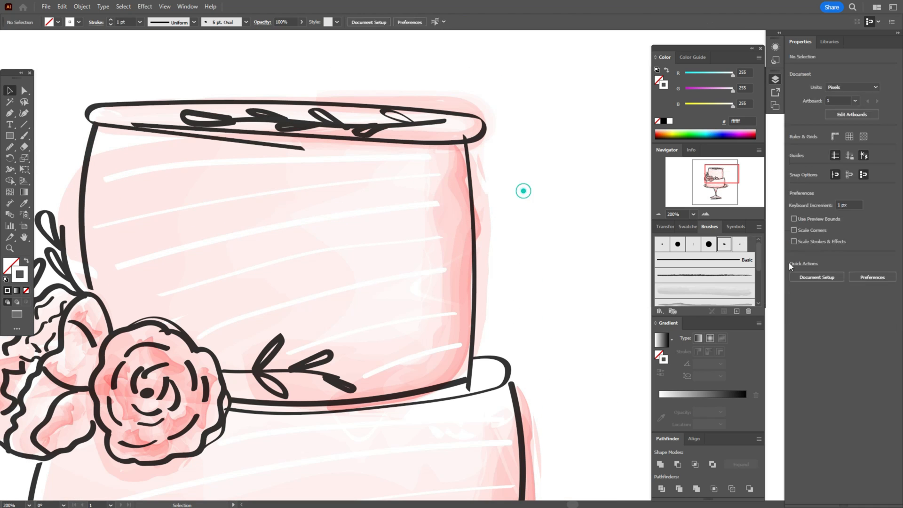
- Switch to dark grey and paint small curved dark dots across both tiers
click(687, 226)
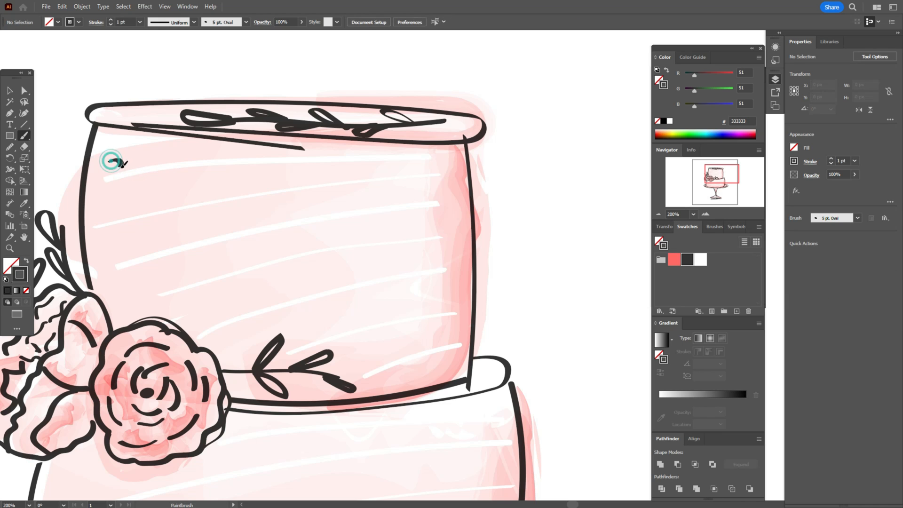
click(113, 163)
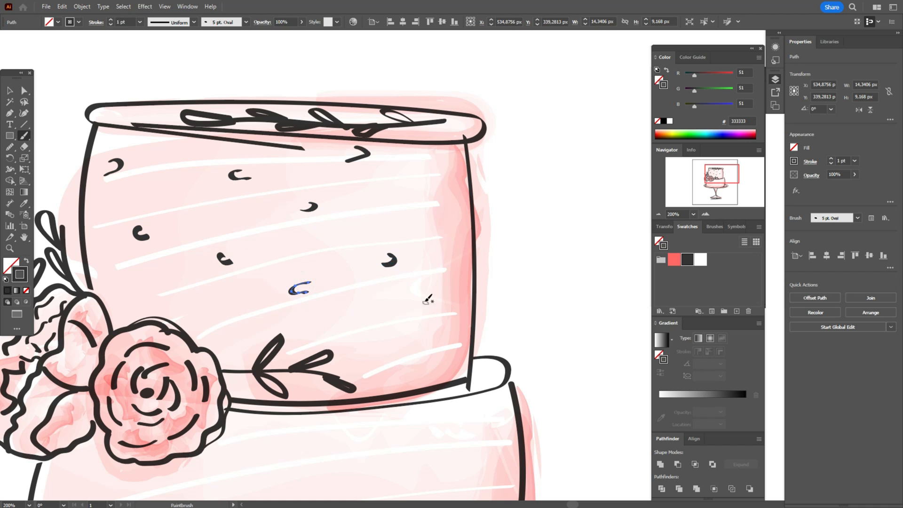
scroll(down, 3)
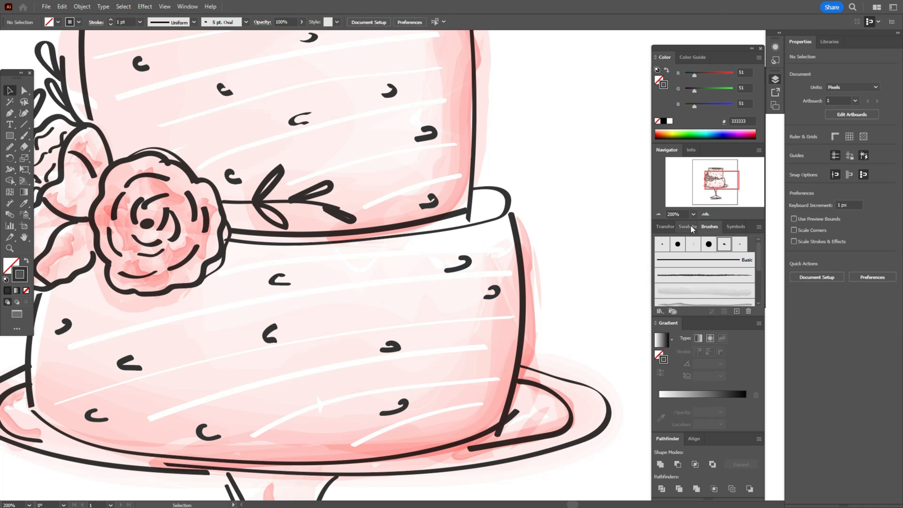
click(9, 103)
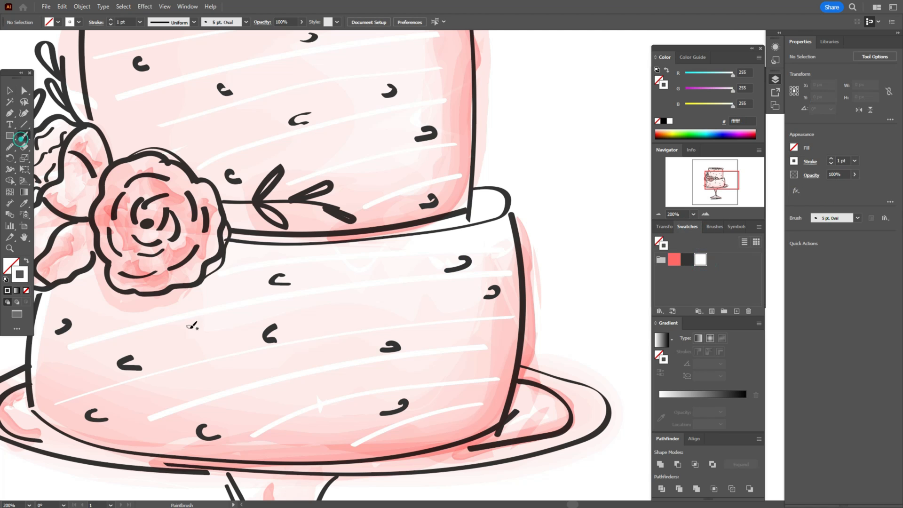
- Dot tiny white specks with the 2 pt Paintbrush over both pink tiers
click(187, 335)
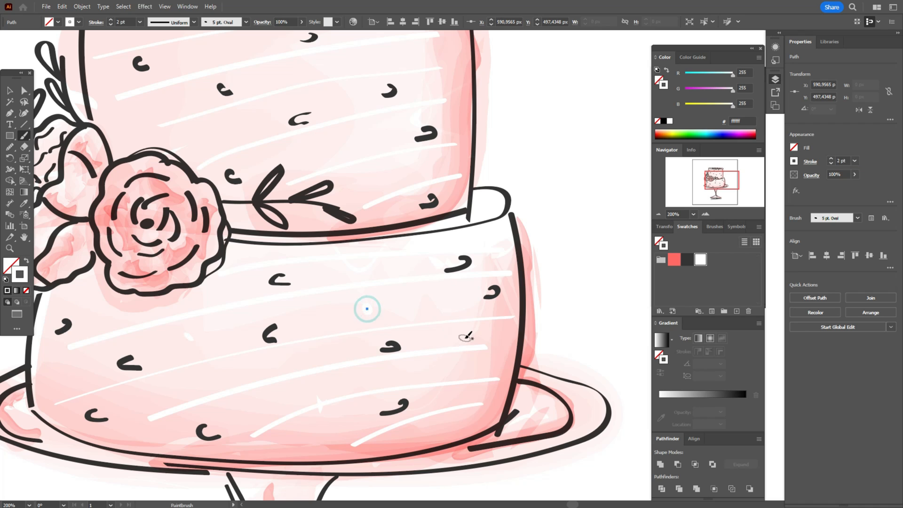
mouse_move(72, 375)
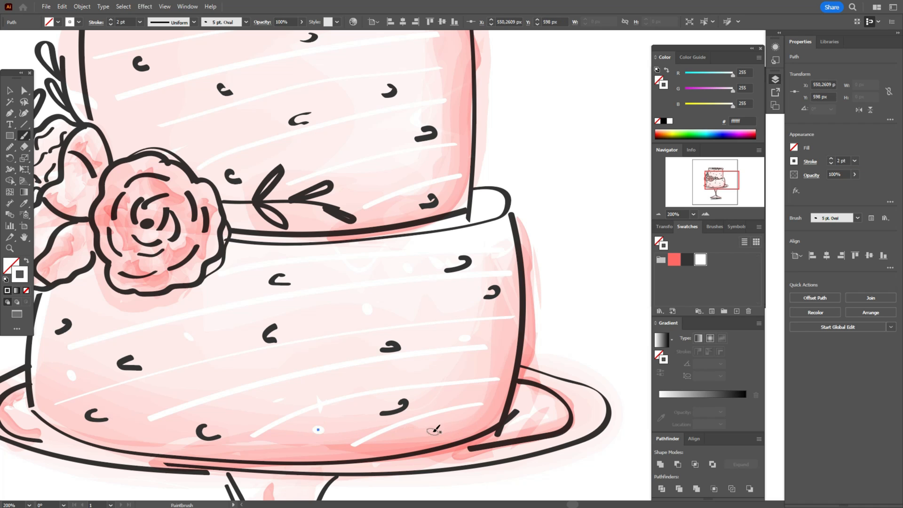
scroll(down, 3)
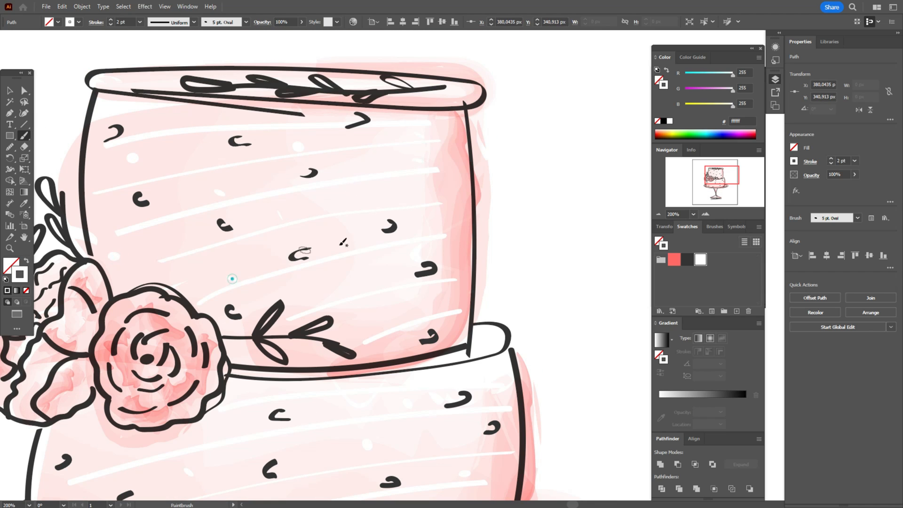
mouse_move(401, 282)
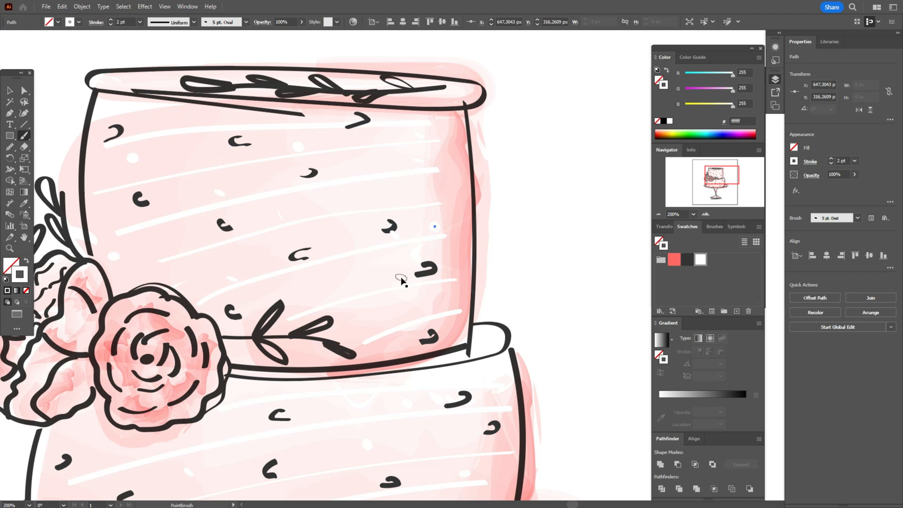
mouse_move(347, 316)
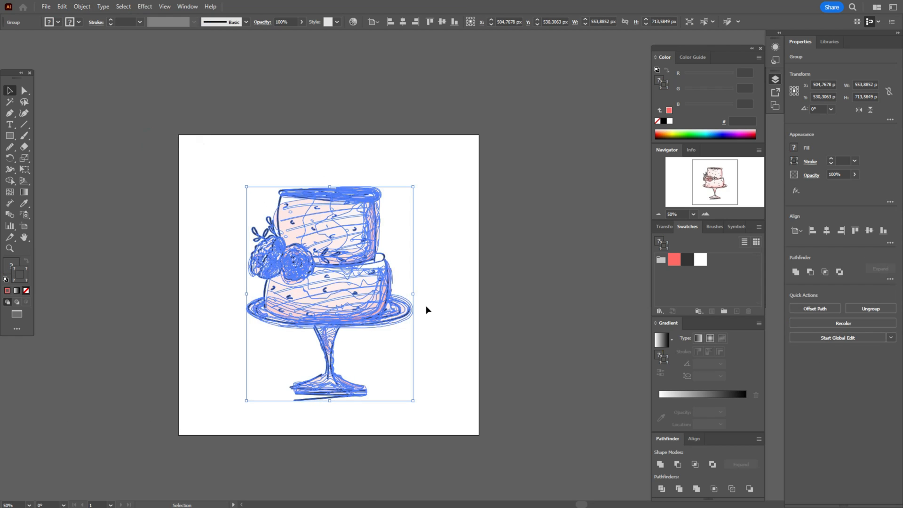
- Expand the selected cake artwork with Fill and Stroke checked, then deselect
click(103, 6)
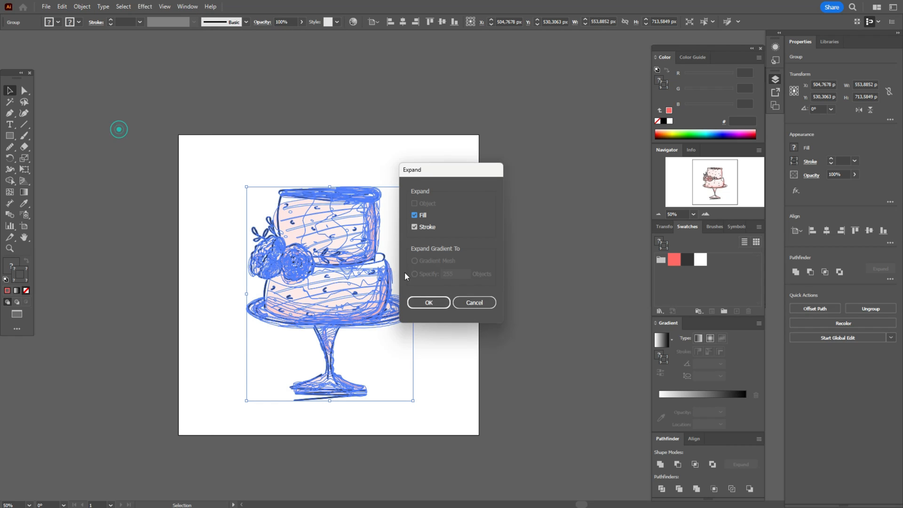
click(428, 303)
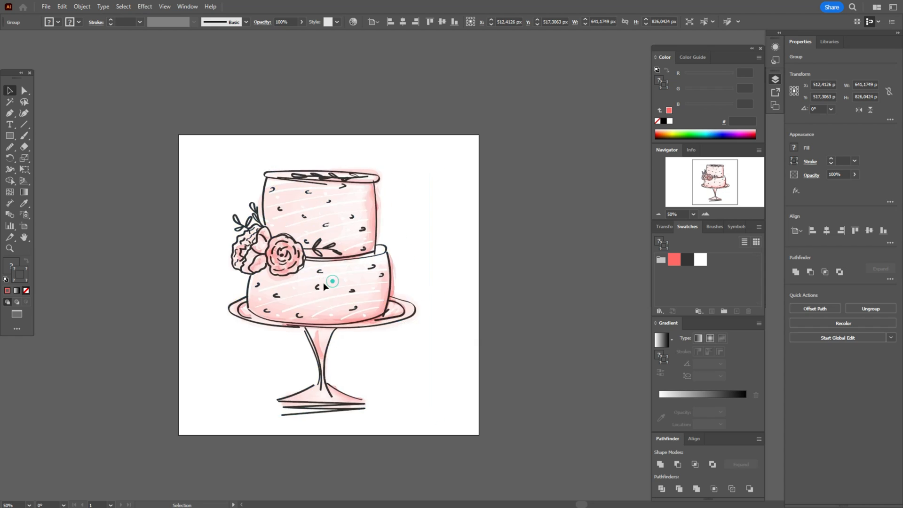
click(464, 260)
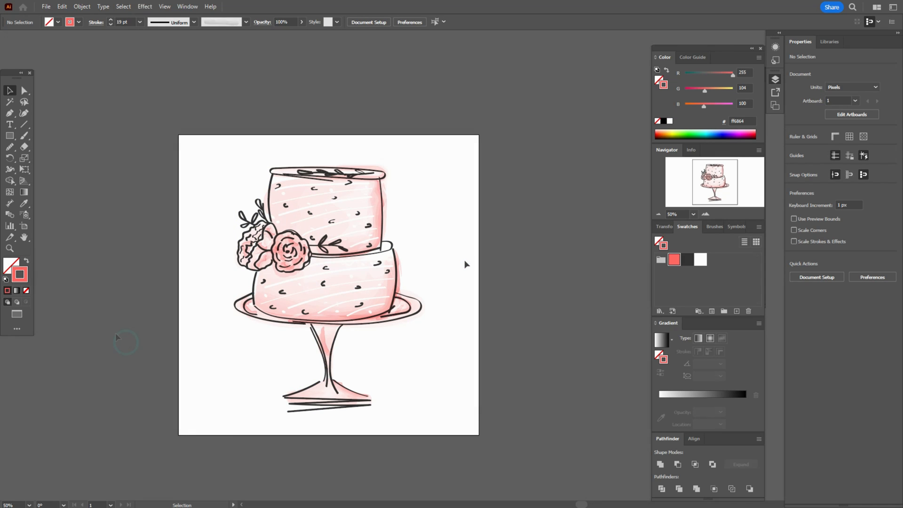
- Place white-paper-texture on the canvas, extending past the artboard edges
click(46, 6)
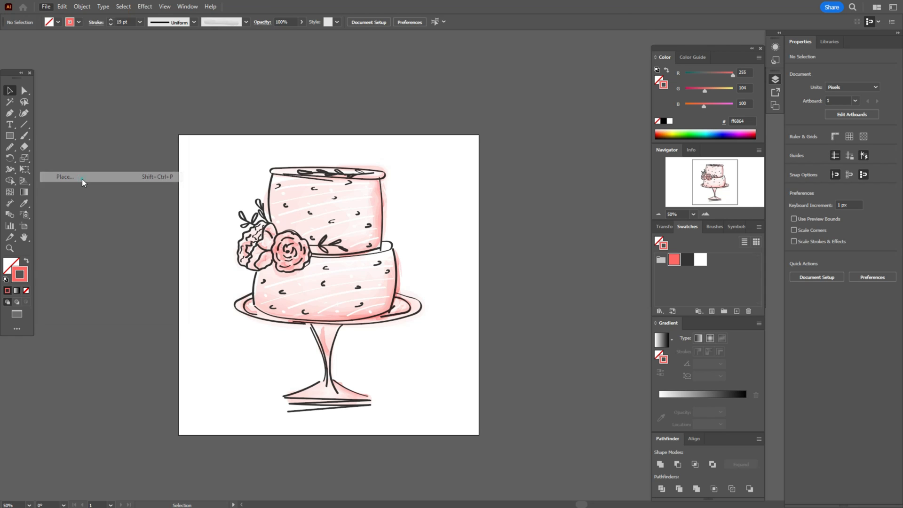
click(65, 177)
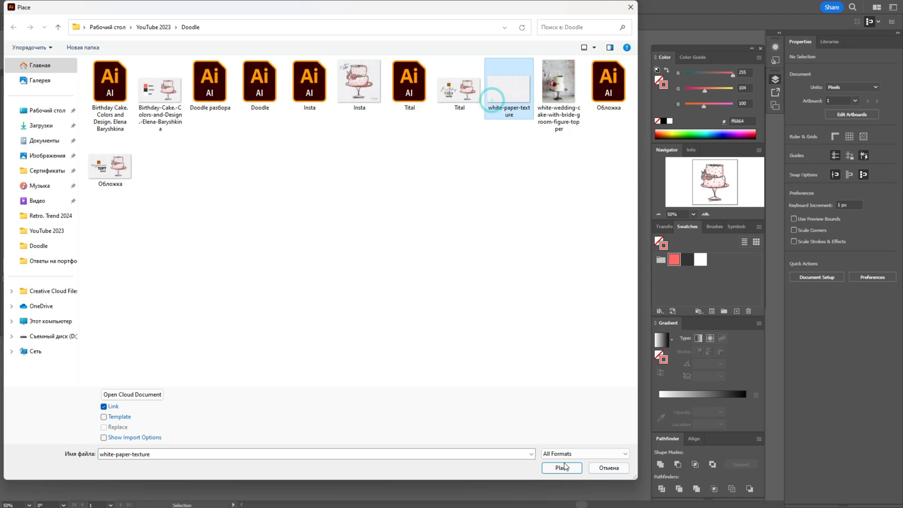
click(561, 467)
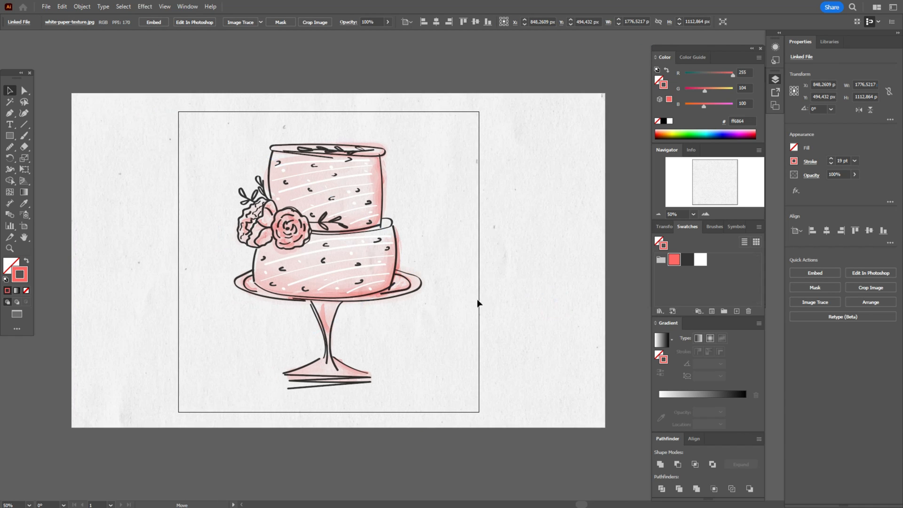
click(328, 259)
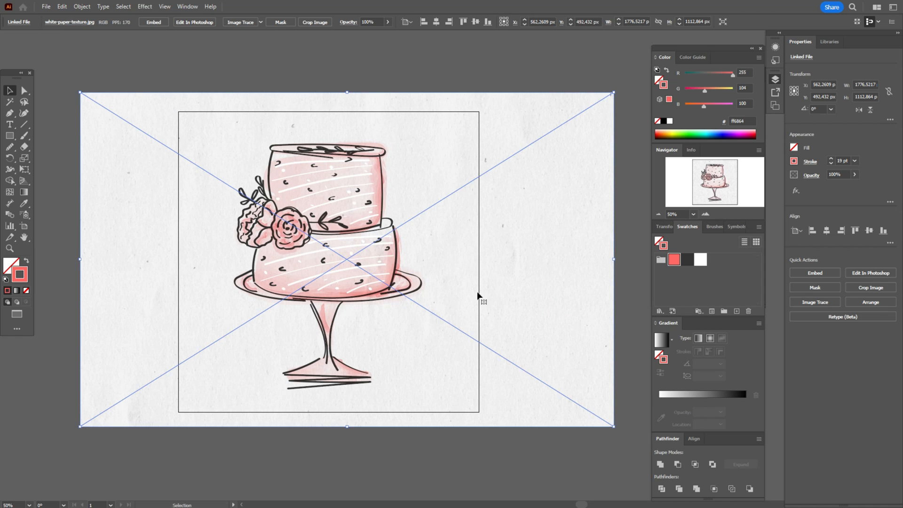